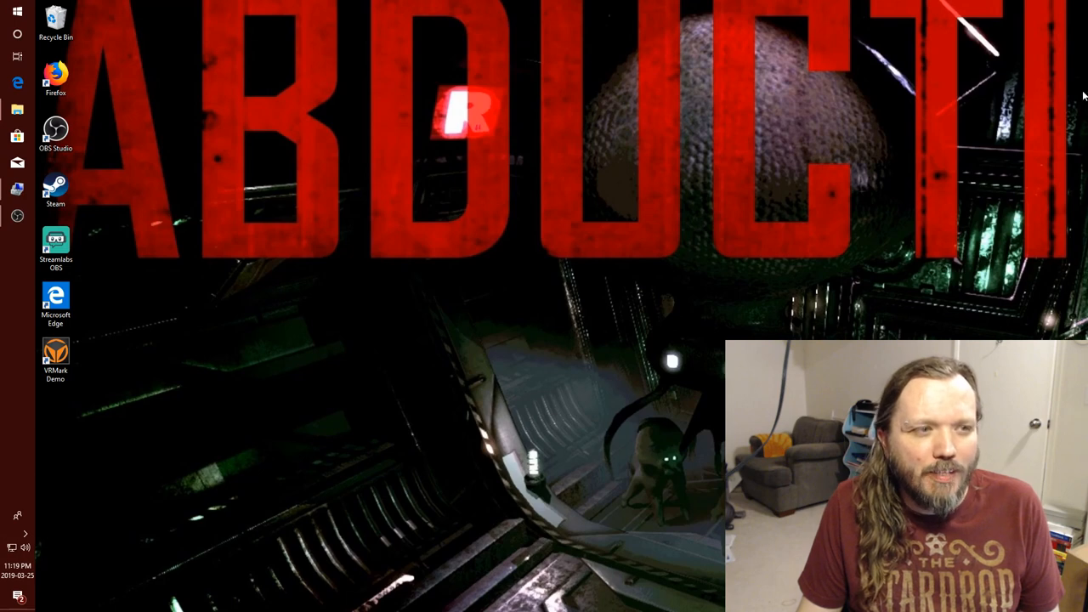
mouse_move(995, 59)
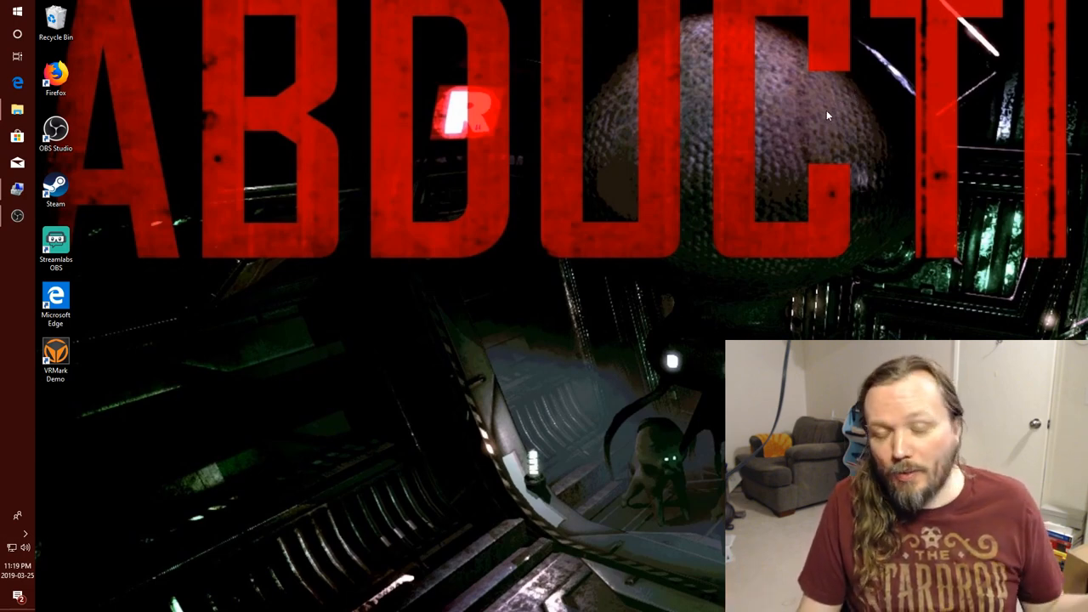
mouse_move(790, 298)
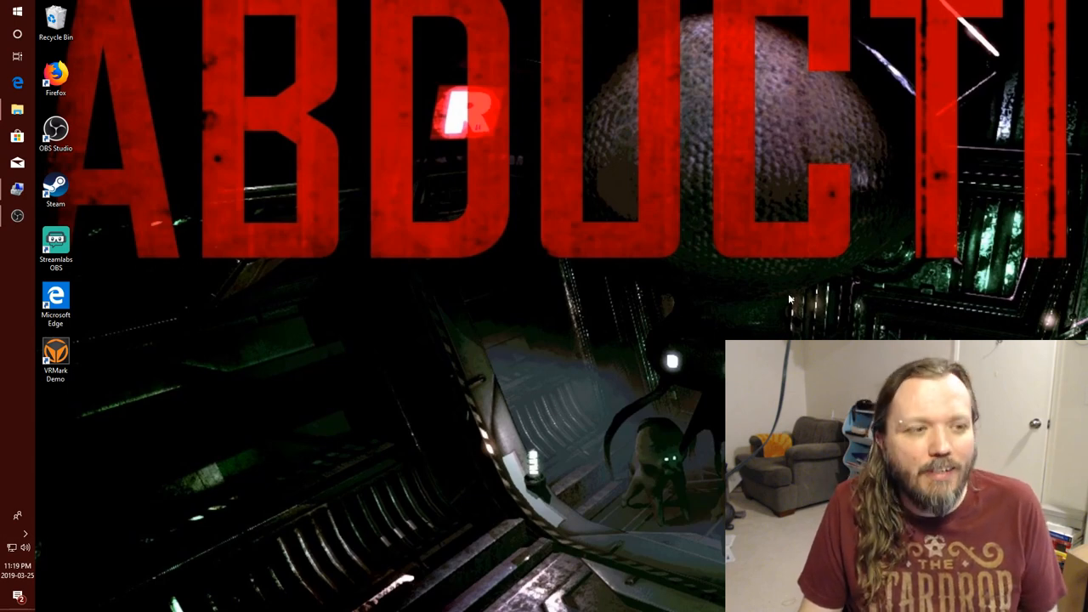
mouse_move(770, 283)
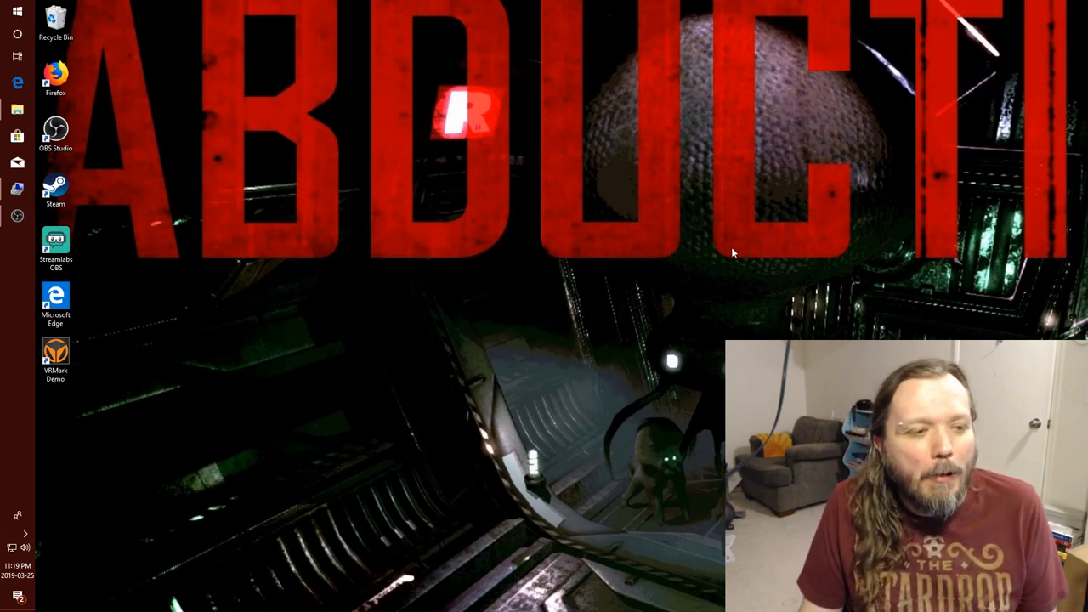
mouse_move(693, 259)
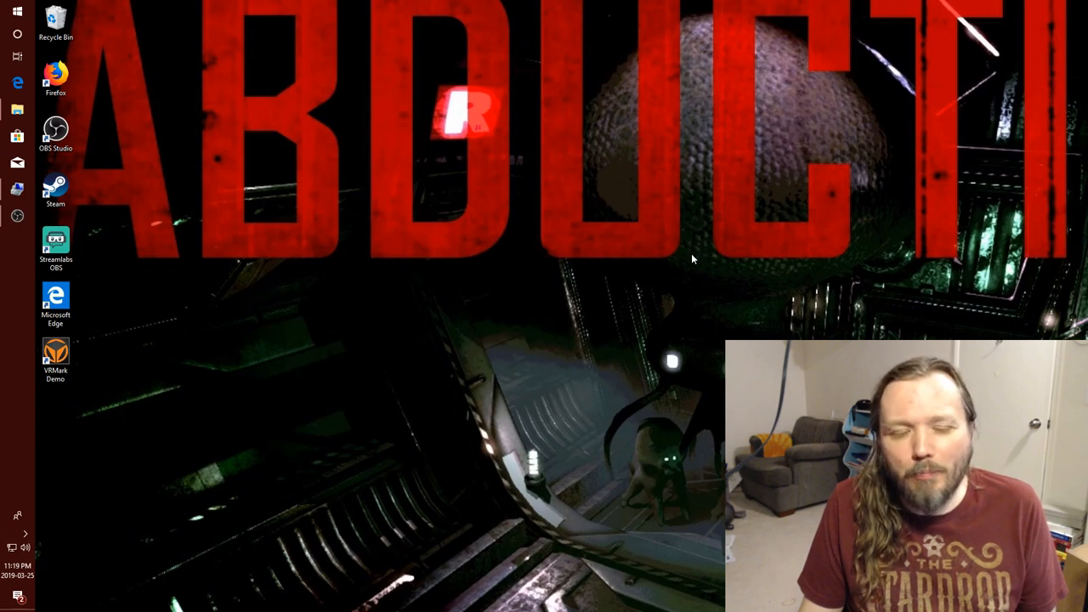
mouse_move(680, 264)
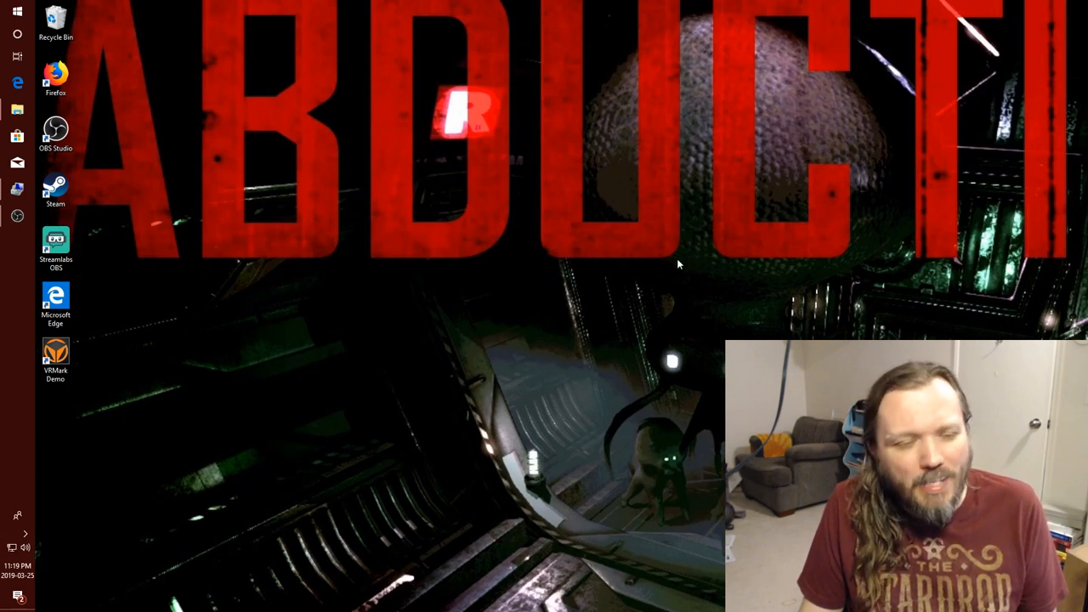
mouse_move(687, 199)
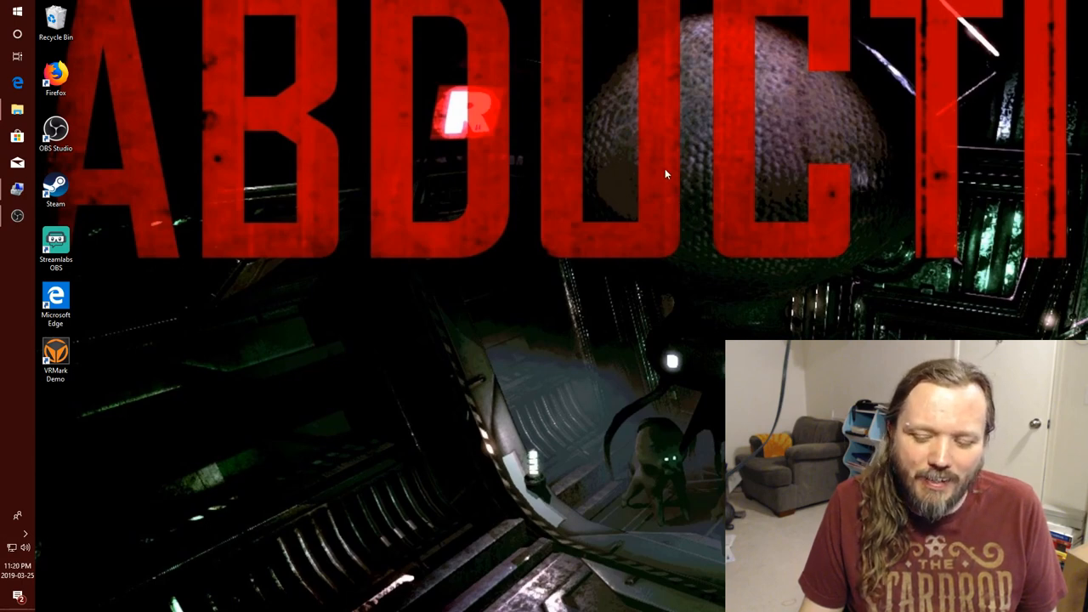
mouse_move(655, 161)
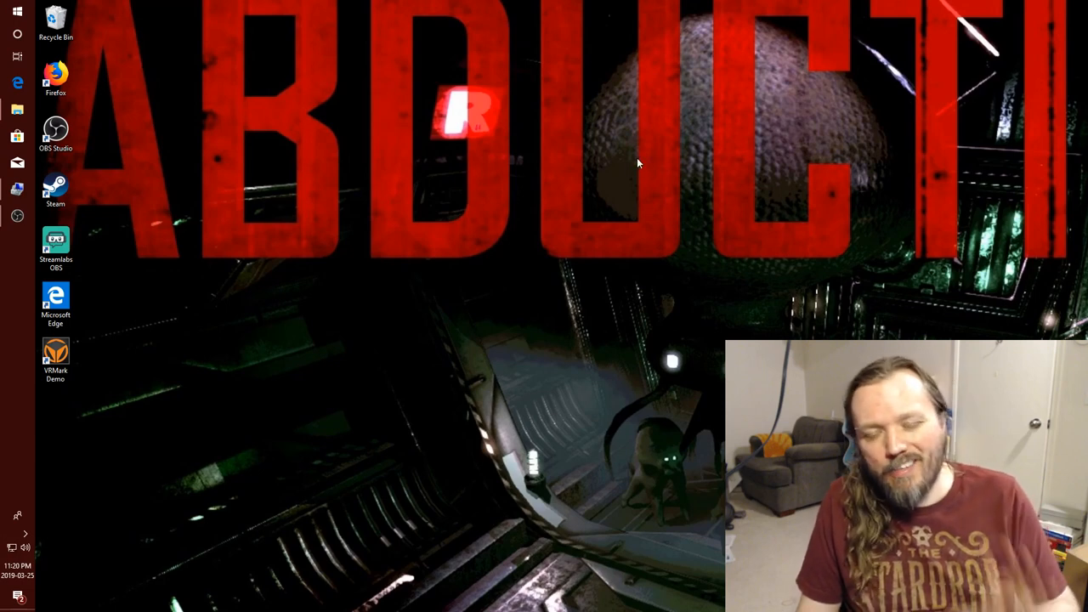
mouse_move(81, 474)
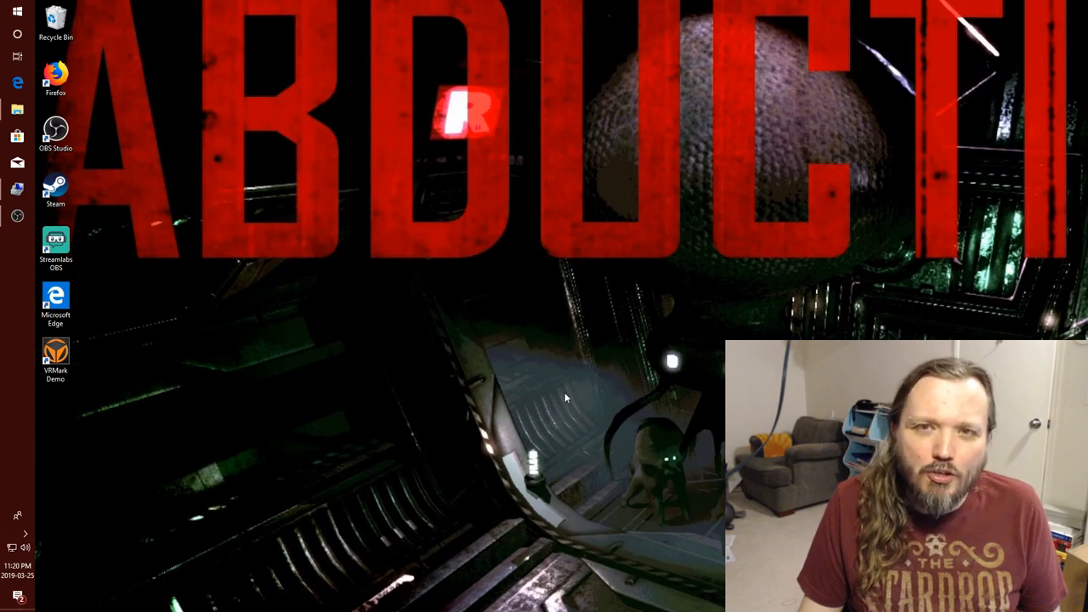
mouse_move(631, 375)
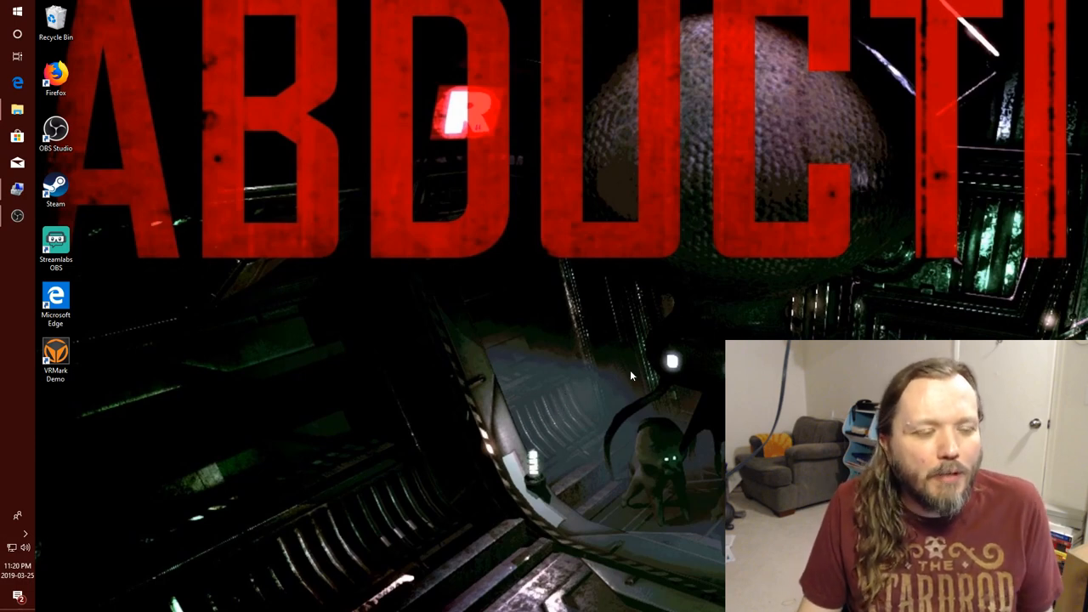
mouse_move(670, 360)
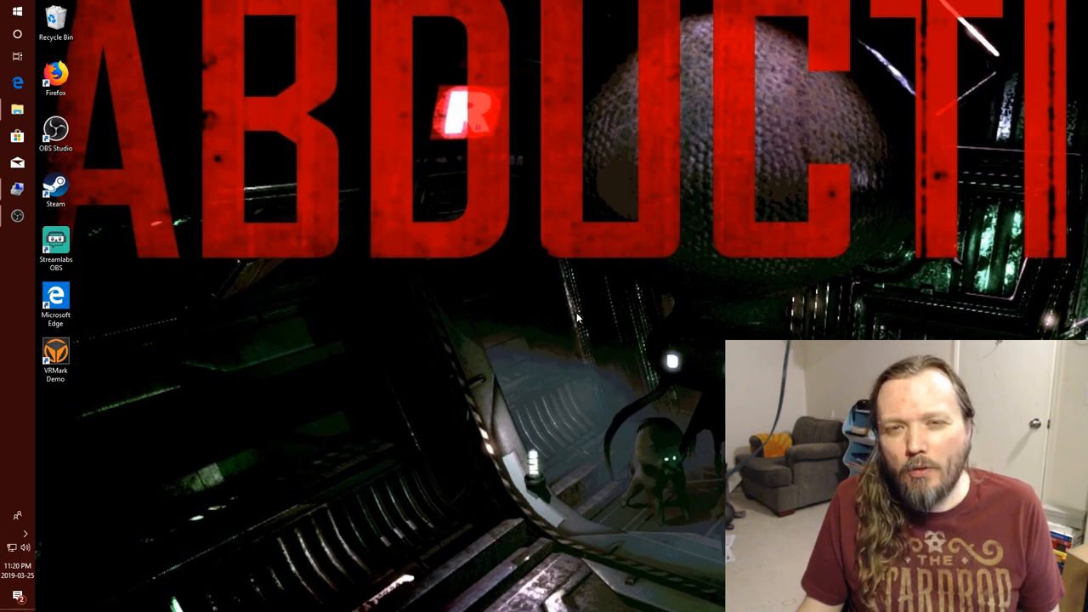
mouse_move(497, 278)
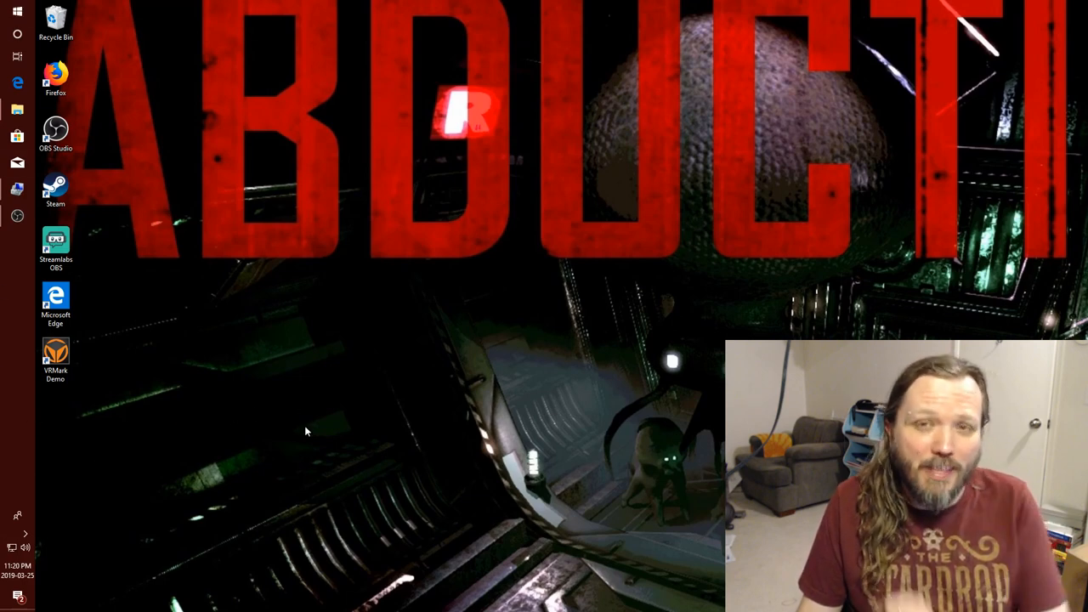
mouse_move(313, 418)
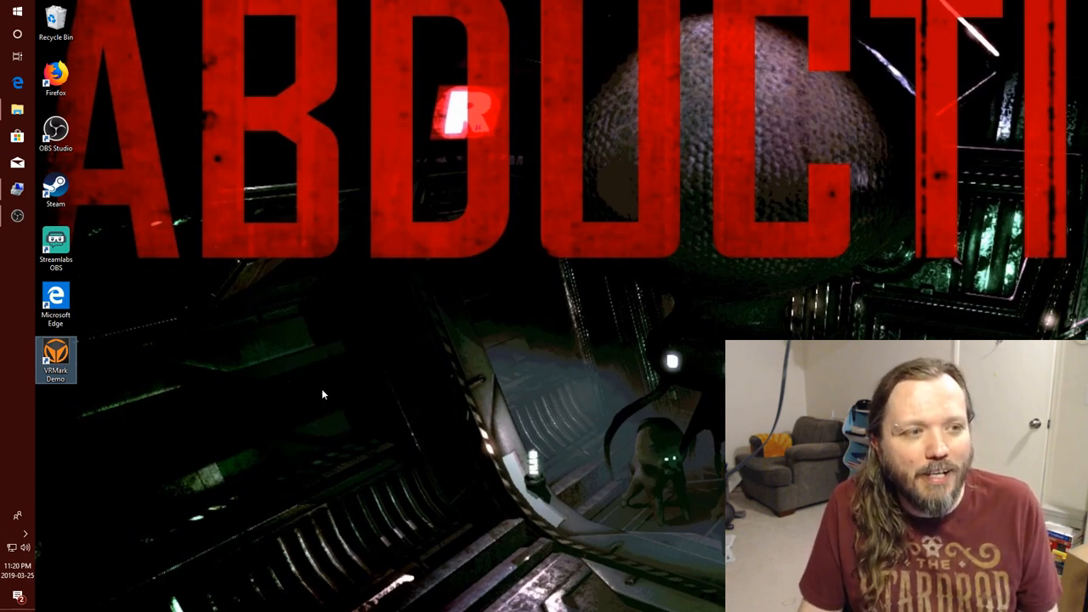
mouse_move(357, 285)
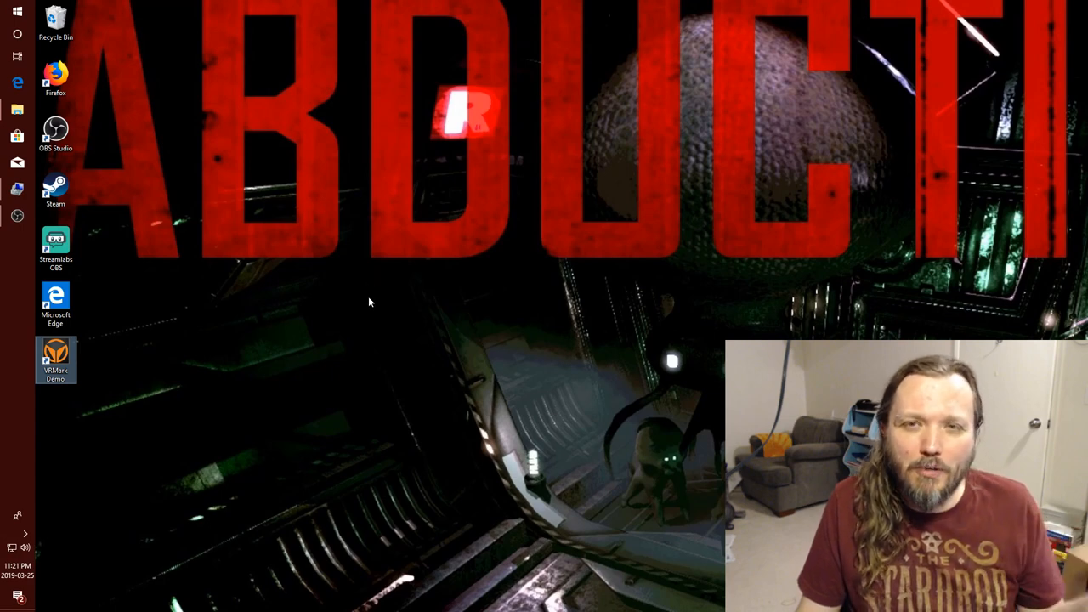
mouse_move(374, 295)
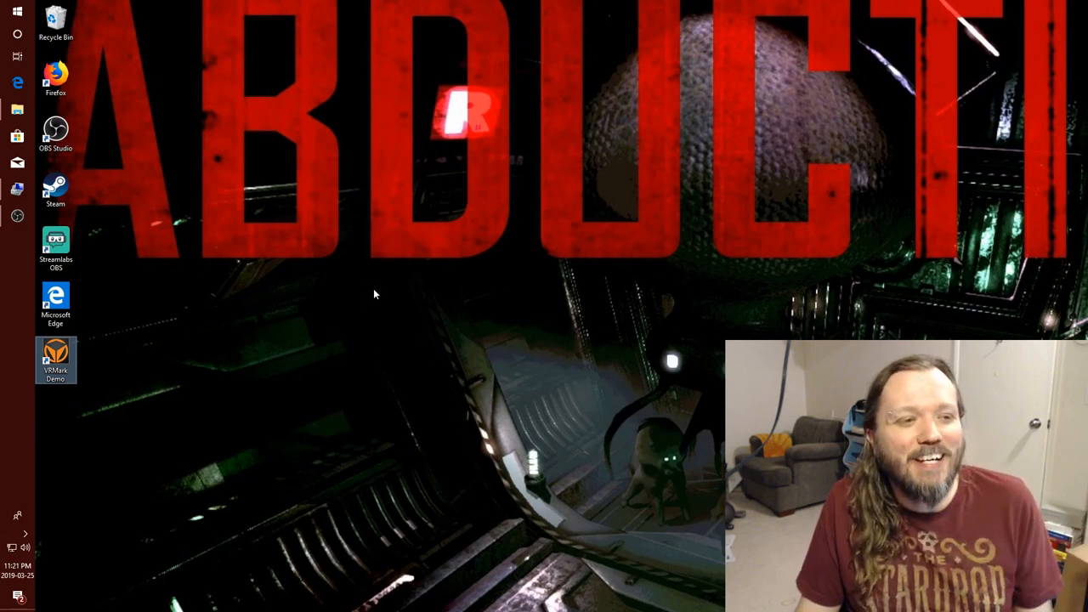
mouse_move(212, 314)
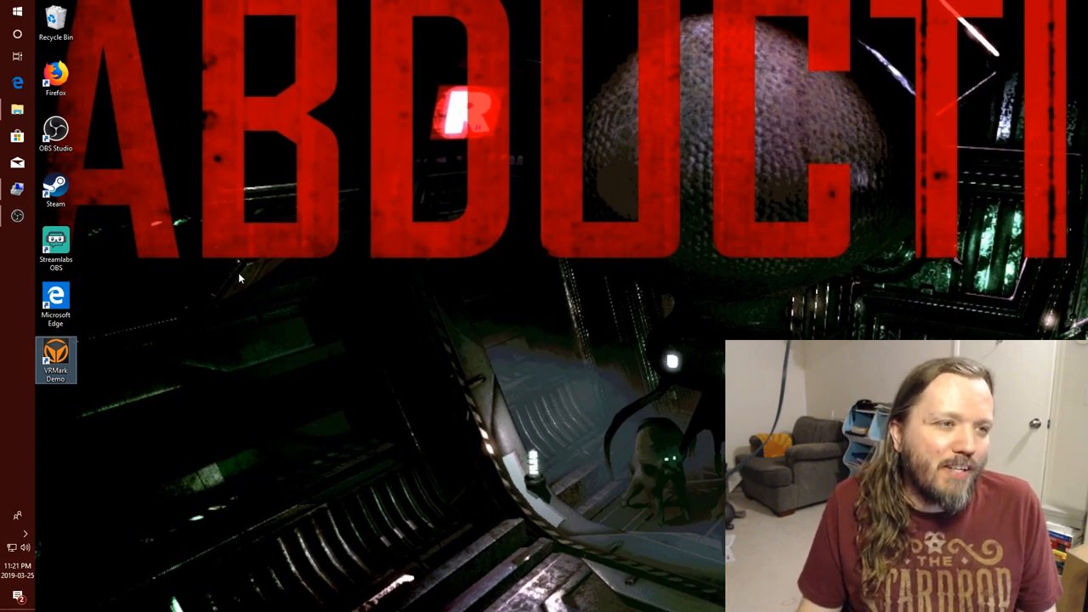
mouse_move(200, 6)
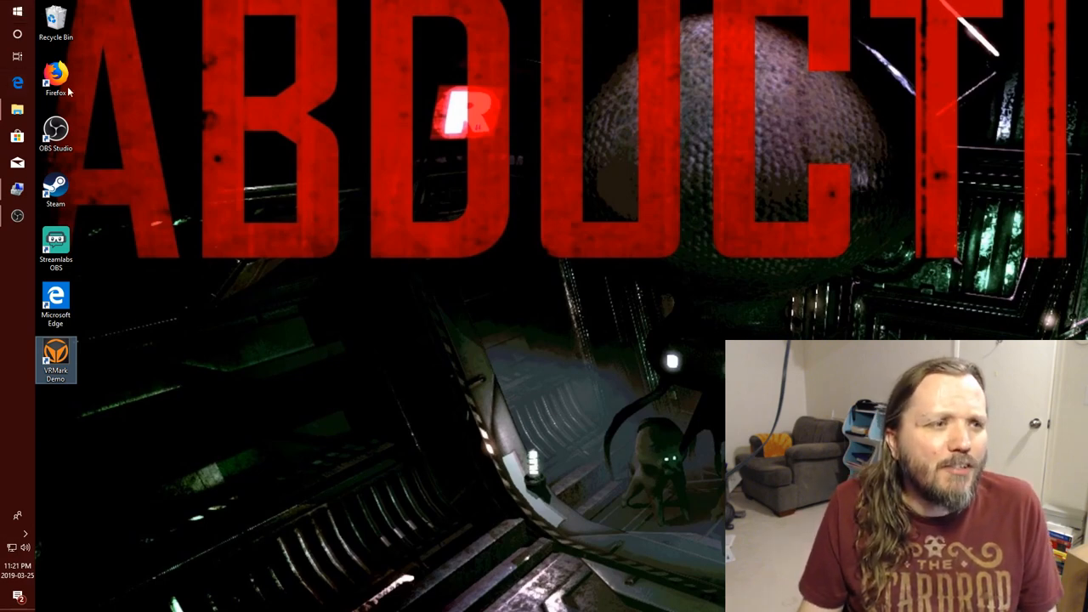
Unpin Microsoft Edge from the taskbar, pin Firefox and hide the desktop shortcuts
right_click(17, 95)
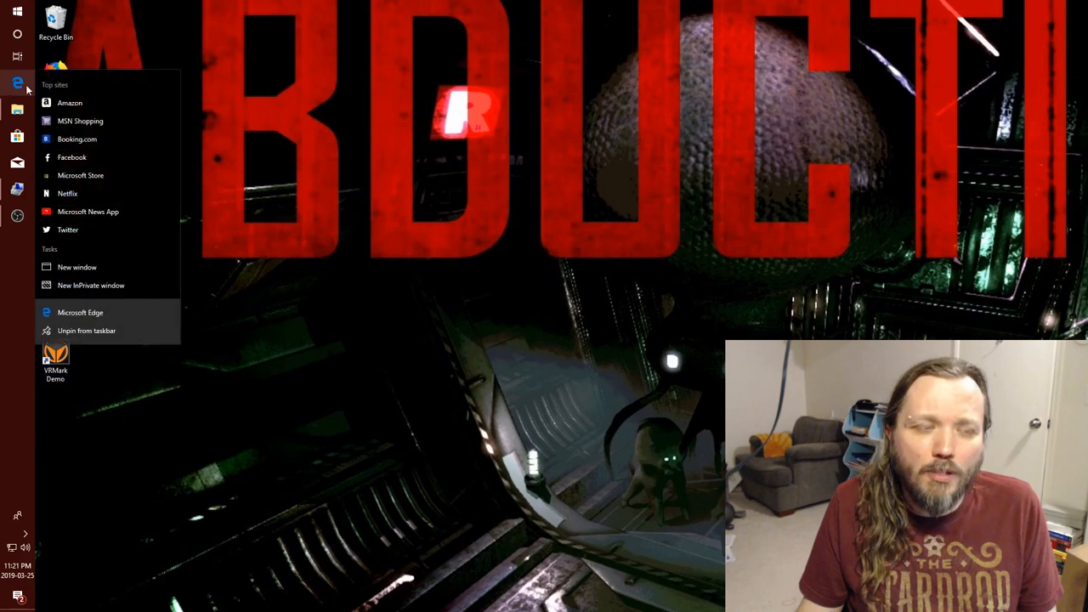
left_click(361, 487)
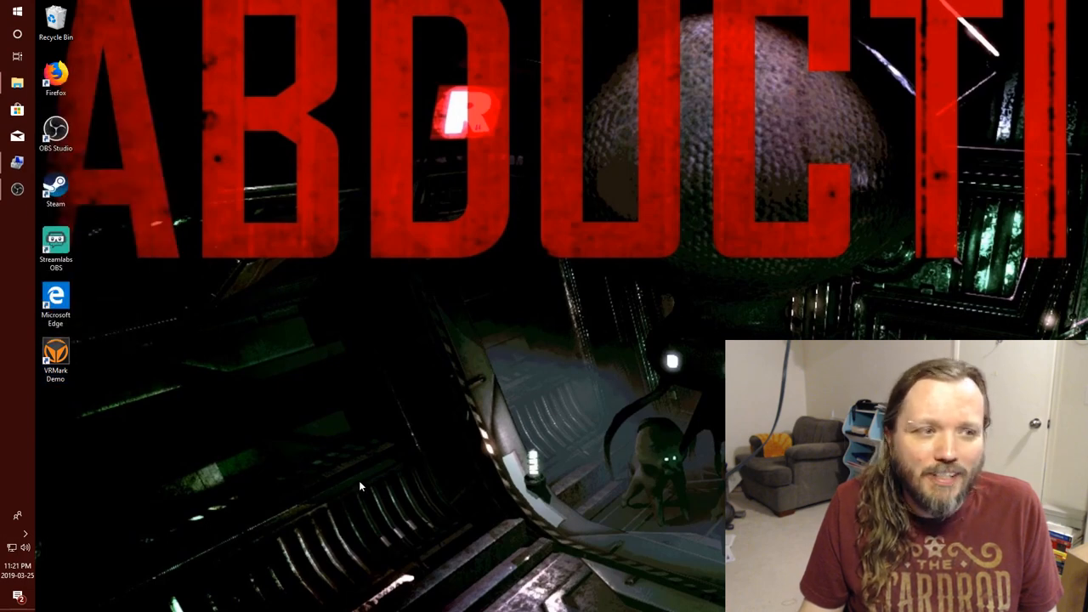
mouse_move(371, 400)
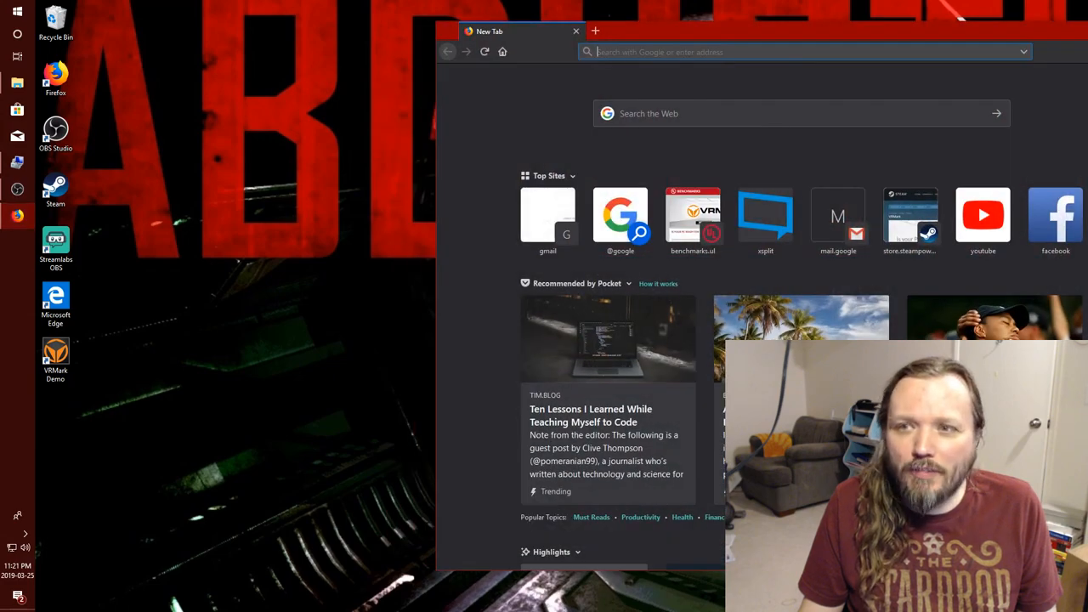
left_click(577, 32)
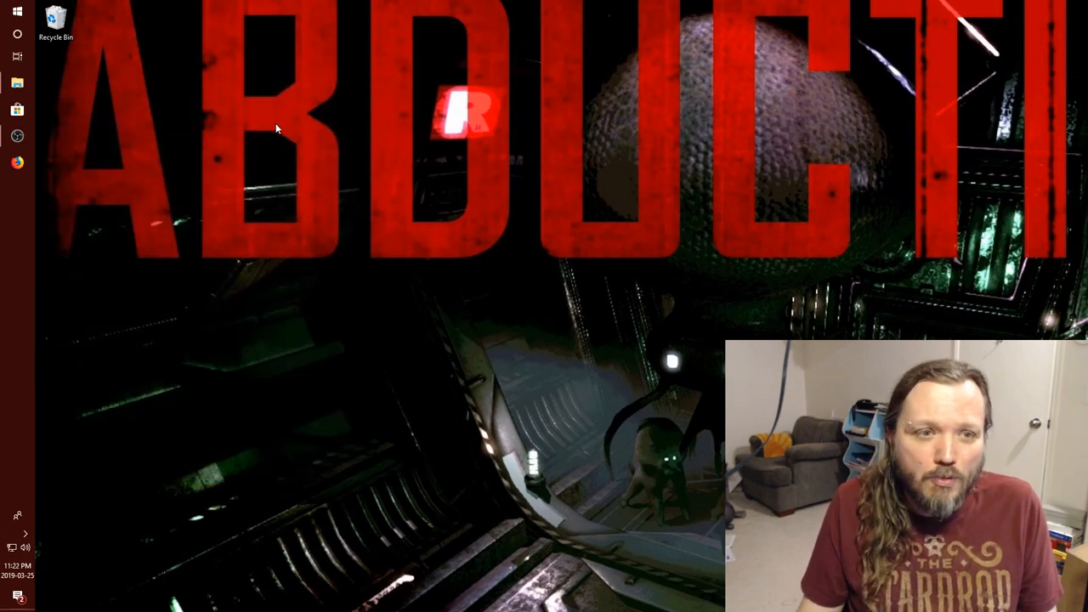
Hide the Recycle Bin from the desktop and start uninstalling a preinstalled game from Start
right_click(277, 128)
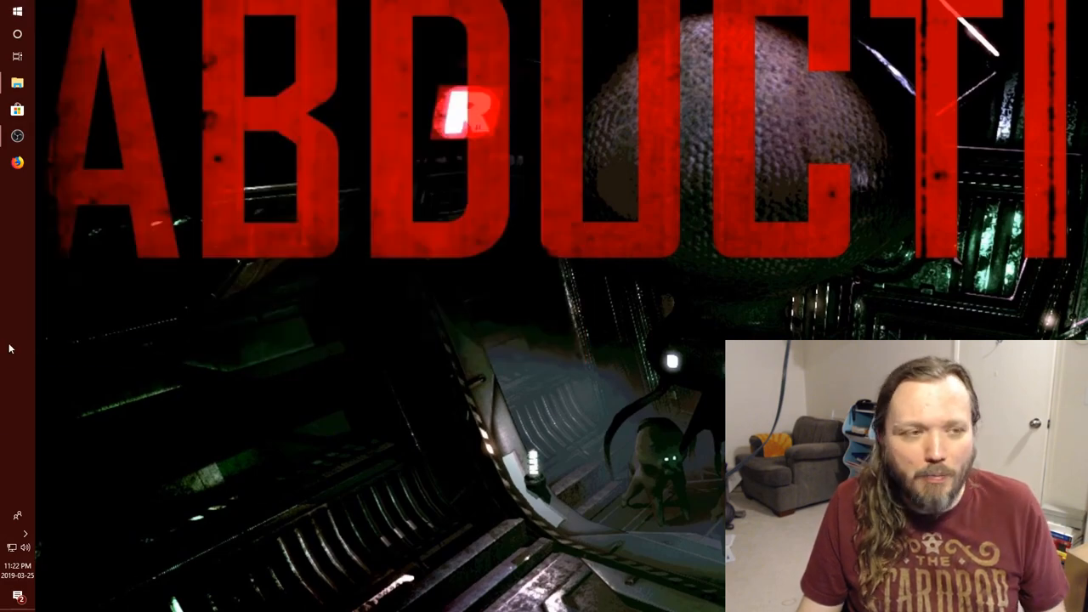
left_click(17, 12)
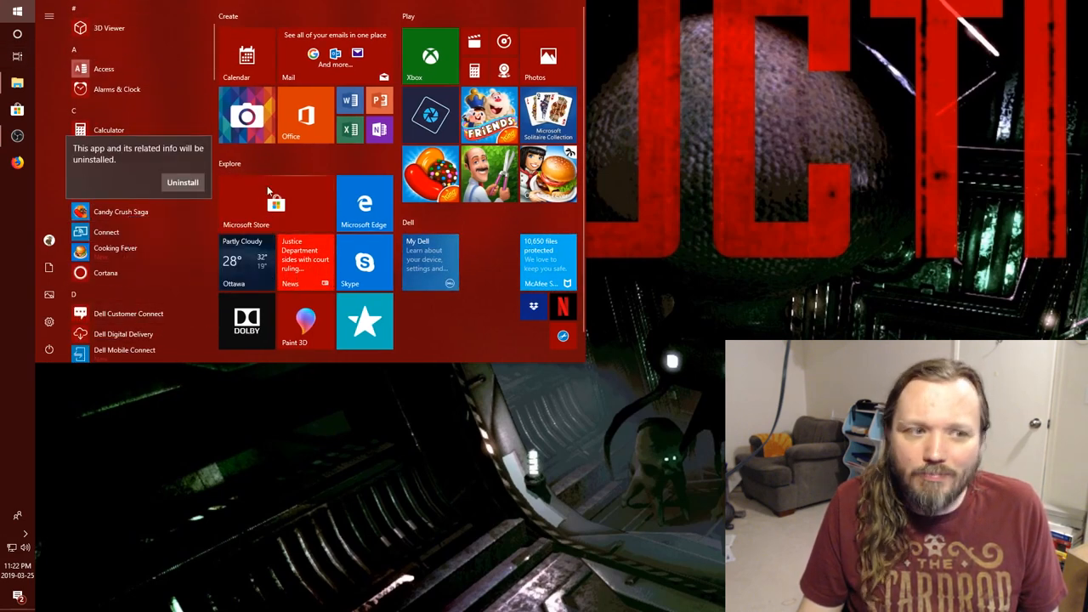
Uninstall the Candy Crush games and Cooking Fever from the Start app list
right_click(121, 191)
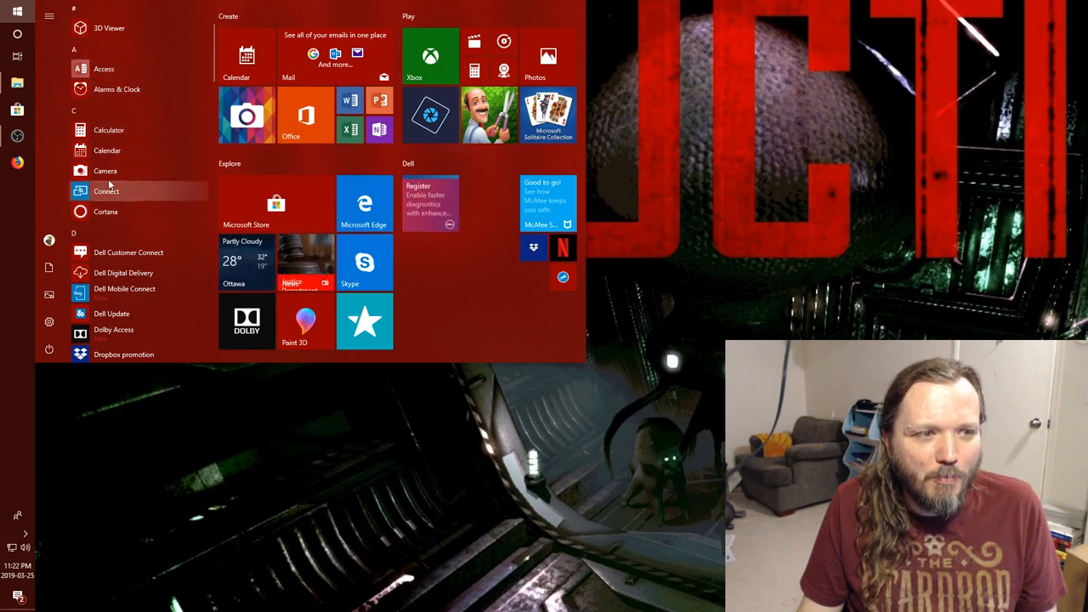
mouse_move(104, 171)
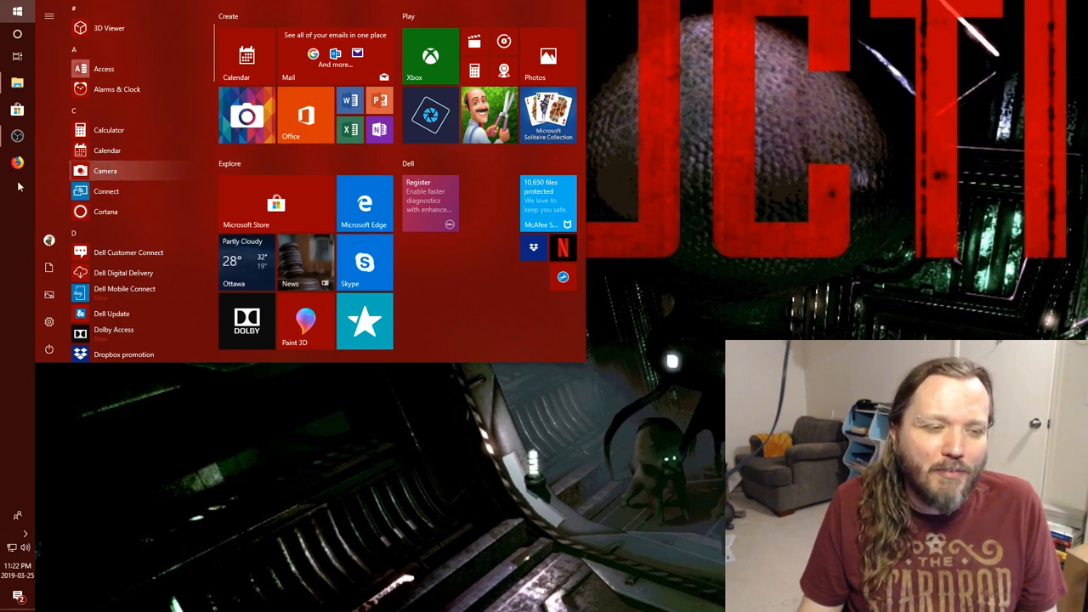
scroll("down", 3)
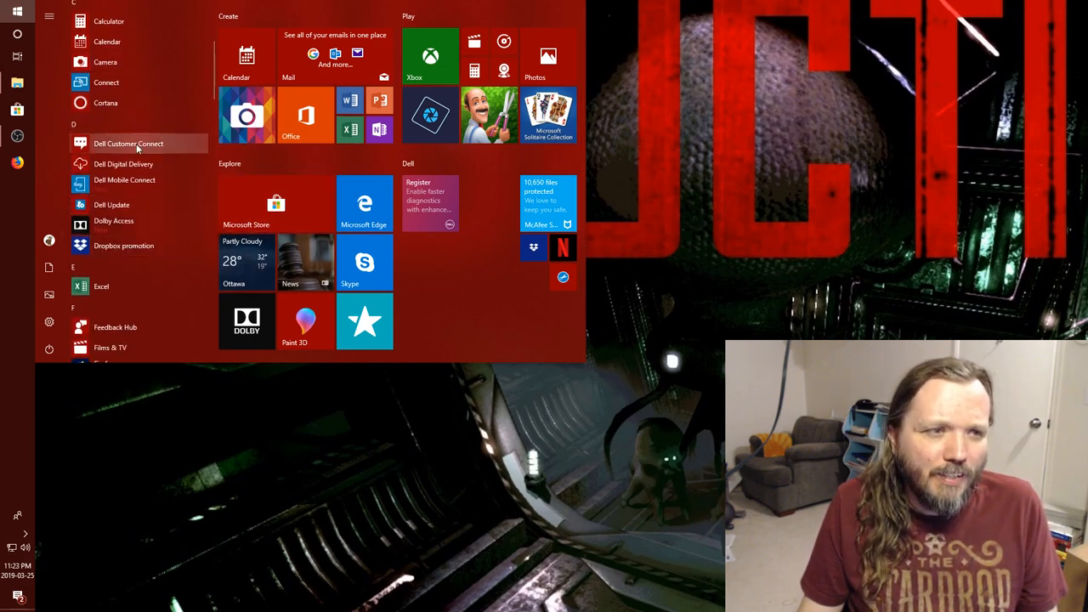
mouse_move(123, 163)
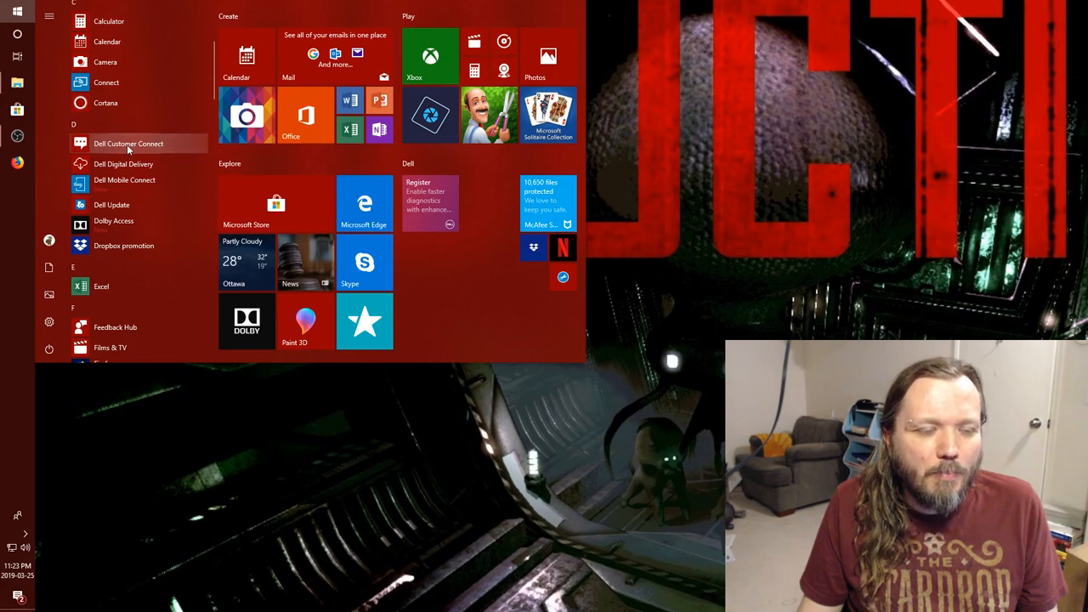
Try Dell Customer Connect, then uninstall it from the Start app list
left_click(128, 142)
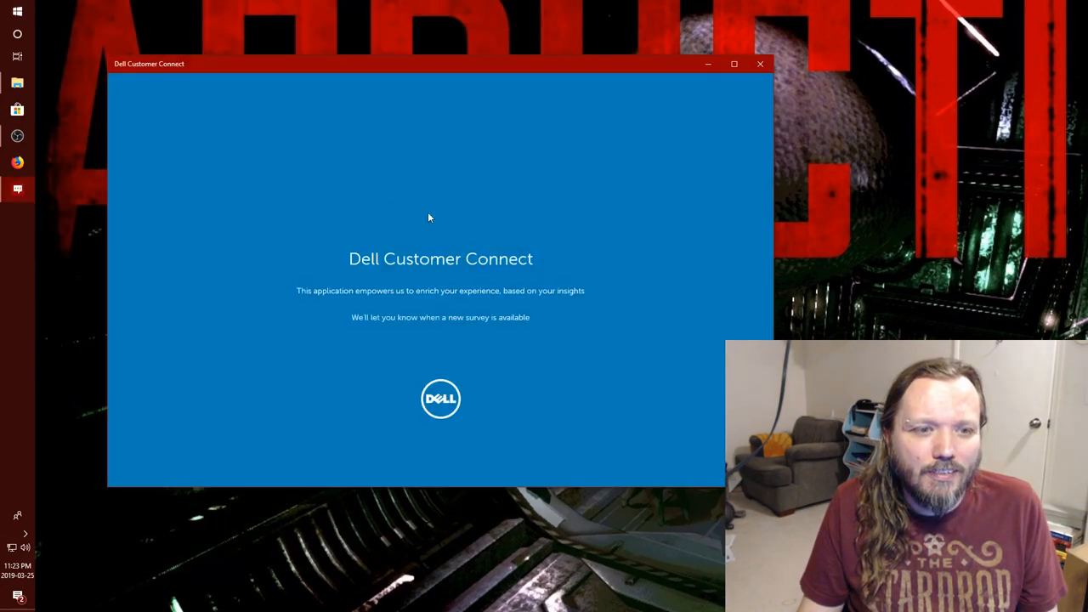
mouse_move(405, 320)
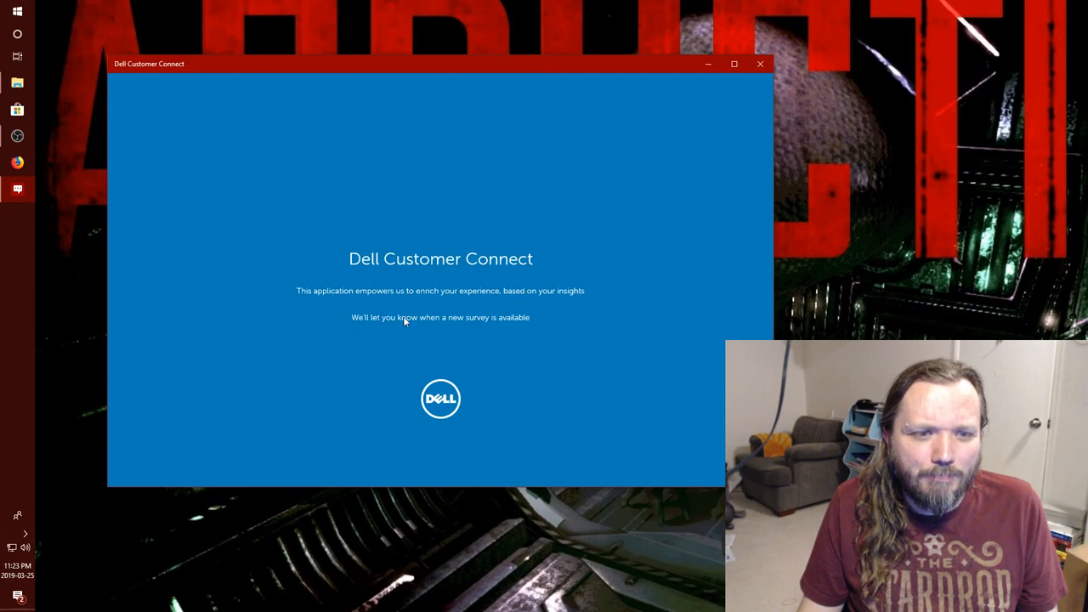
mouse_move(606, 123)
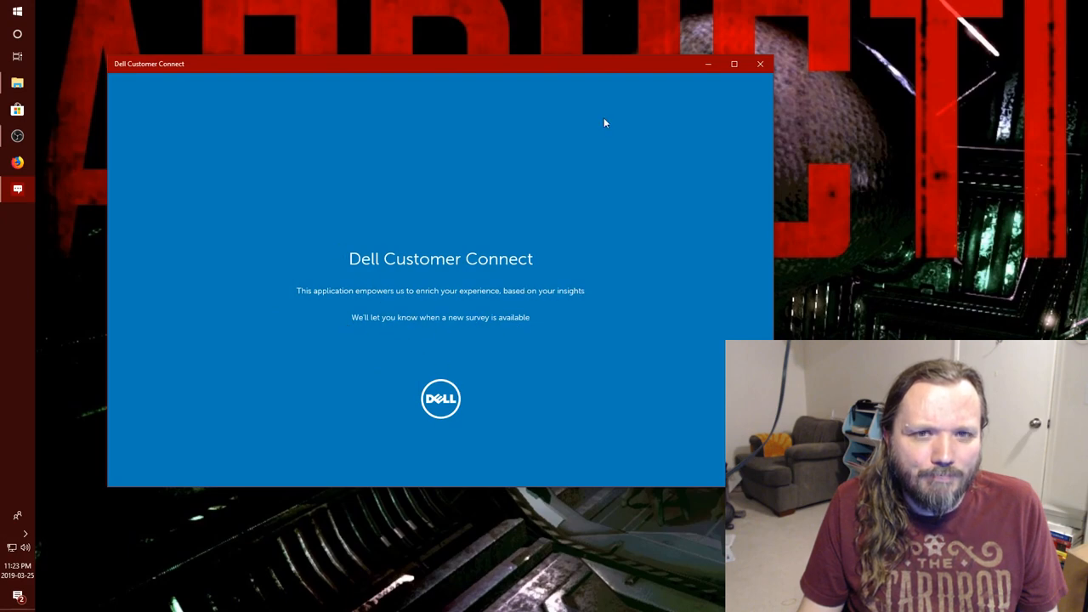
left_click(17, 12)
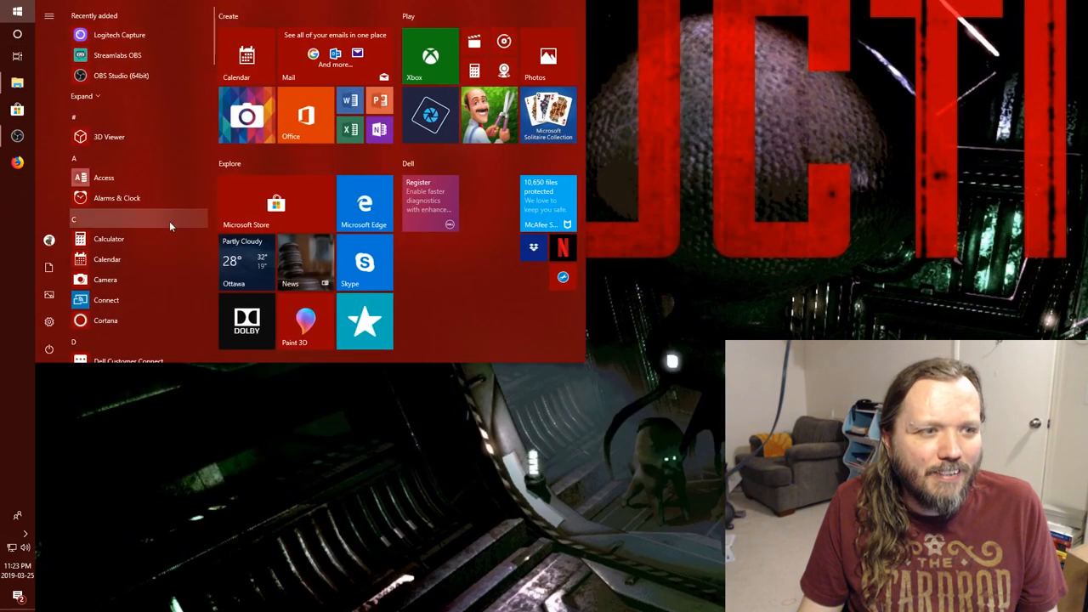
right_click(114, 234)
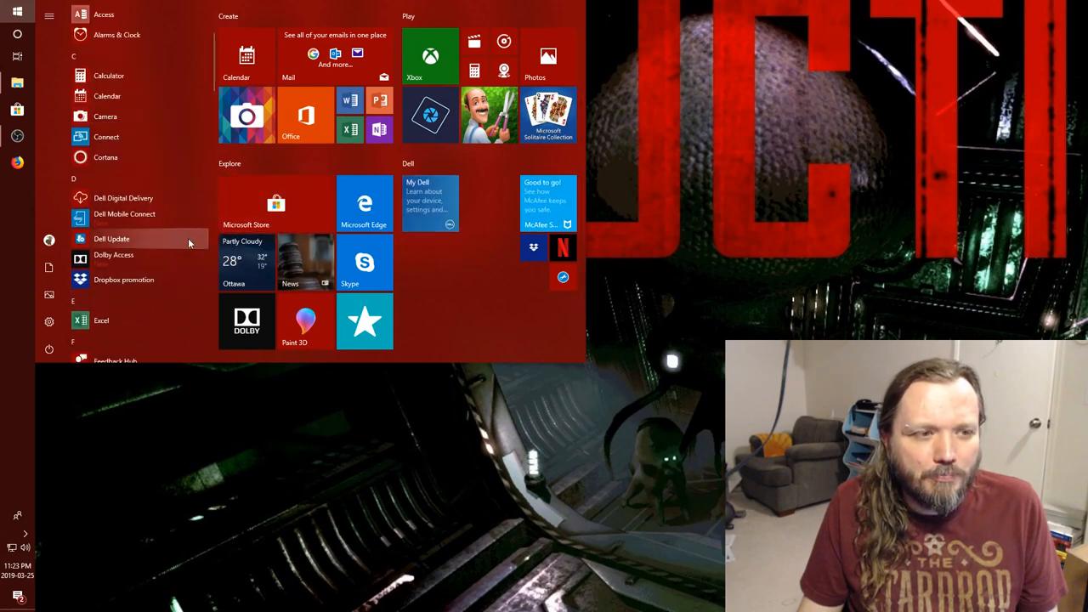
left_click(111, 239)
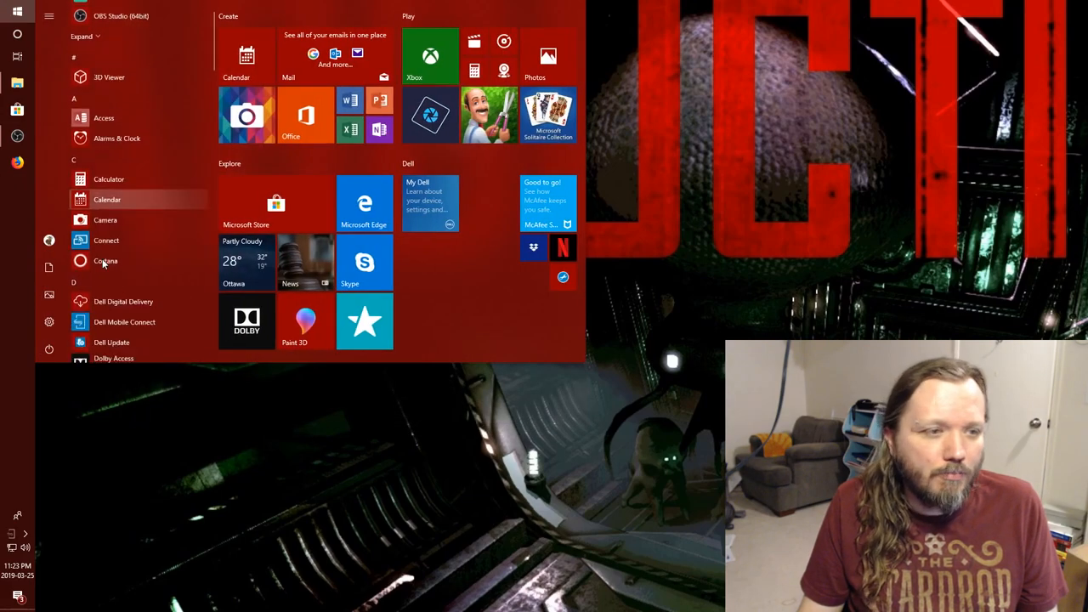
scroll("down", 3)
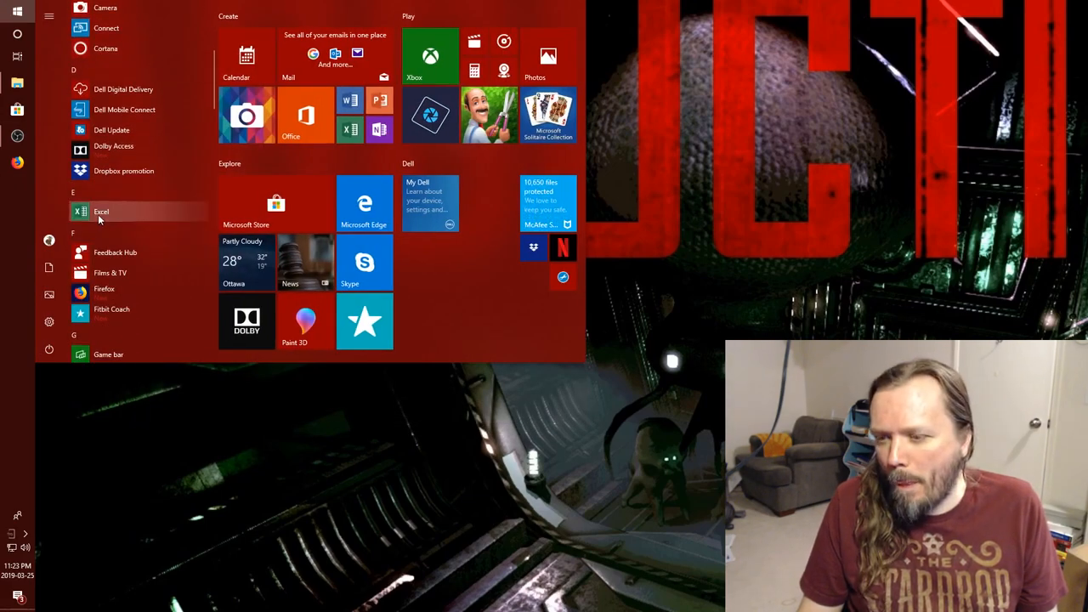
scroll("down", 3)
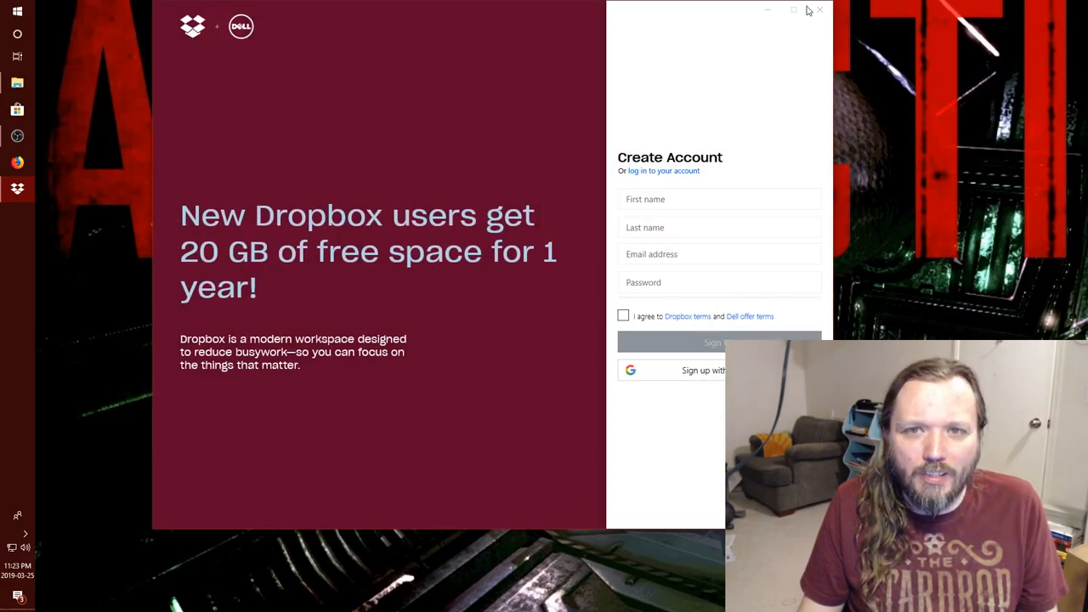
Close the Dropbox sign-up window and uninstall the Dropbox promotion app
left_click(17, 11)
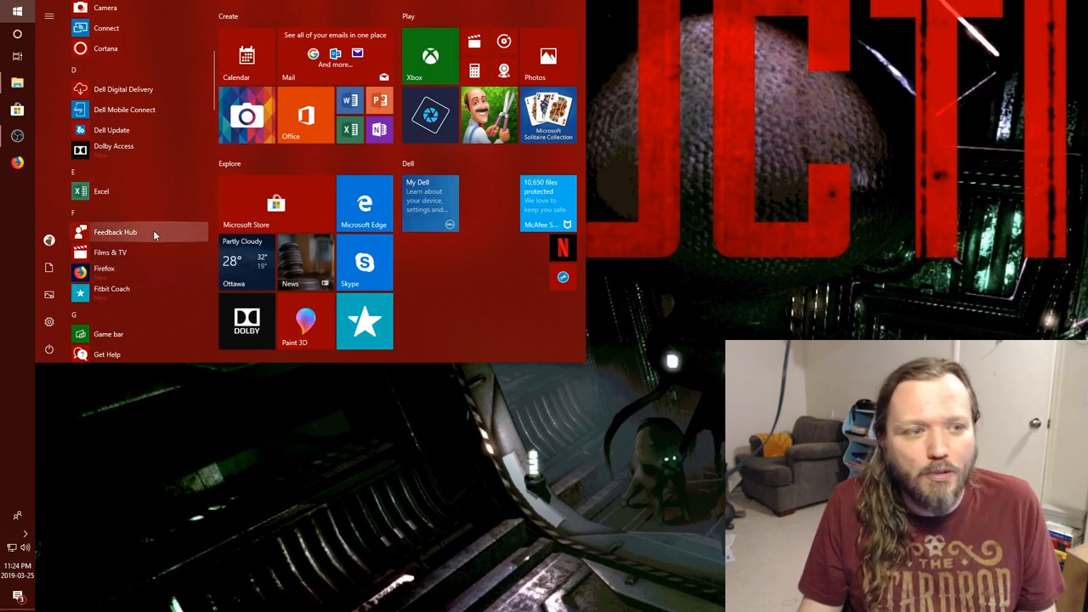
right_click(115, 232)
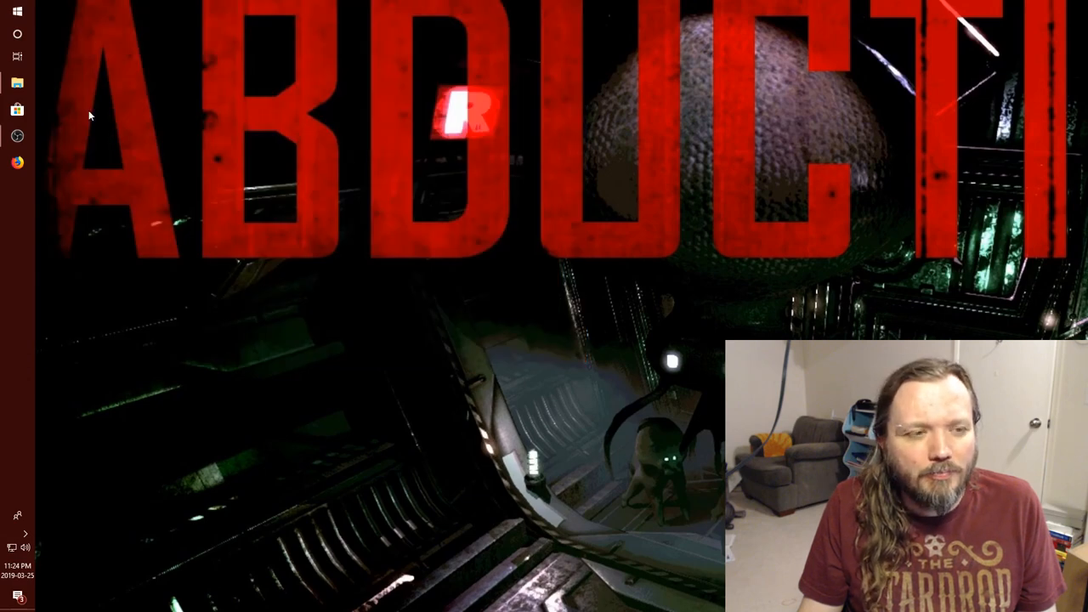
Review Killer Control Center's network overview app list, then close it and reopen Start
left_click(16, 11)
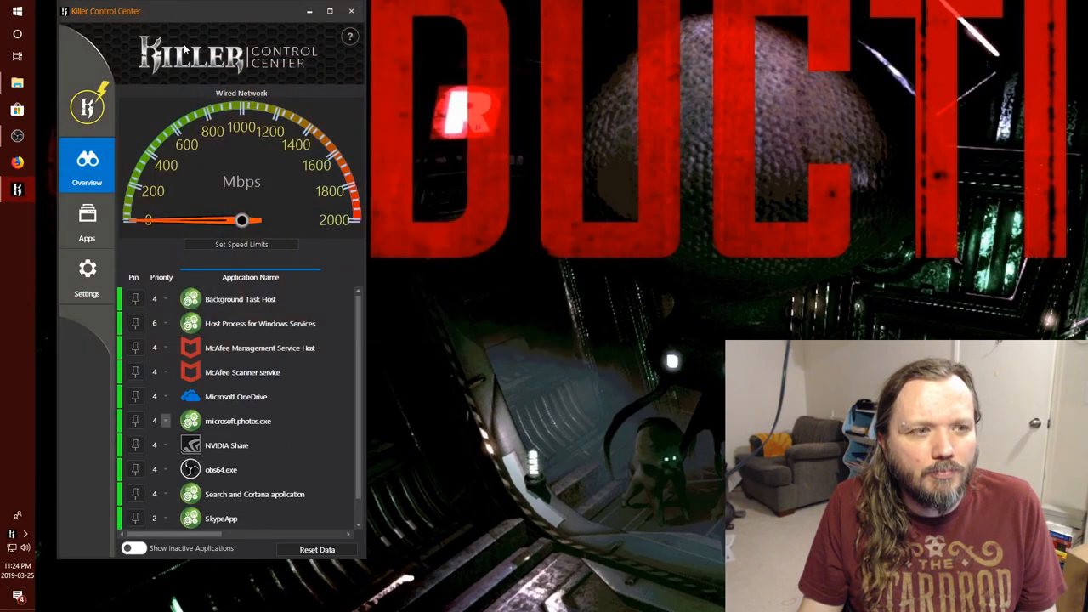
scroll("down", 3)
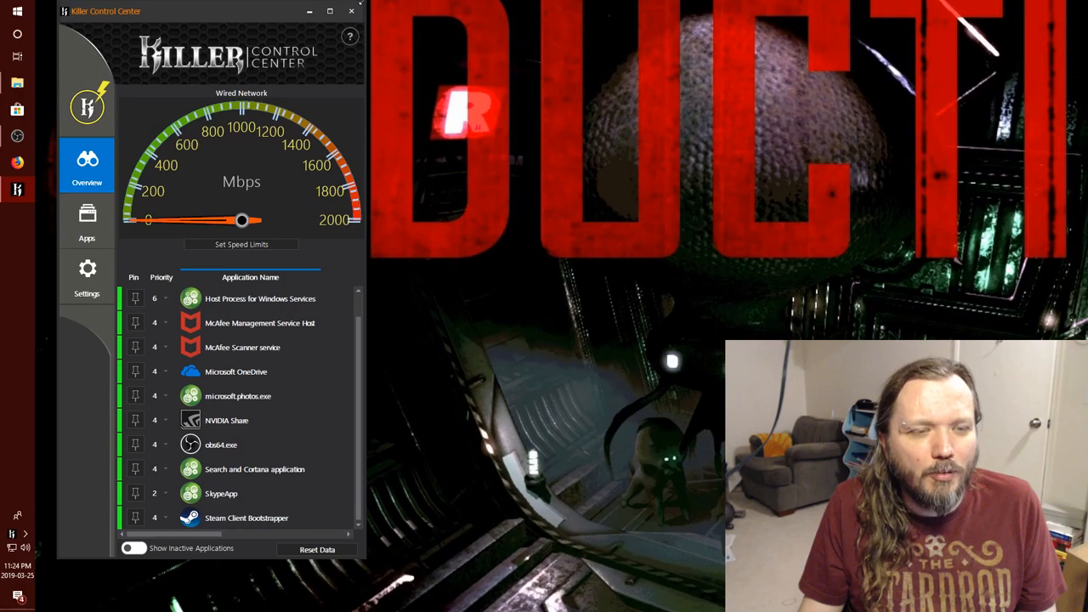
left_click(17, 13)
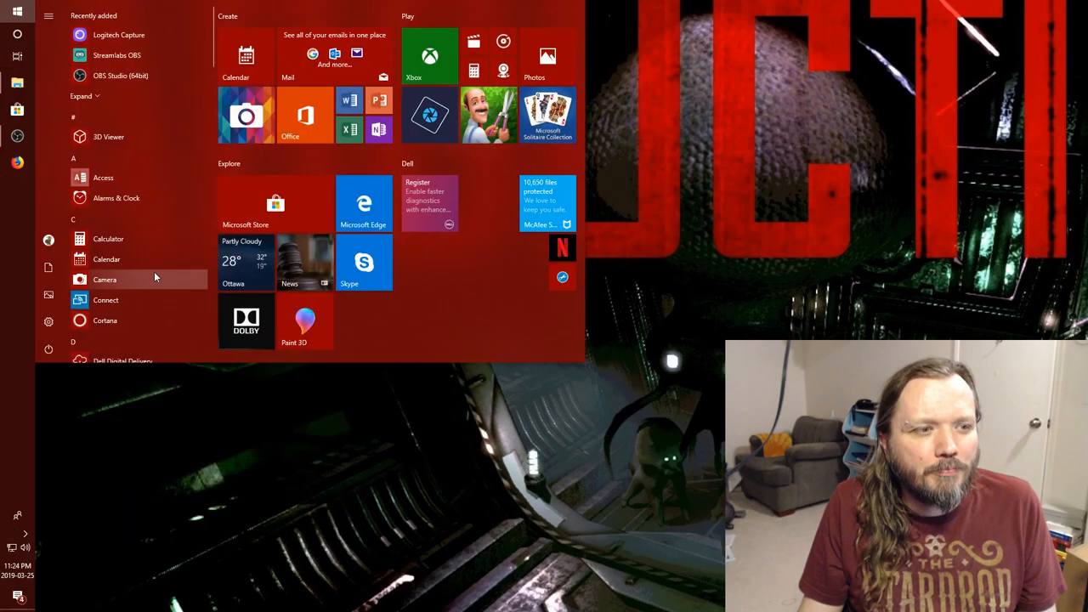
scroll("down", 3)
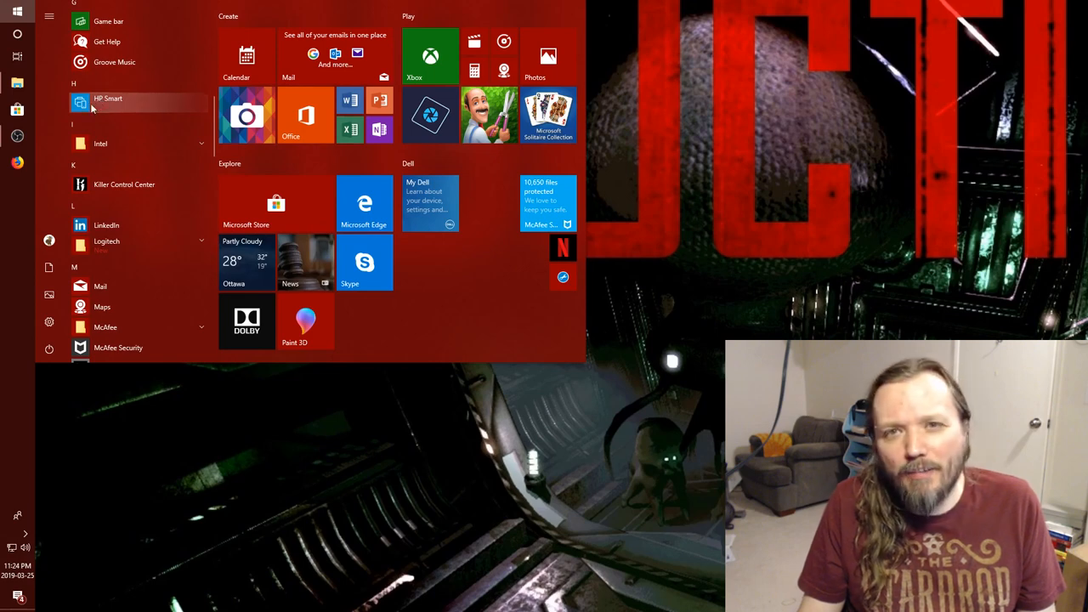
Expand the Intel folder and choose Uninstall on McAfee Security to reach Programs and Features
left_click(100, 143)
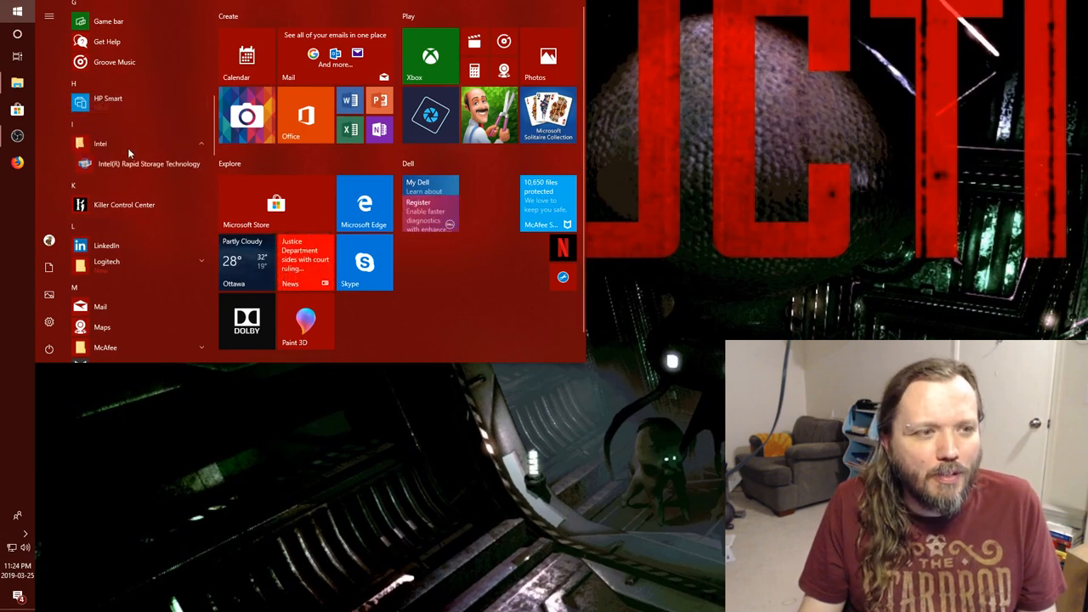
scroll("down", 3)
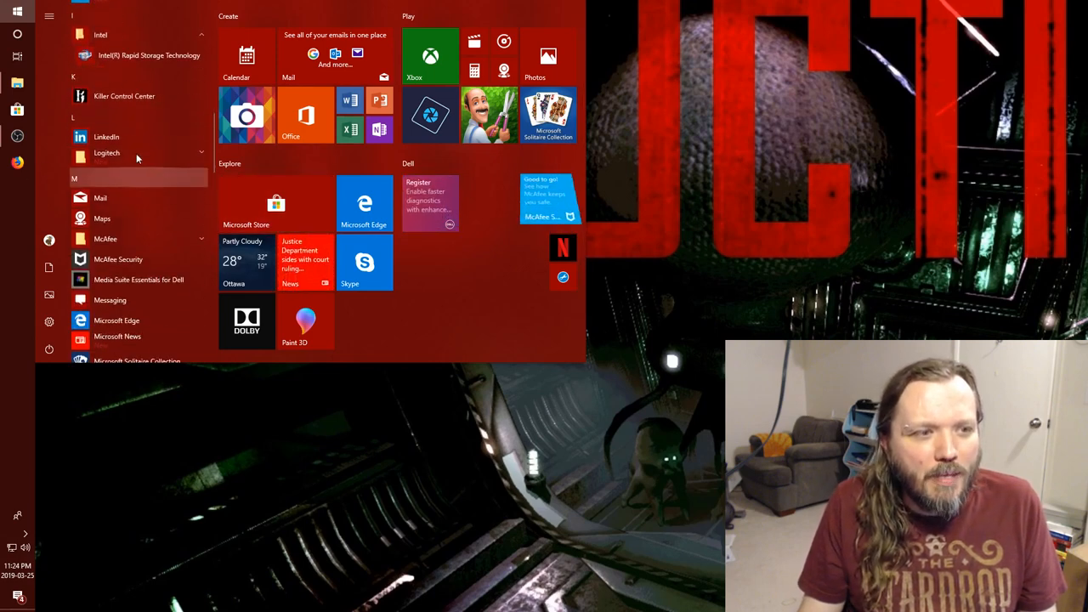
mouse_move(171, 199)
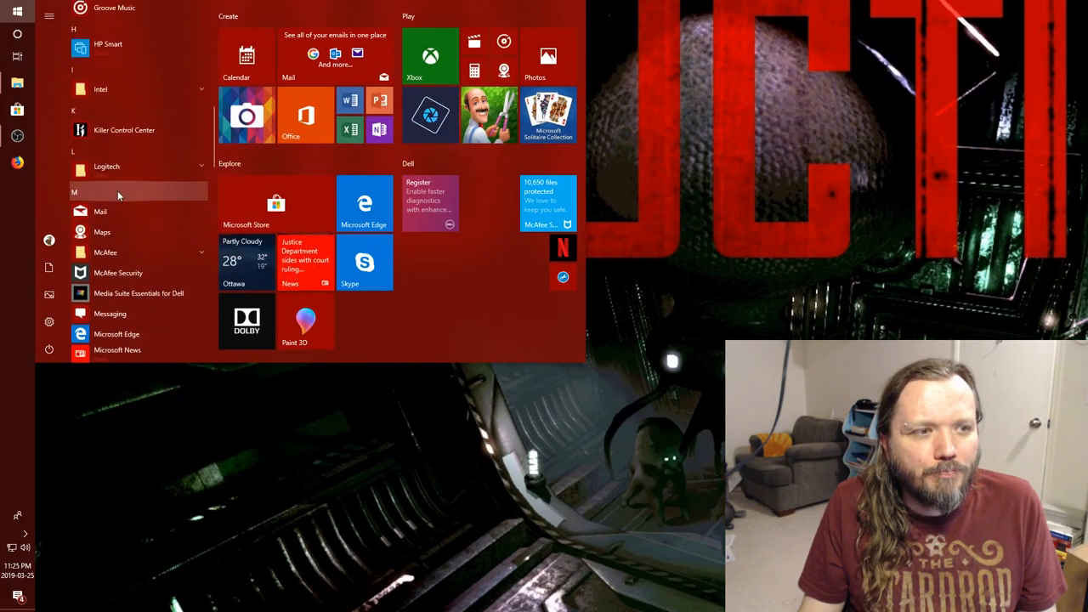
scroll("down", 3)
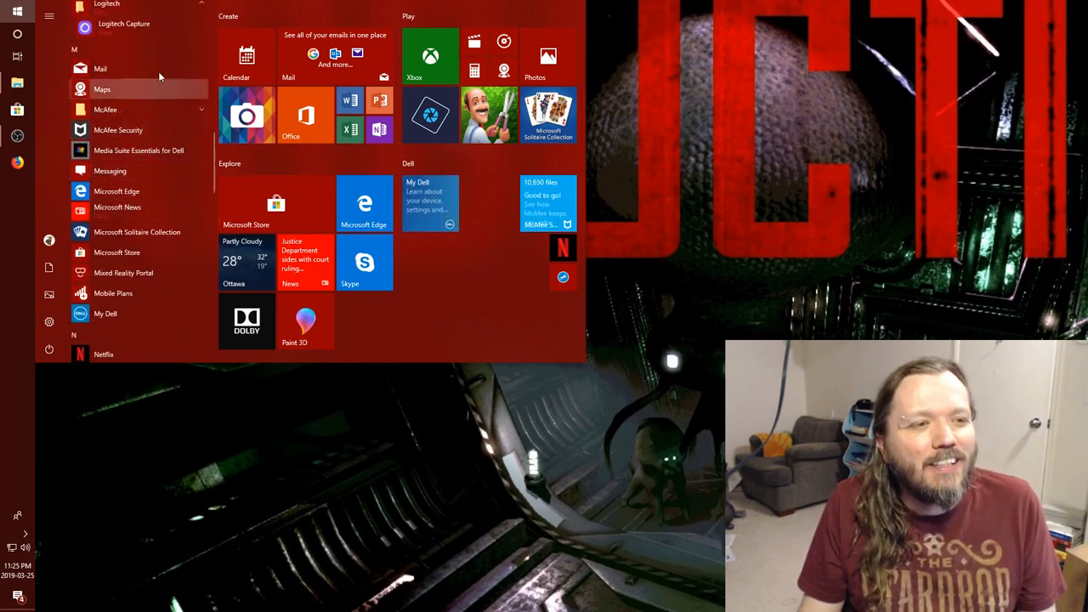
right_click(102, 88)
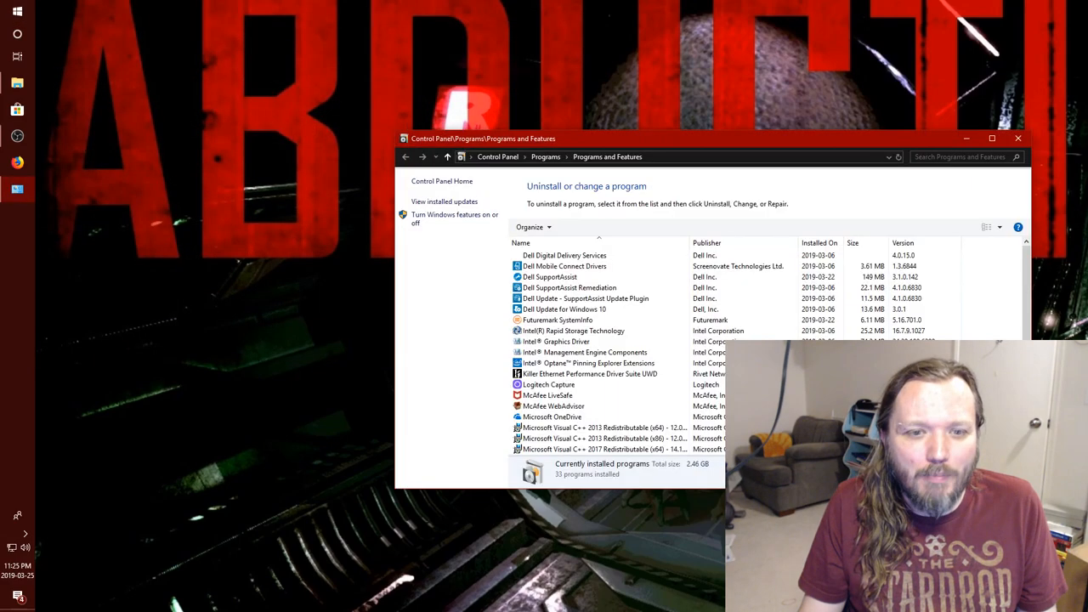
Remove McAfee LiveSafe with all its files, continuing past the active-subscription warning
scroll("down", 3)
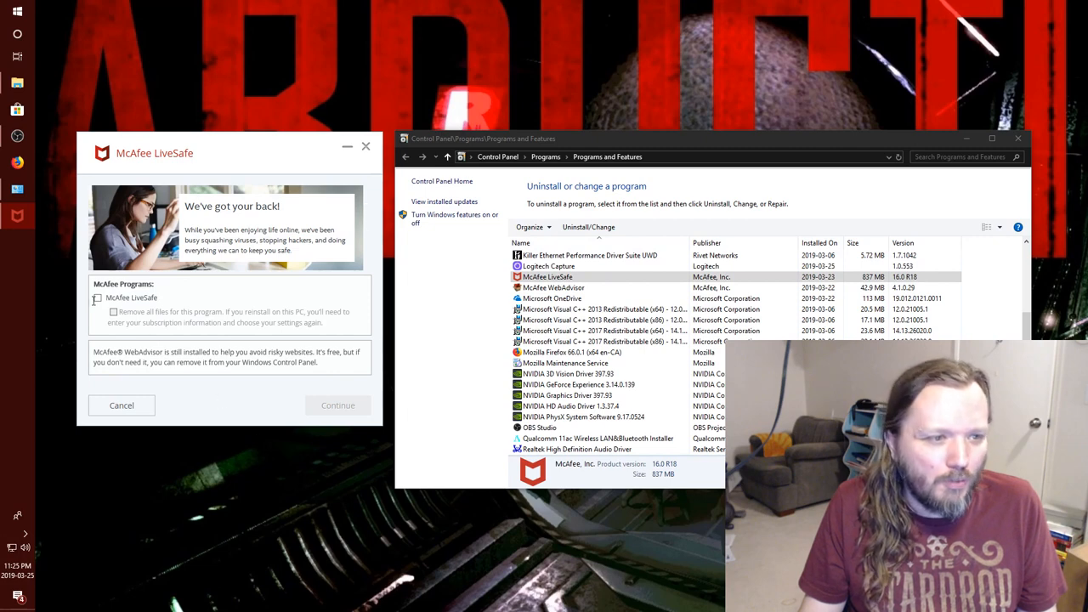
left_click(97, 298)
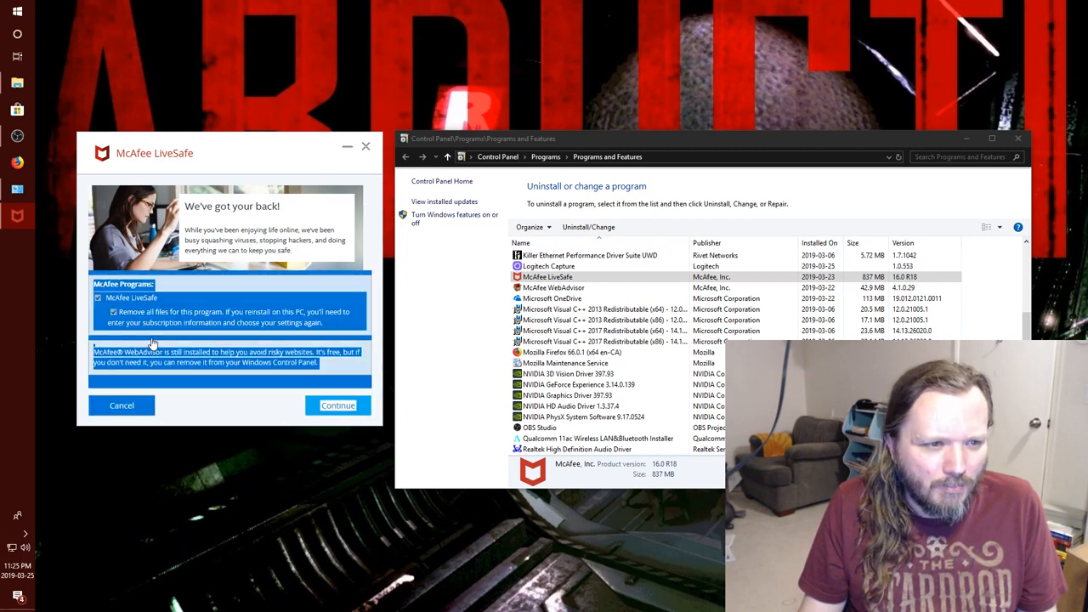
left_click(338, 405)
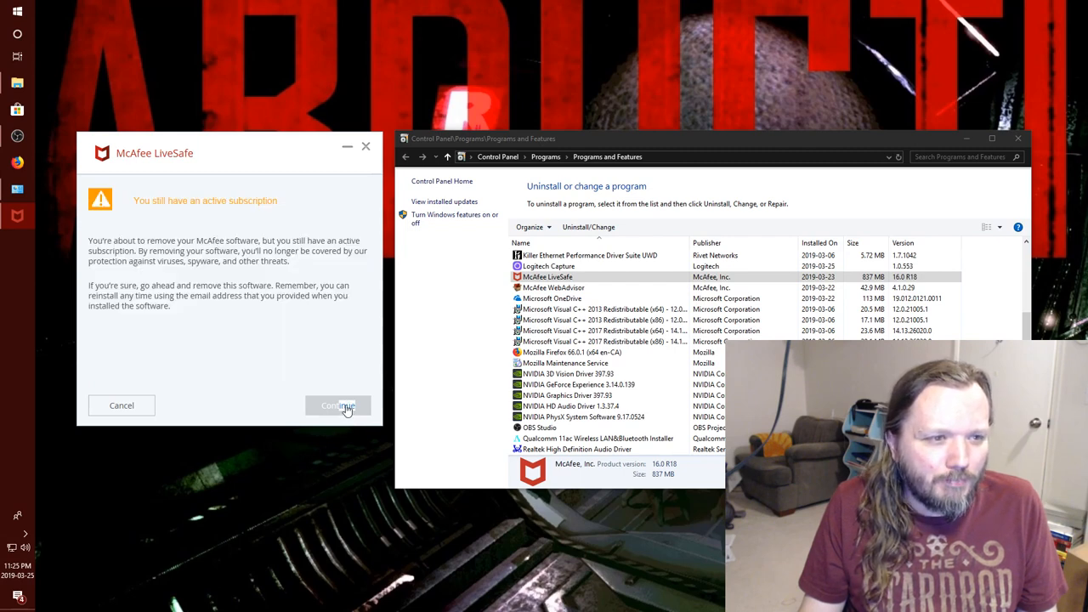
left_click(337, 405)
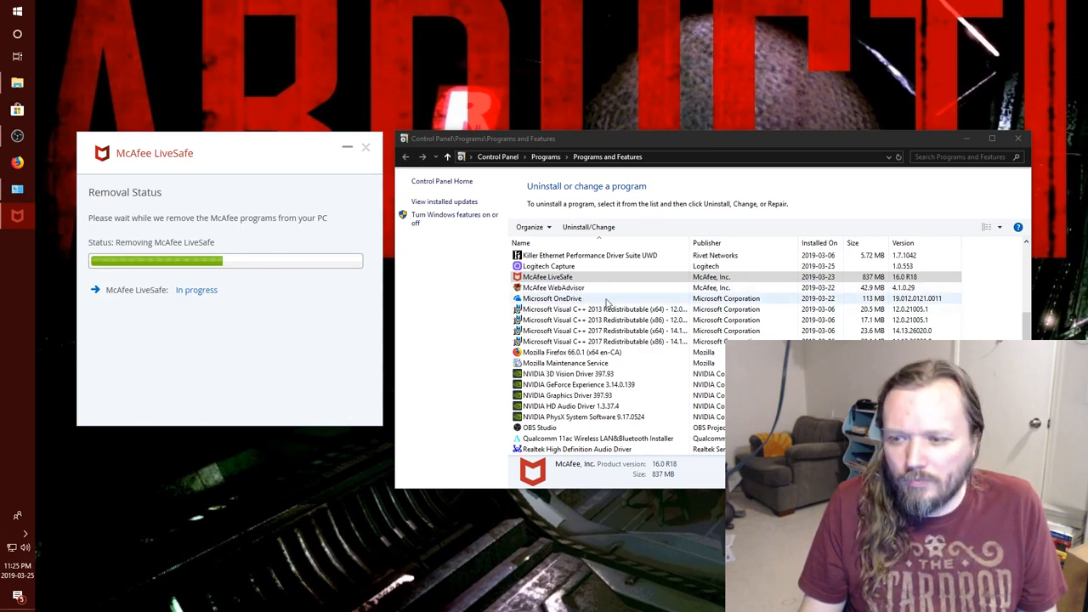
mouse_move(497, 253)
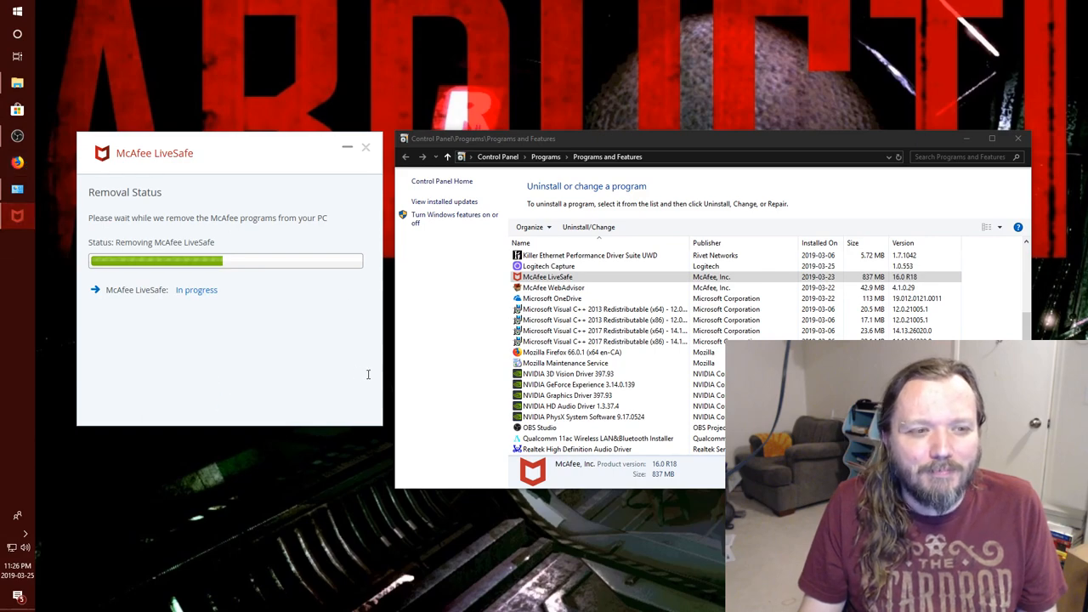
left_click(17, 11)
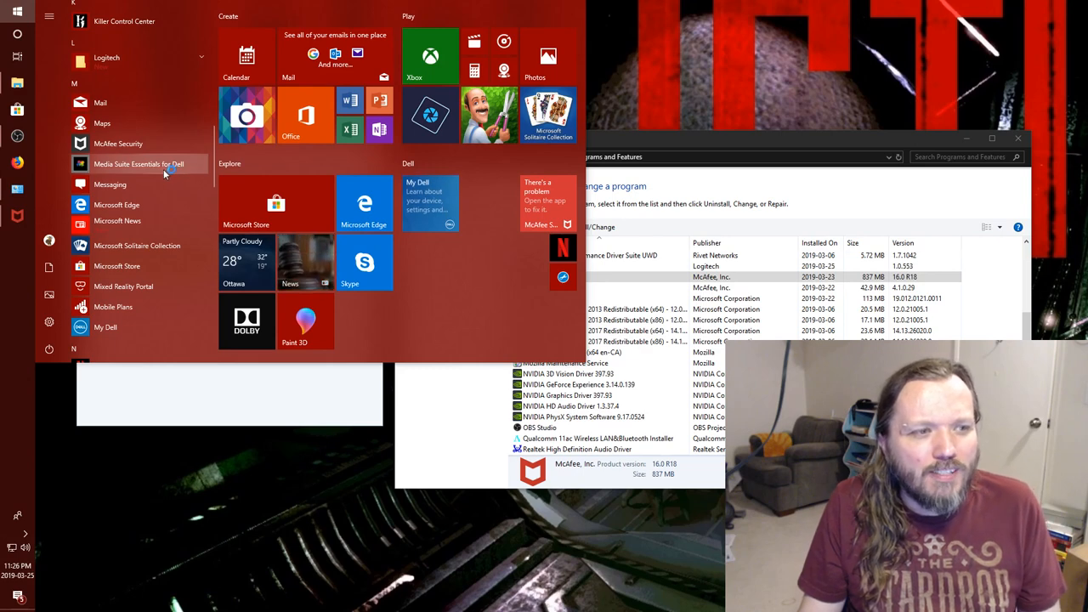
Browse the Start app list from M through S, checking options for Power Media Player for Dell
scroll("down", 3)
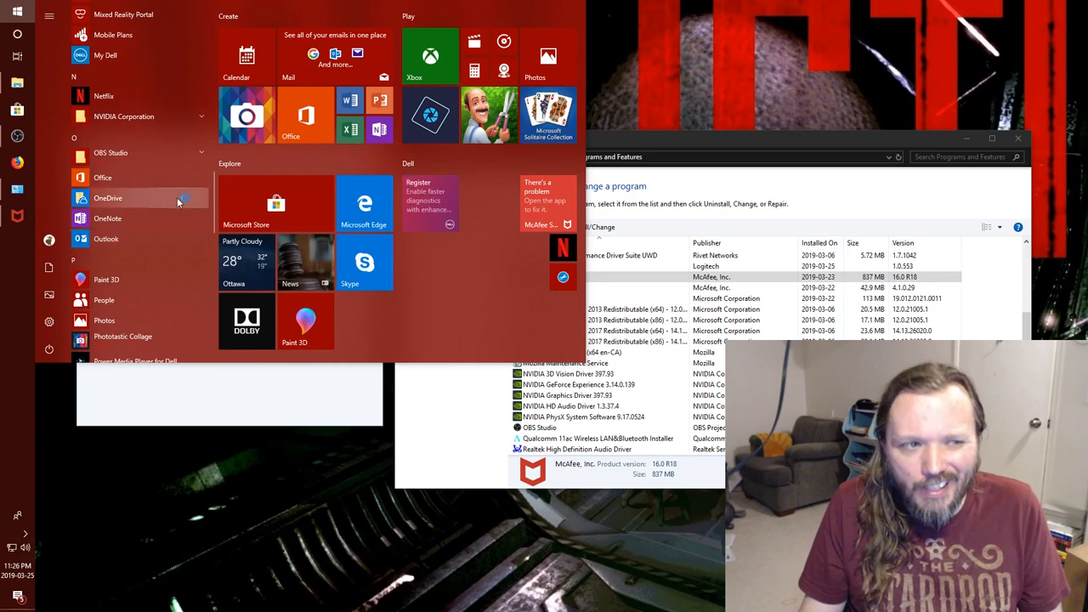
scroll("down", 3)
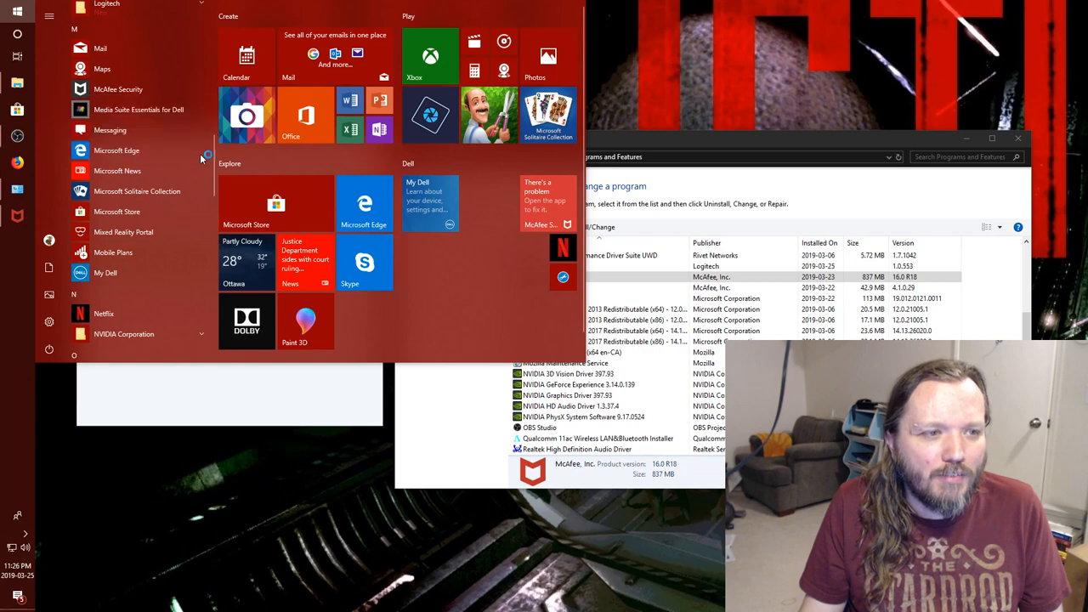
right_click(137, 171)
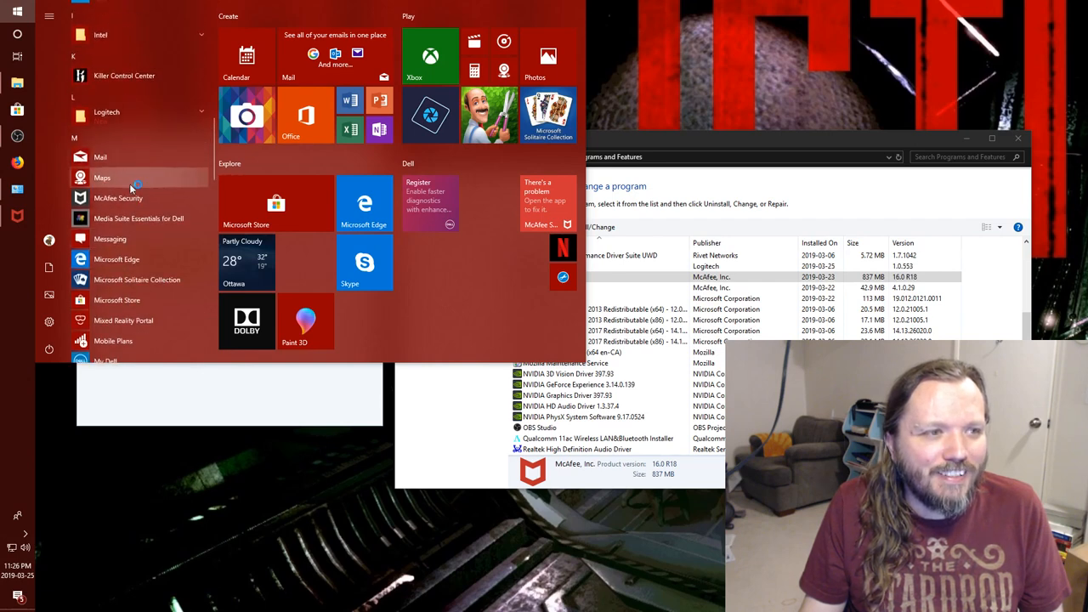
scroll("down", 3)
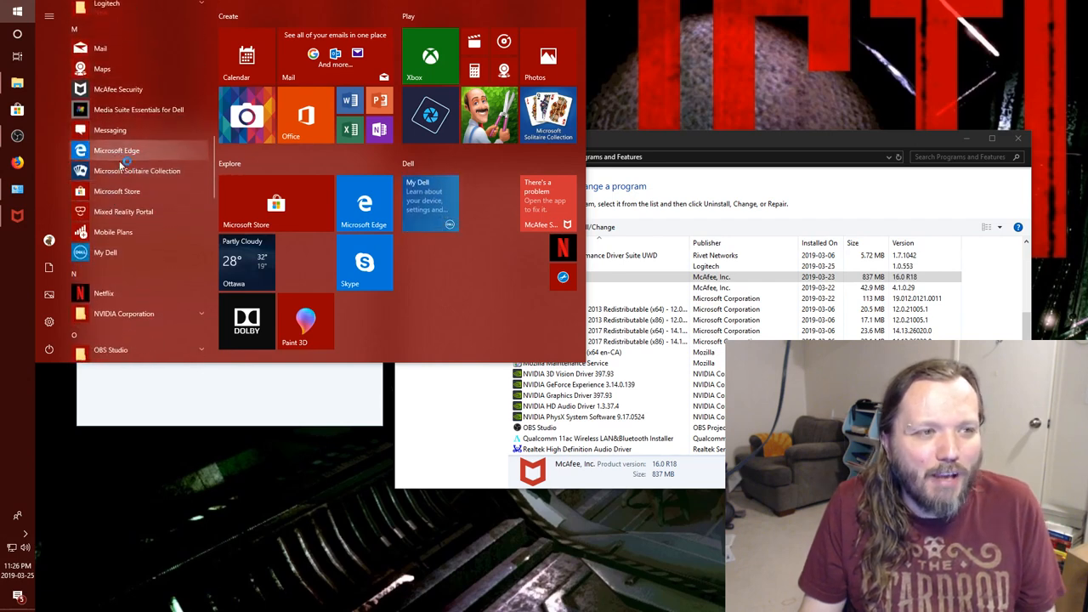
mouse_move(142, 319)
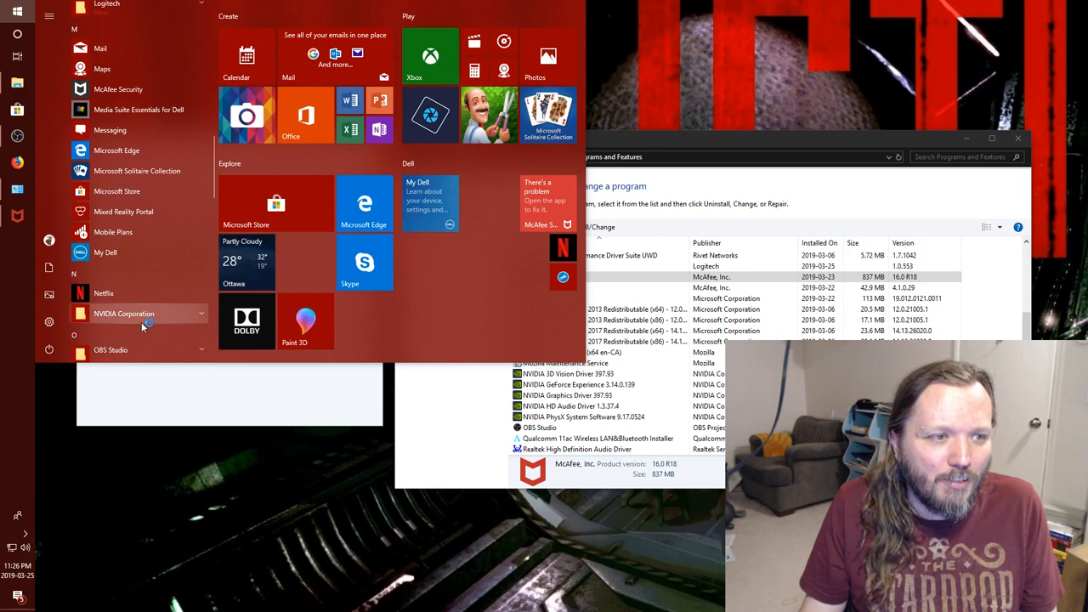
mouse_move(132, 244)
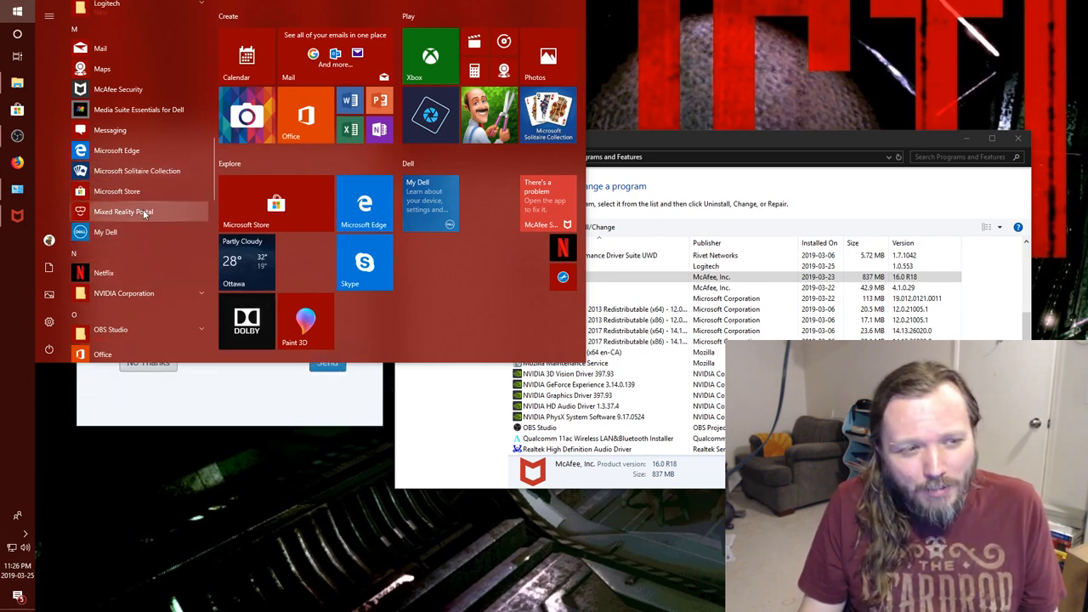
scroll("down", 3)
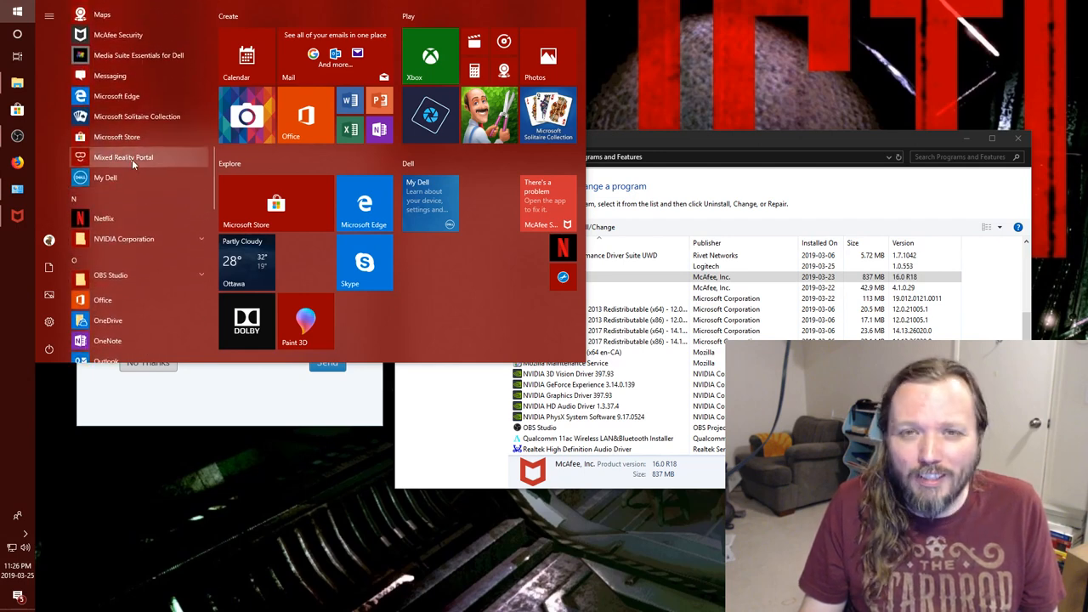
mouse_move(136, 239)
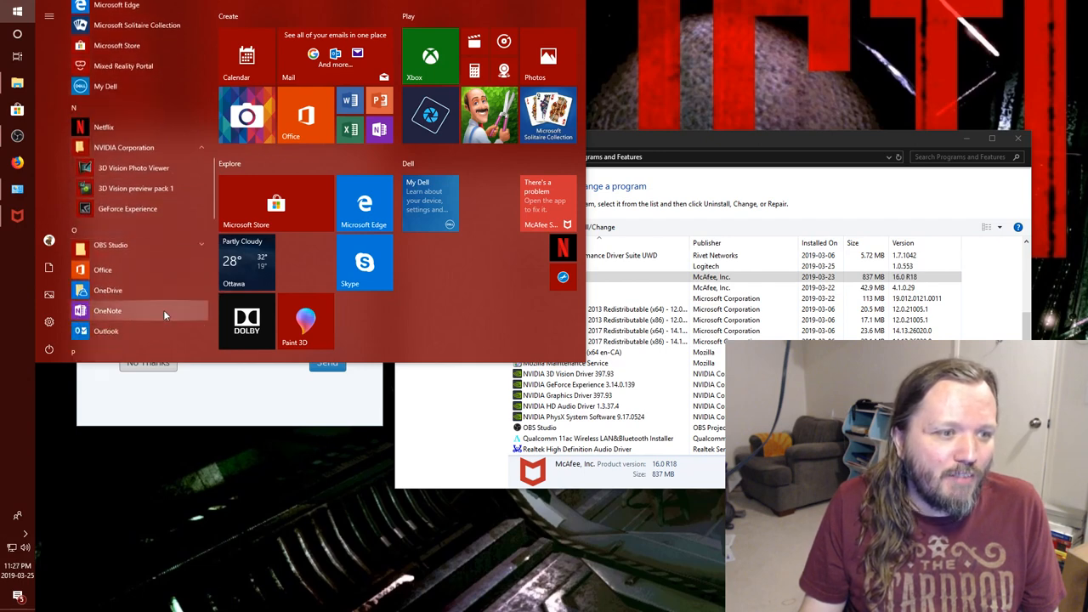
scroll("down", 3)
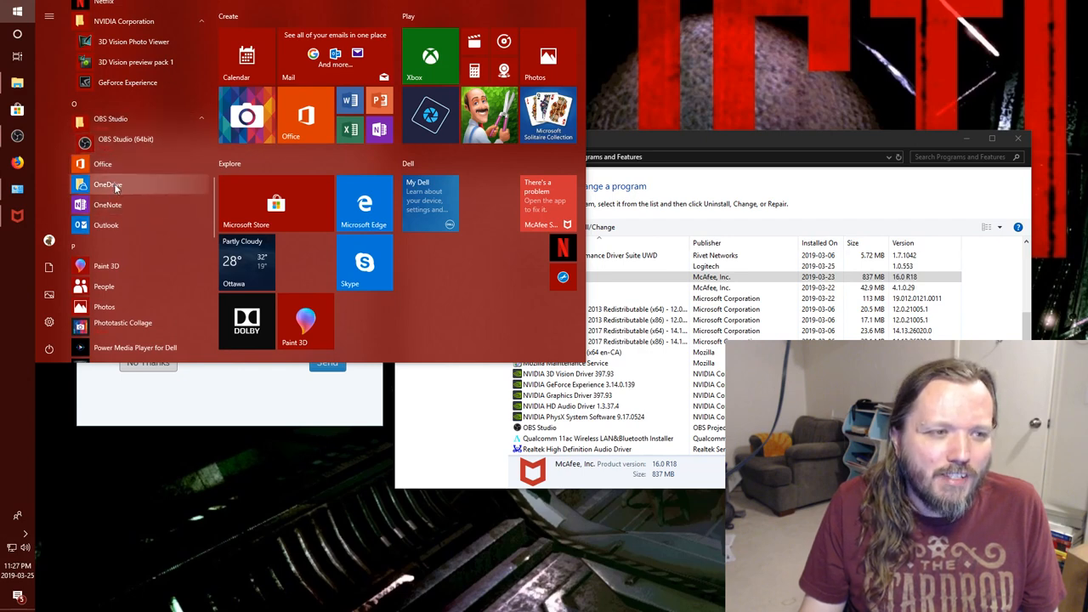
mouse_move(107, 205)
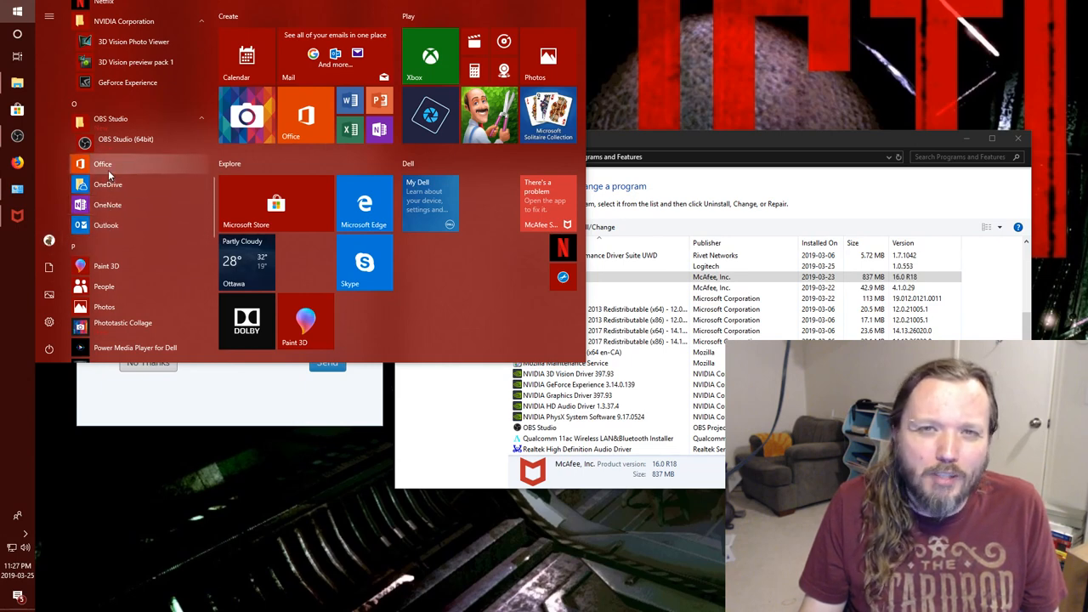
mouse_move(108, 185)
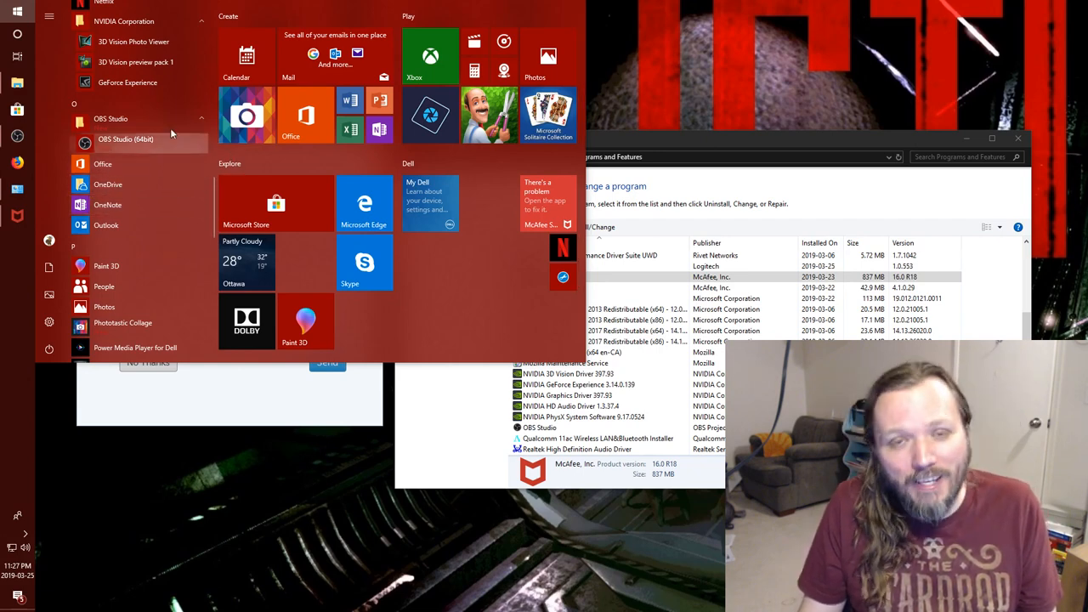
mouse_move(139, 191)
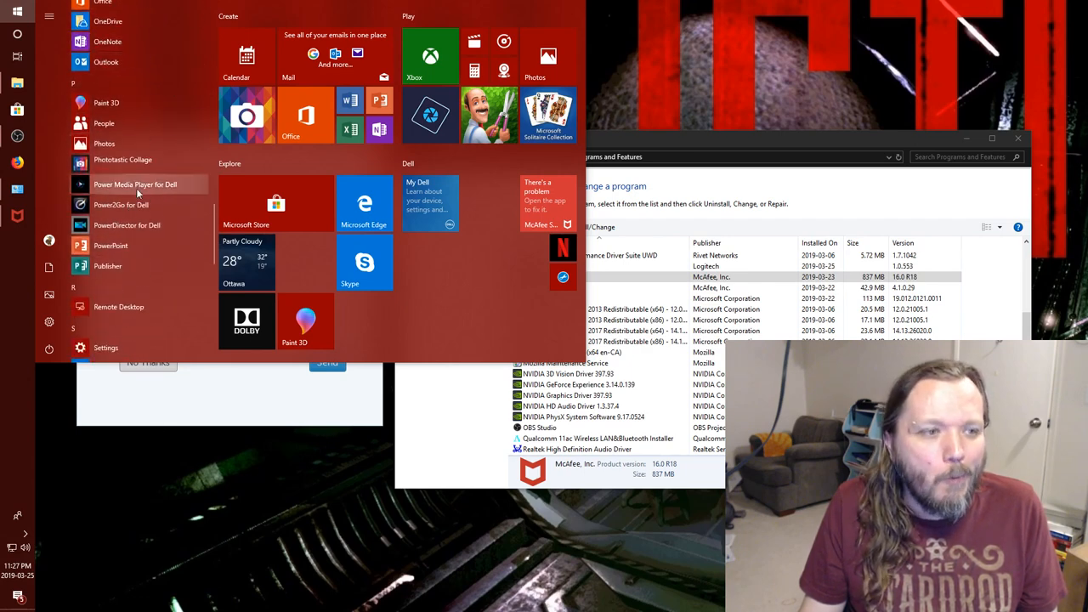
right_click(135, 185)
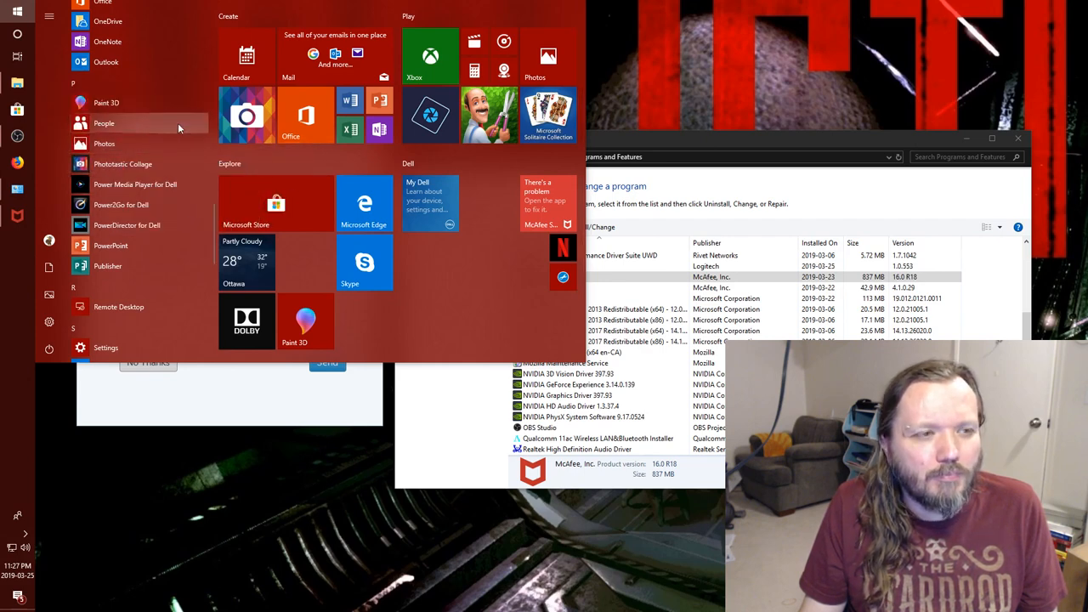
Uninstall Skype from the Start app list
scroll("down", 3)
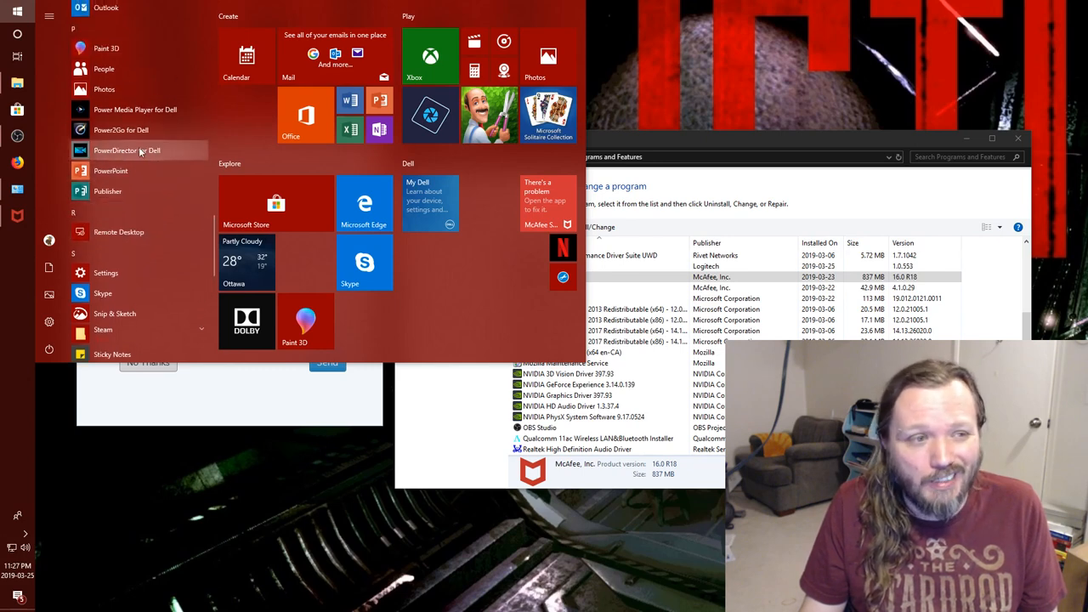
right_click(104, 69)
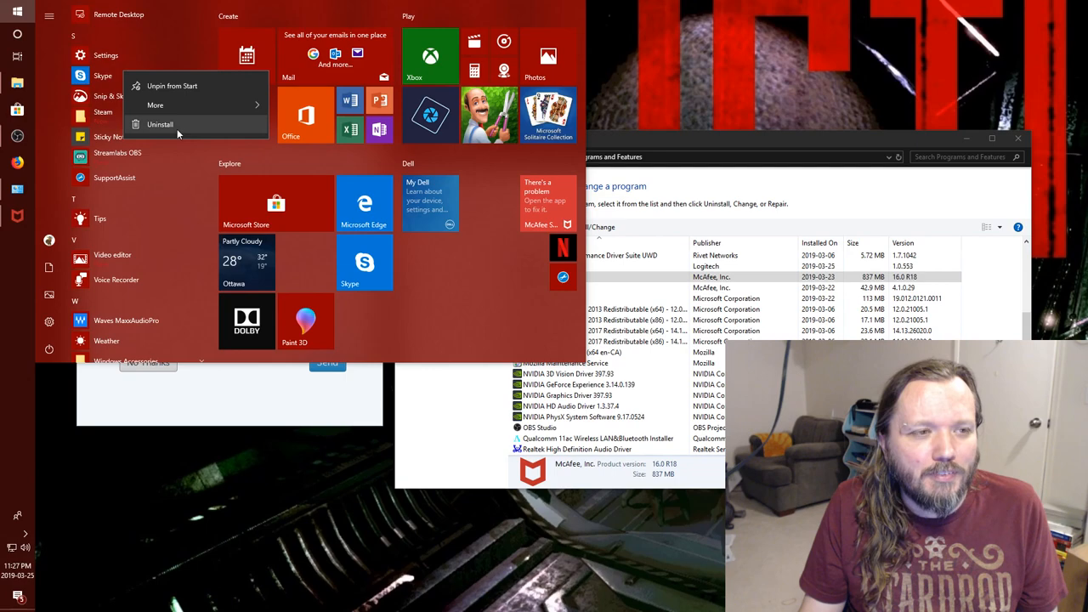
mouse_move(179, 129)
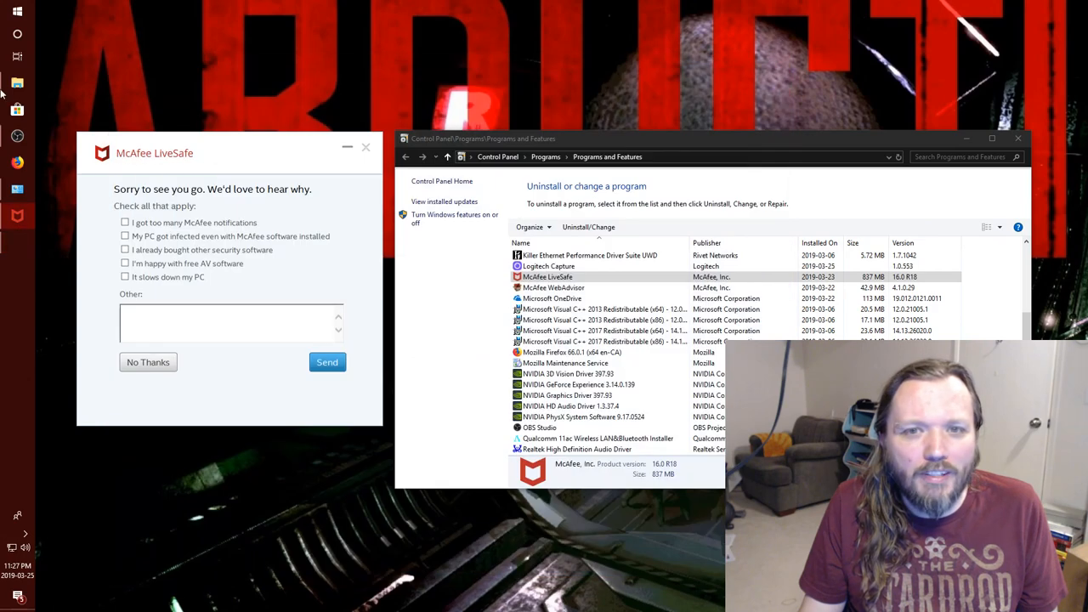
left_click(17, 11)
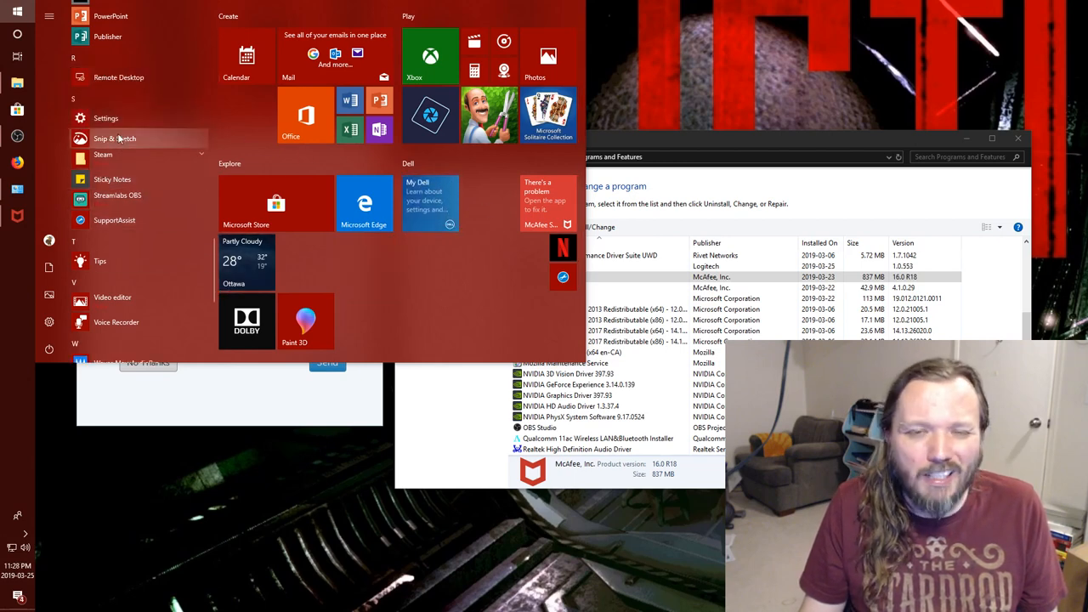
mouse_move(114, 220)
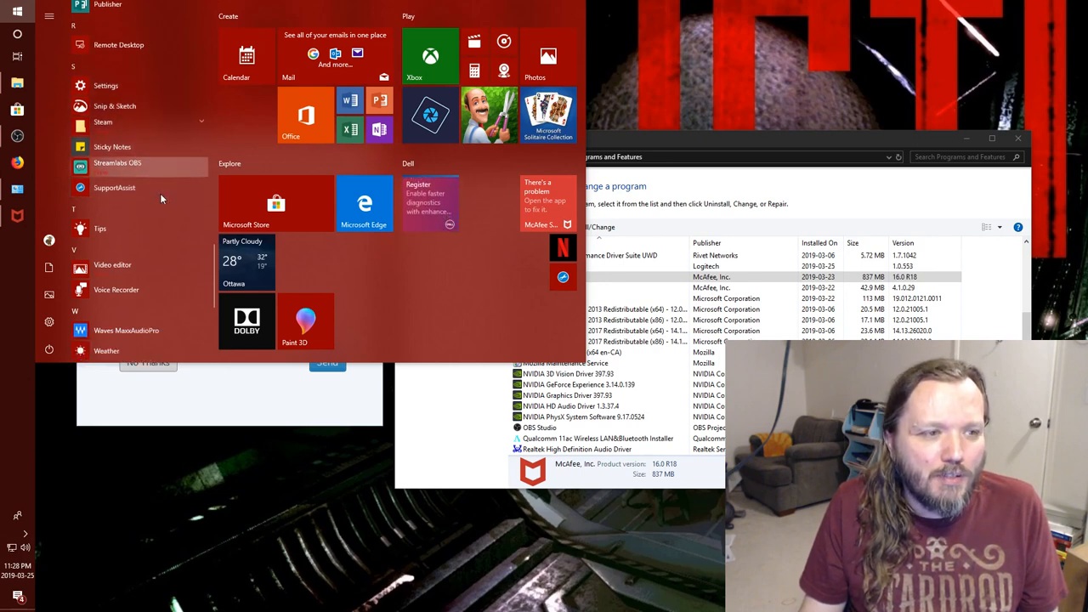
Scroll to the end of the app list and check the options for Your Phone
scroll("down", 3)
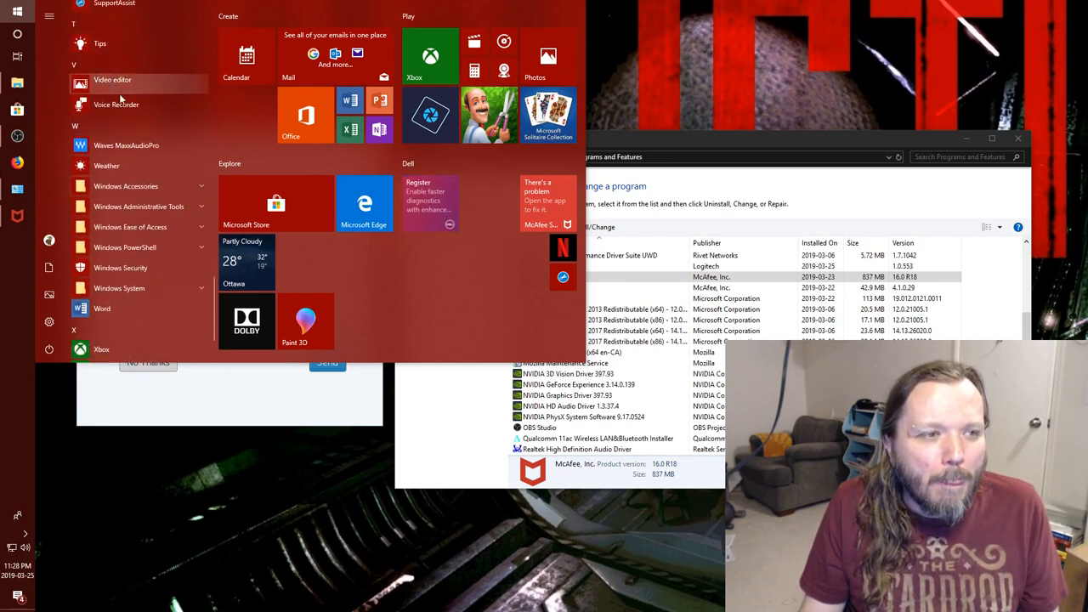
mouse_move(158, 152)
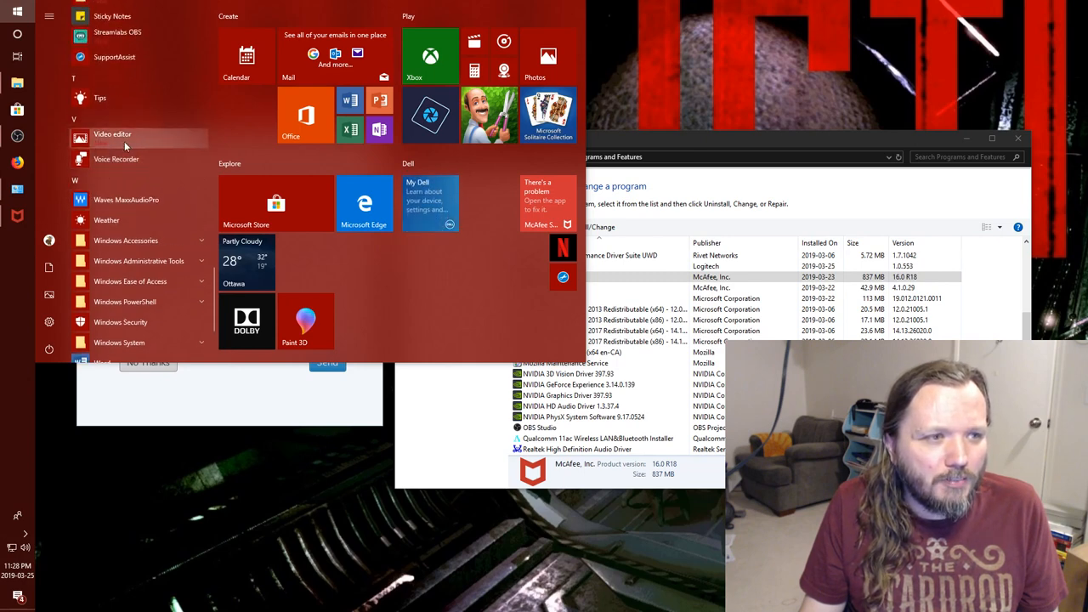
scroll("down", 3)
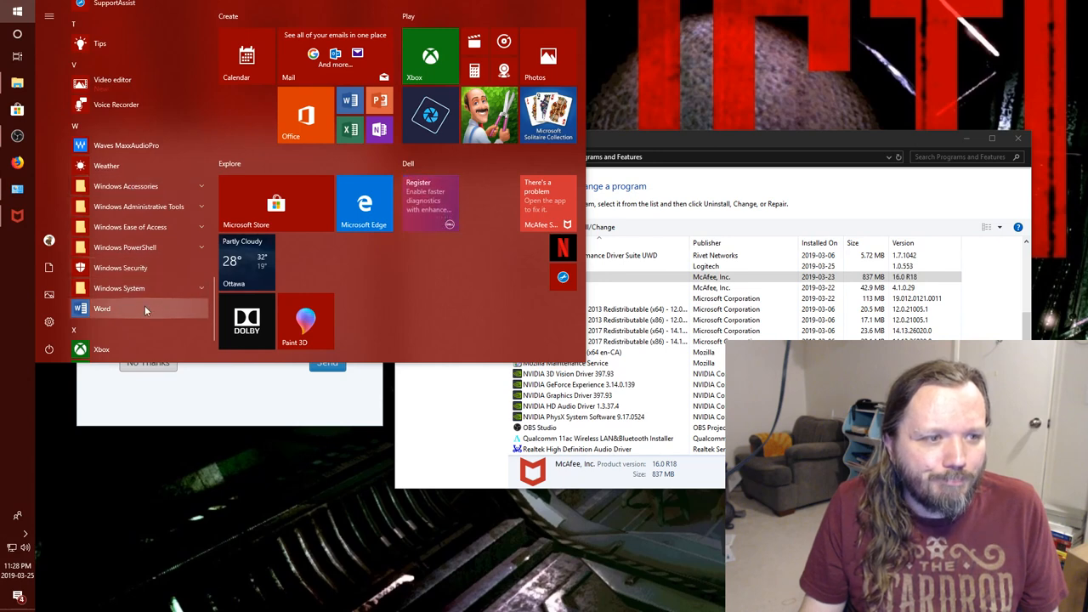
scroll("down", 3)
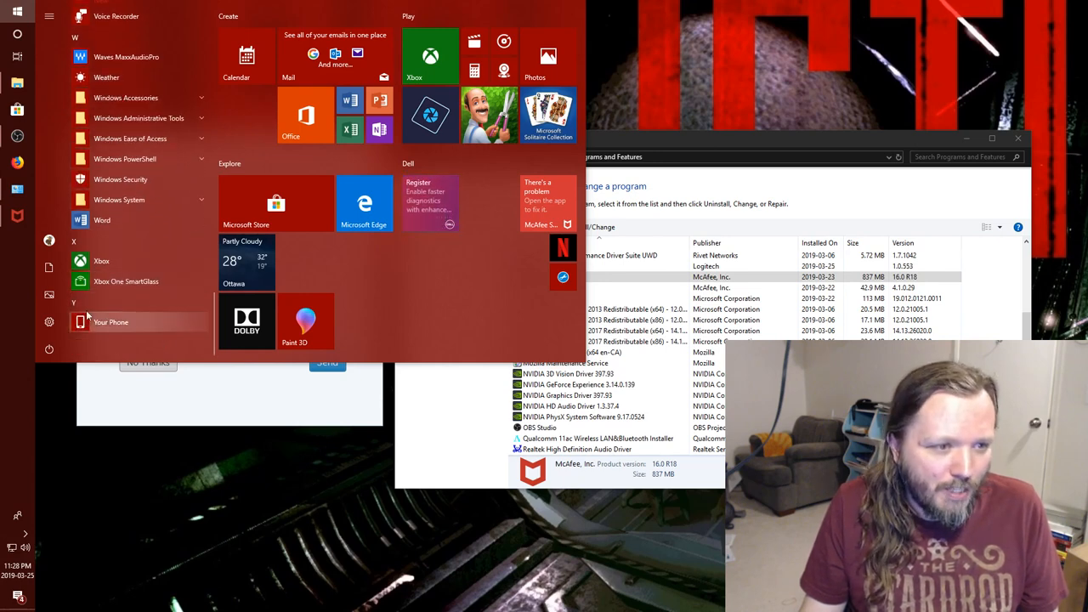
right_click(111, 322)
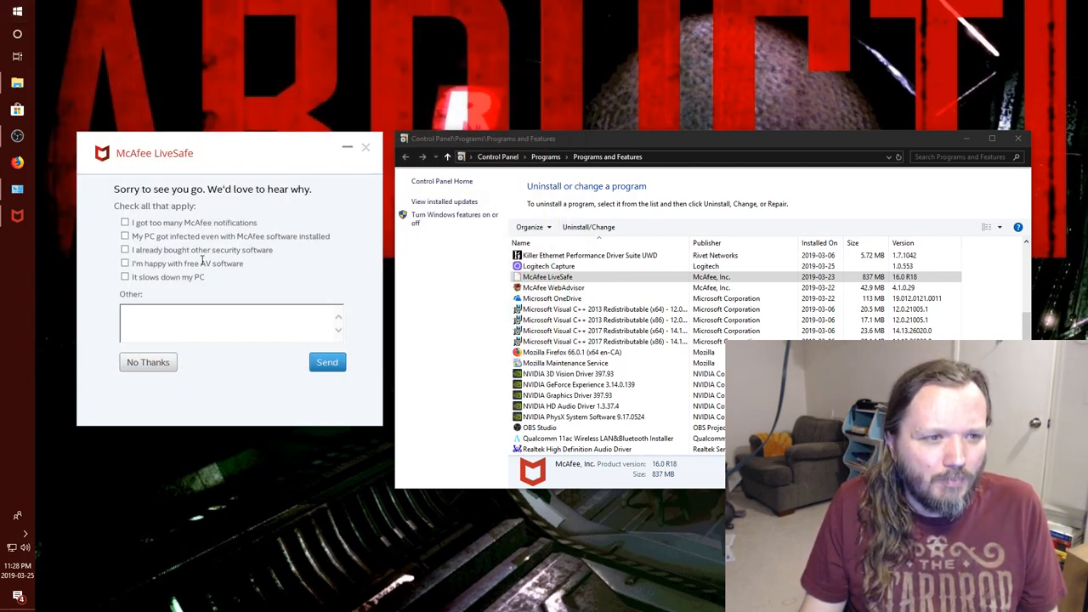
Submit the McAfee exit survey citing other security software, then uninstall WebAdvisor anyway
left_click(125, 249)
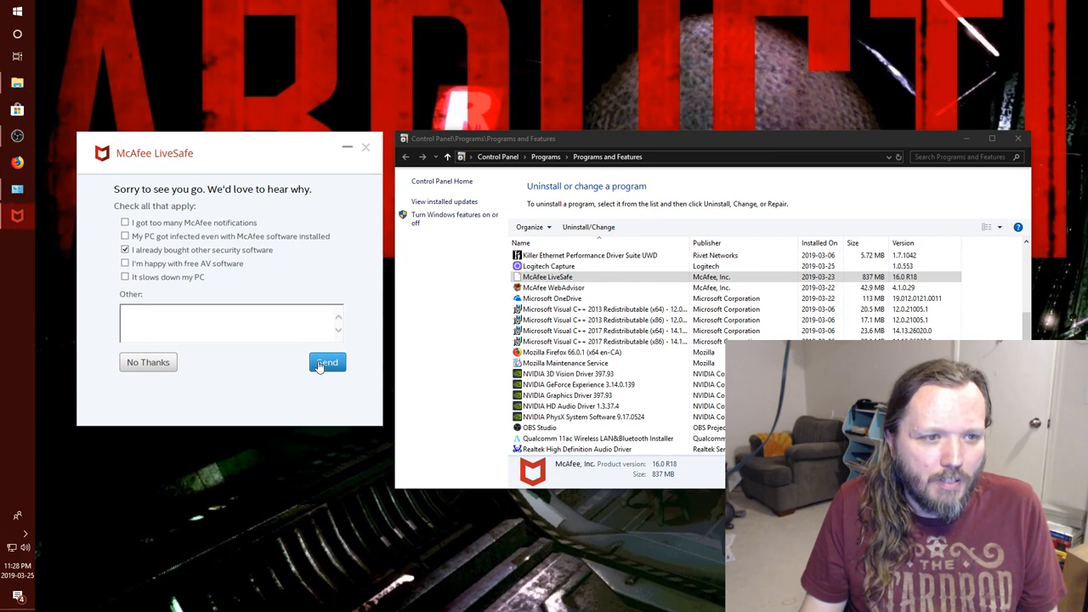
left_click(327, 362)
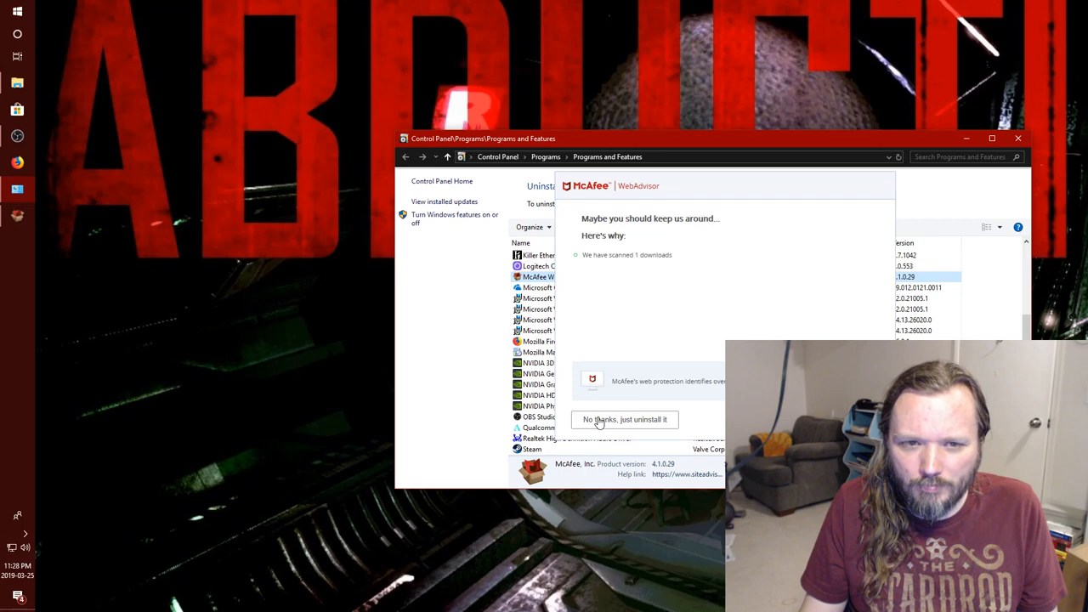
left_click(624, 420)
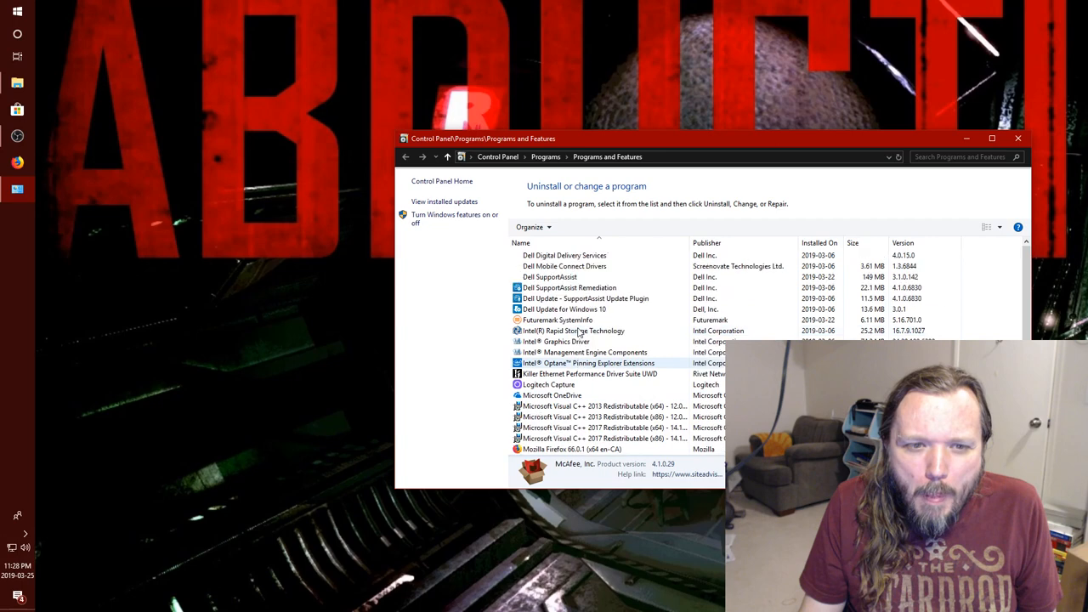
Scroll the installed programs list and look up Futuremark SystemInfo
scroll("down", 3)
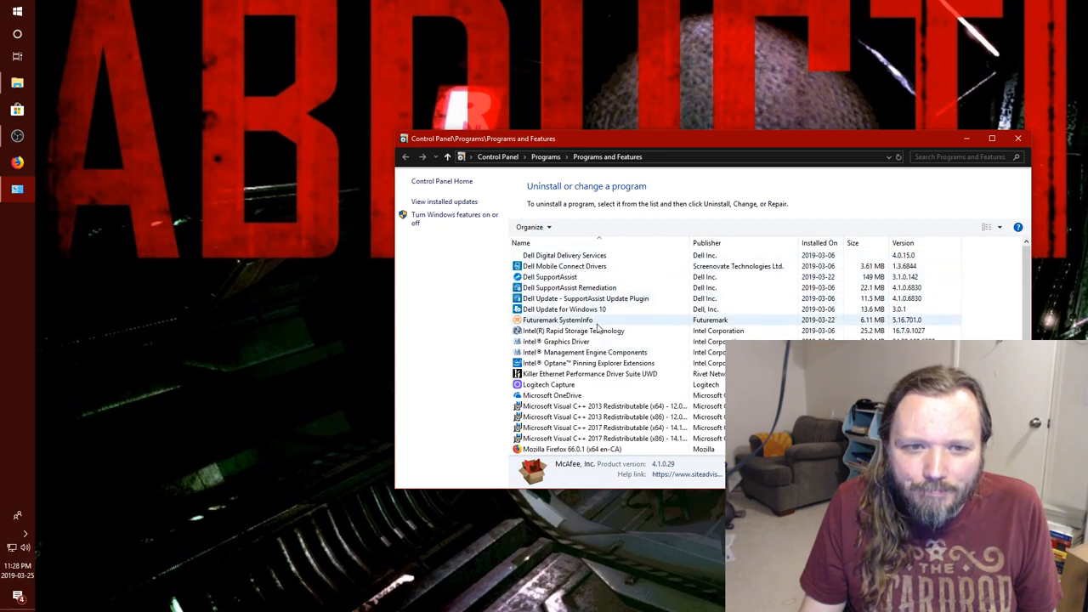
left_click(557, 320)
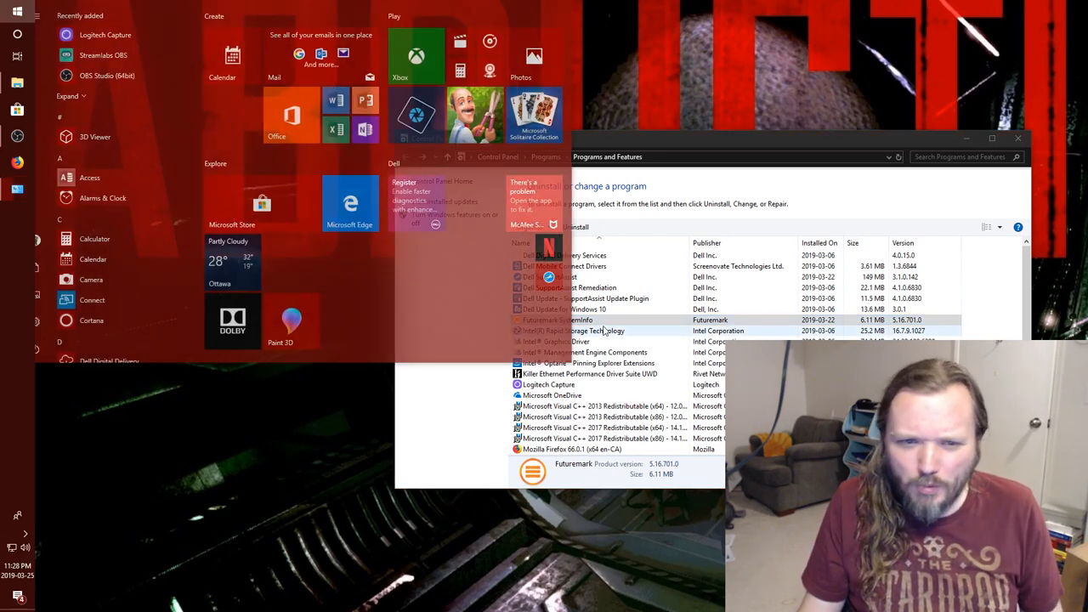
type("futuremark")
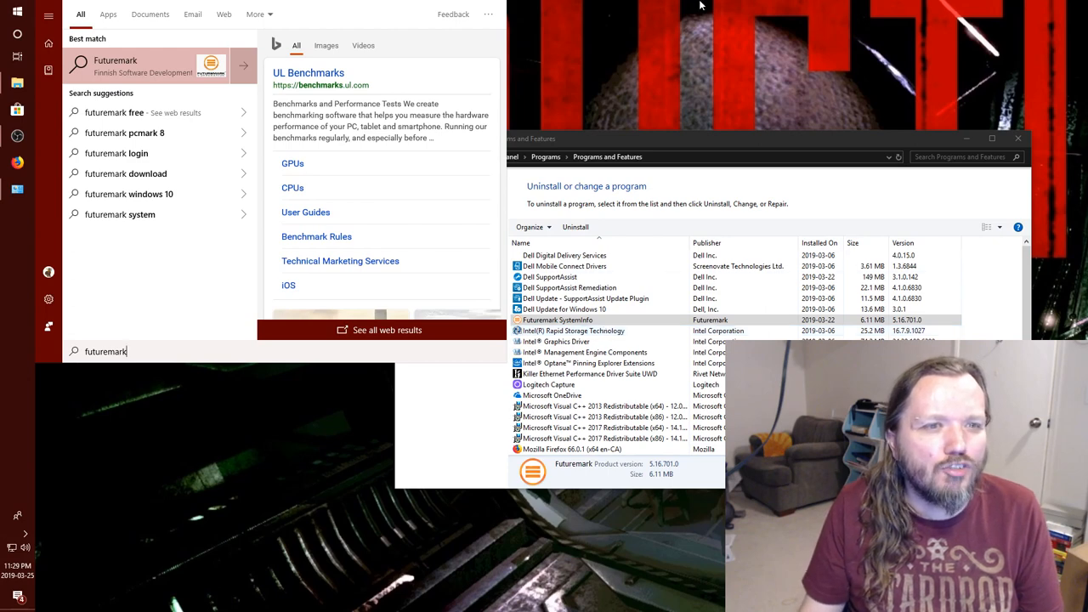
left_click_drag(396, 115, 391, 137)
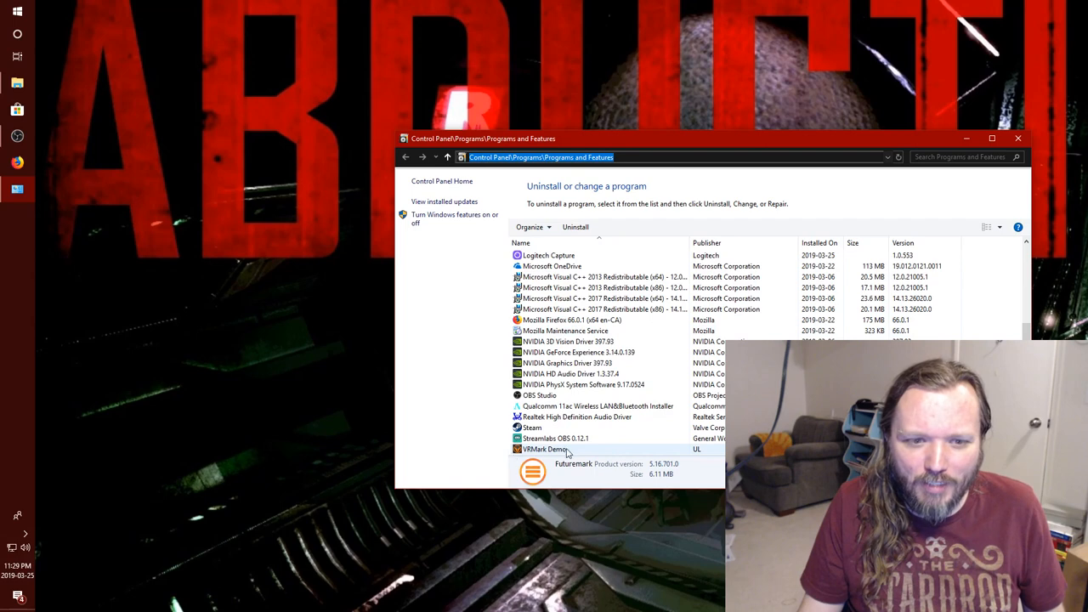
left_click(556, 438)
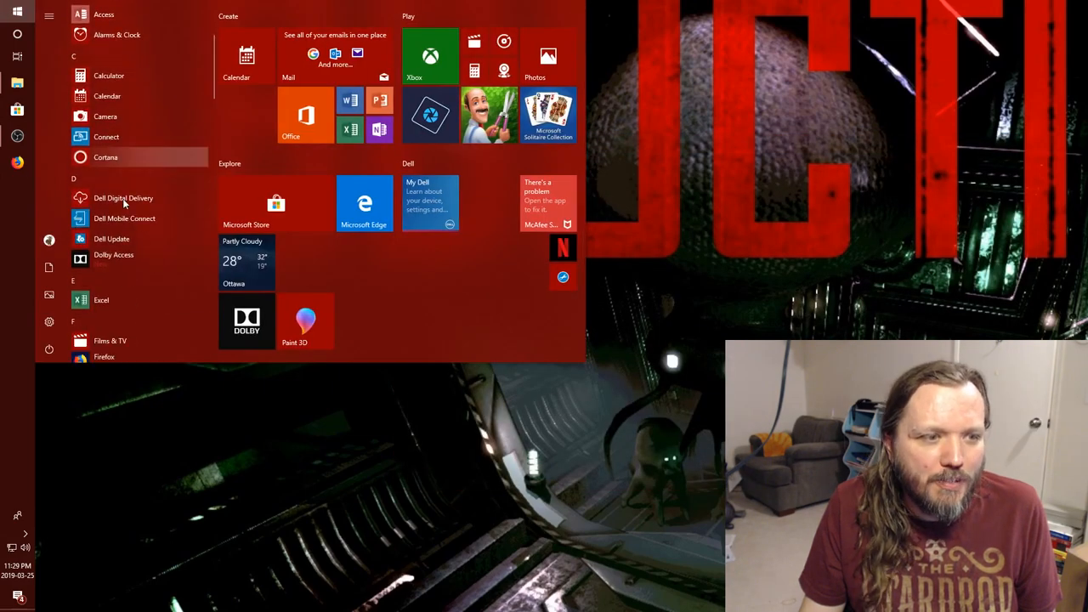
mouse_move(124, 197)
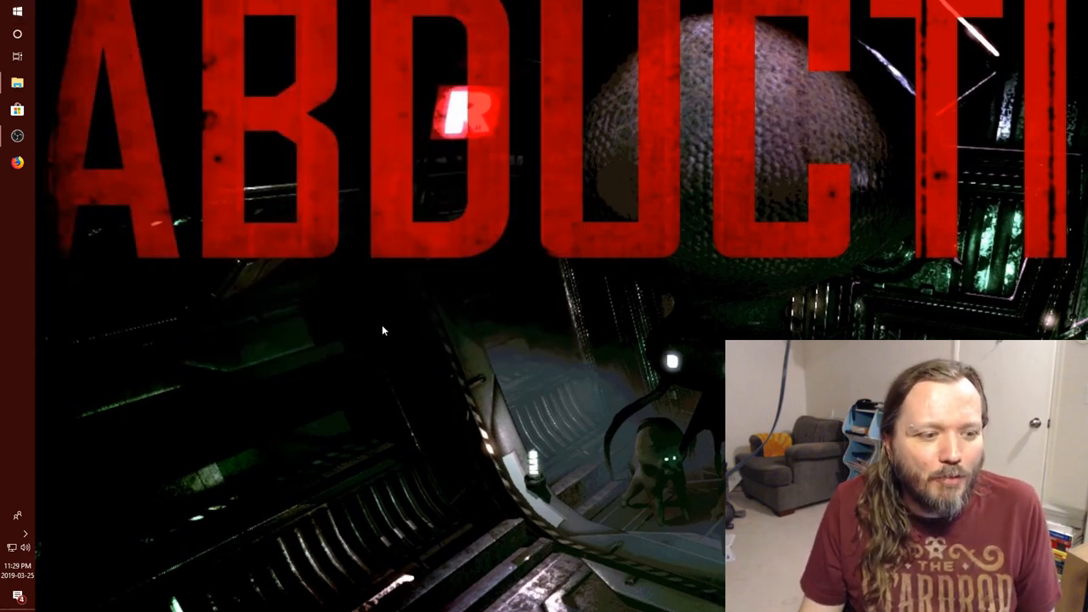
Scroll the Start menu app list and check Mixed Reality Portal's right-click actions
left_click(17, 10)
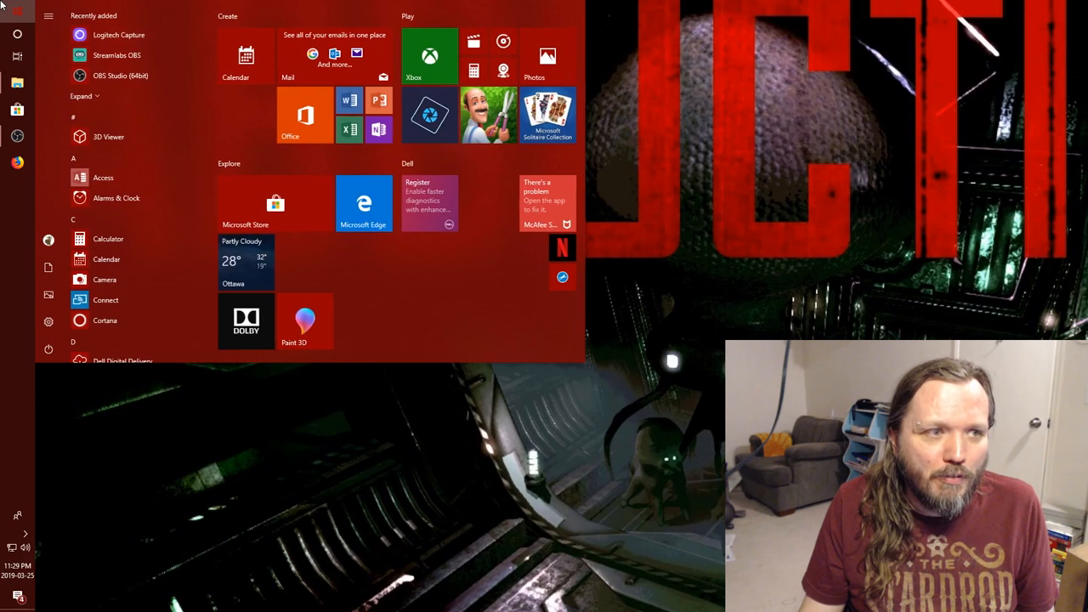
scroll("down", 3)
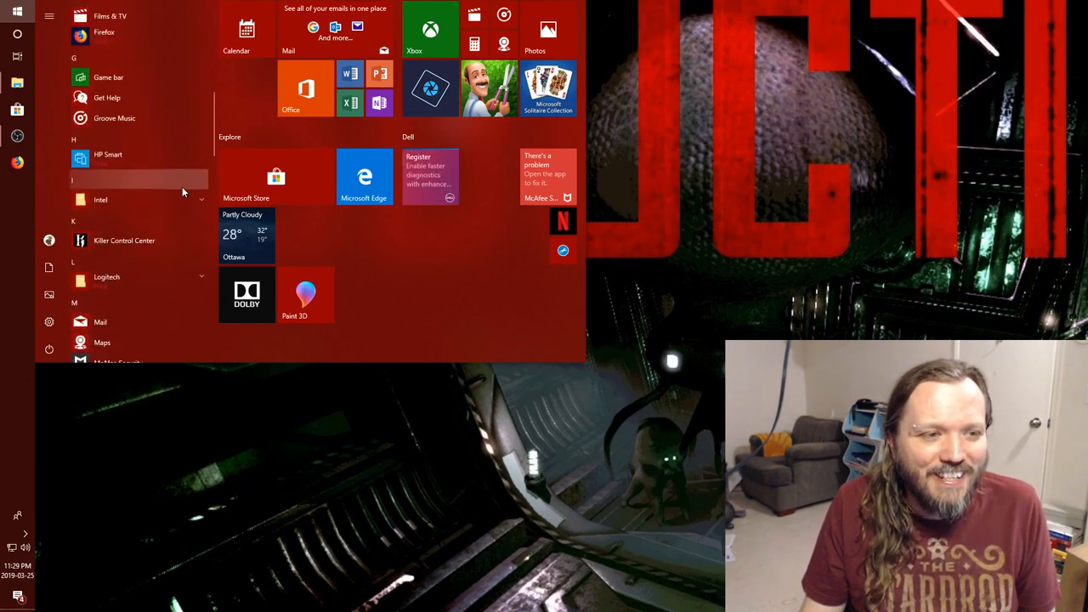
scroll("down", 3)
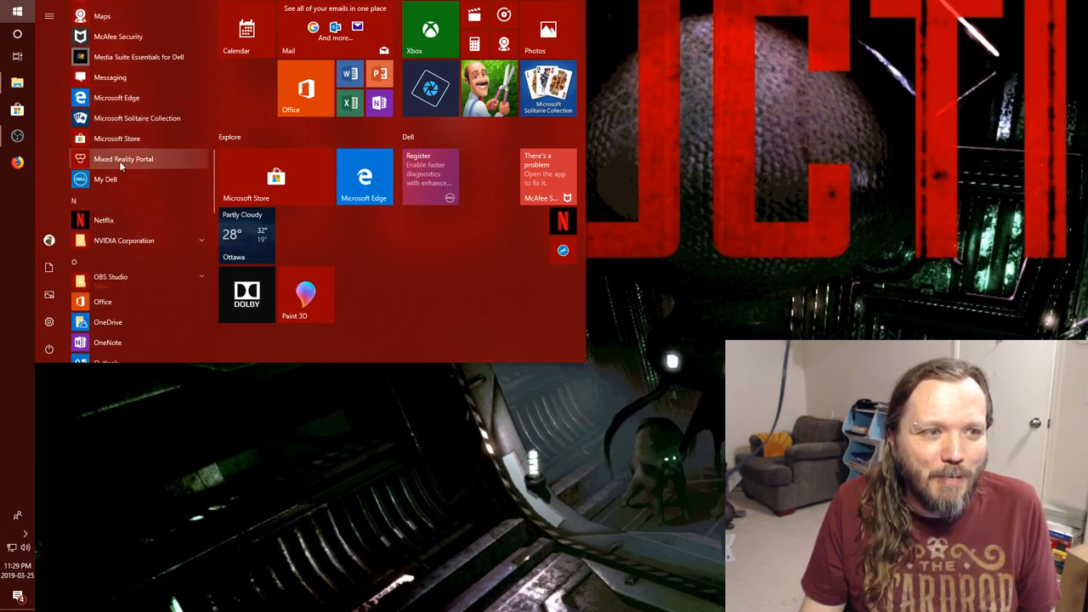
right_click(123, 159)
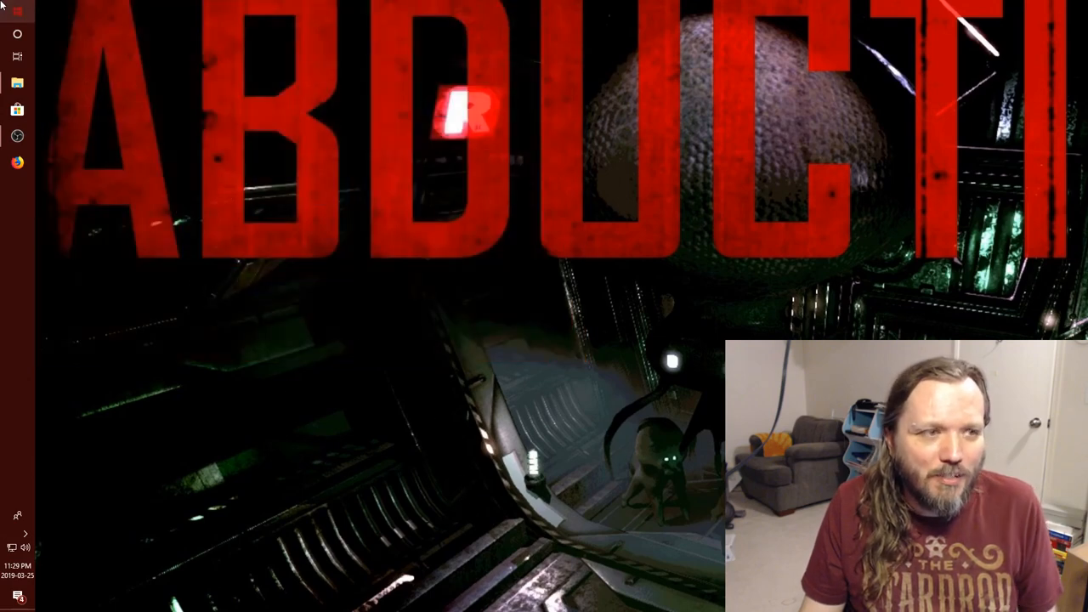
left_click(17, 11)
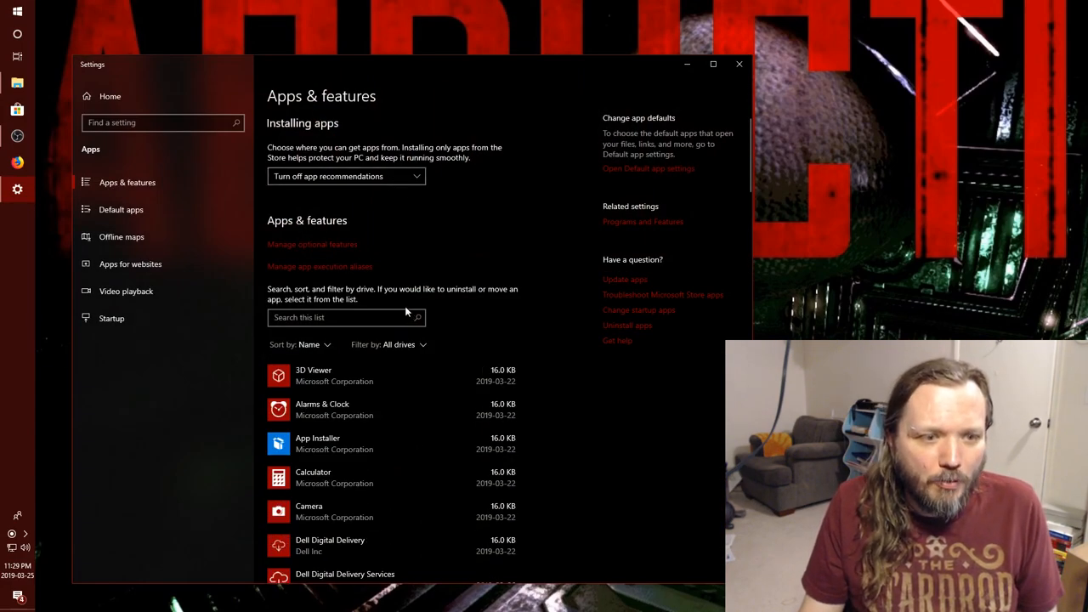
Browse Apps & features, checking the Game bar options, then start a Start menu search
scroll("down", 3)
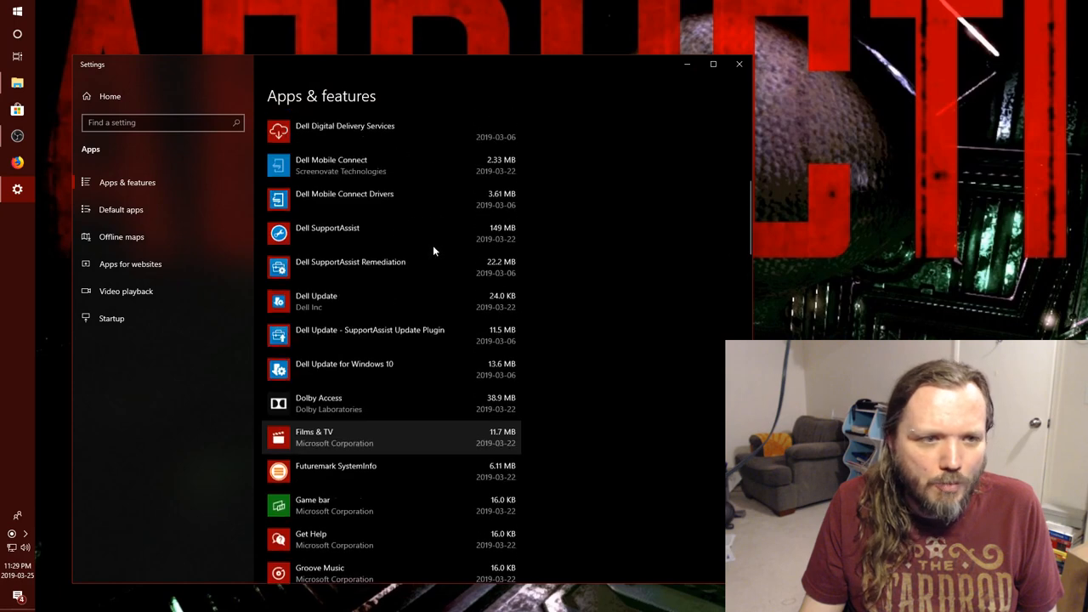
scroll("down", 3)
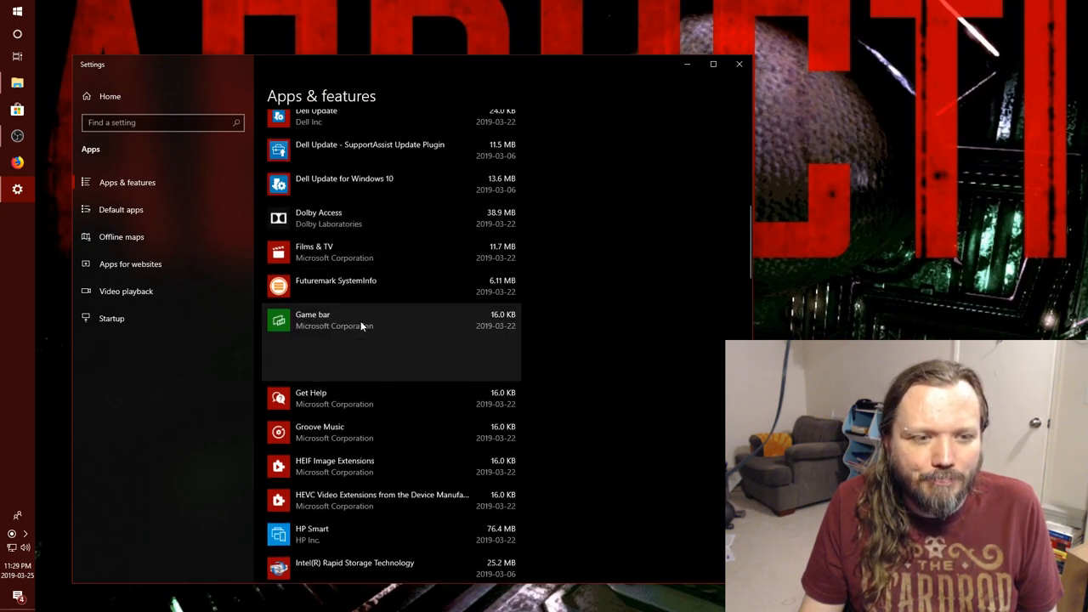
left_click(340, 320)
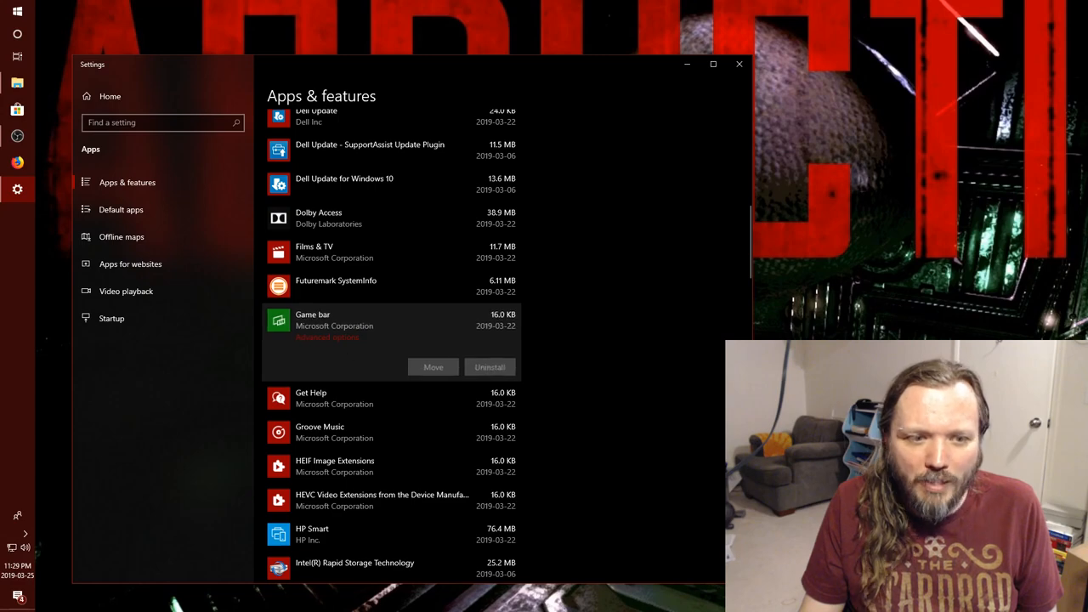
scroll("down", 3)
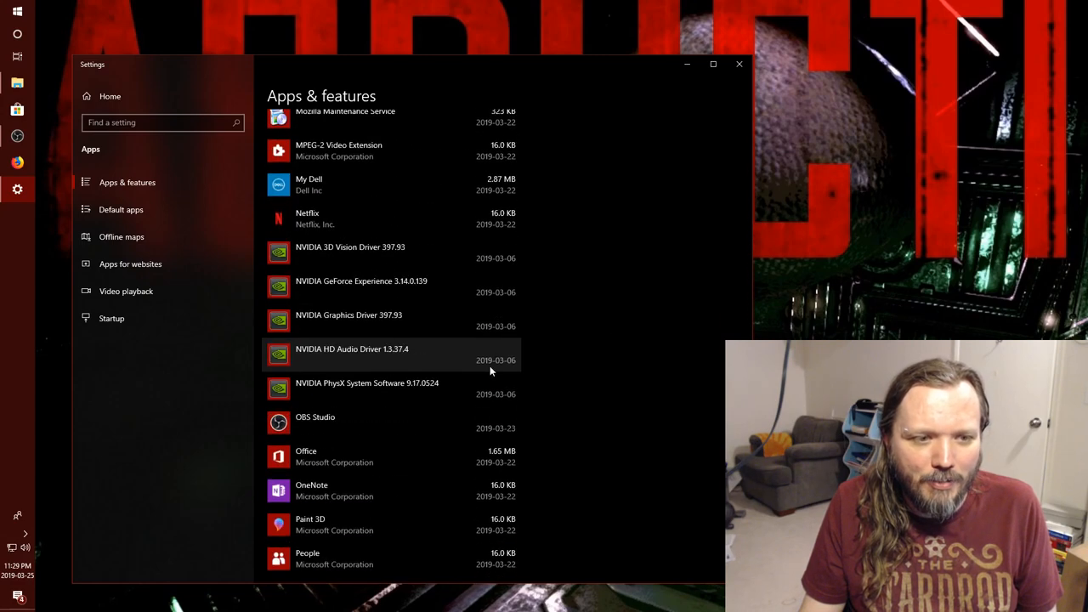
scroll("down", 3)
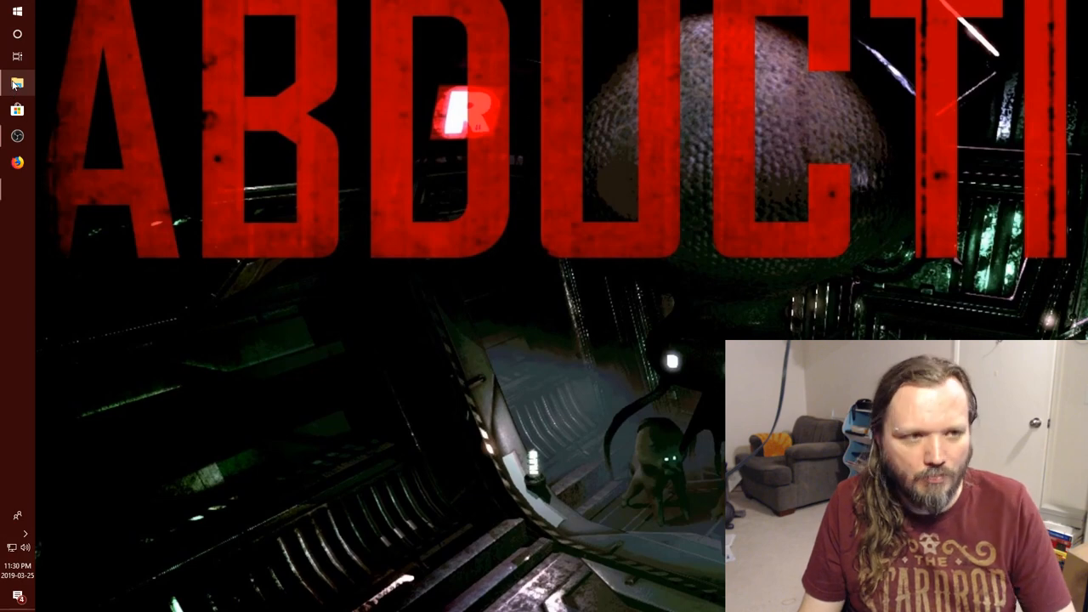
left_click(17, 12)
type("add remove")
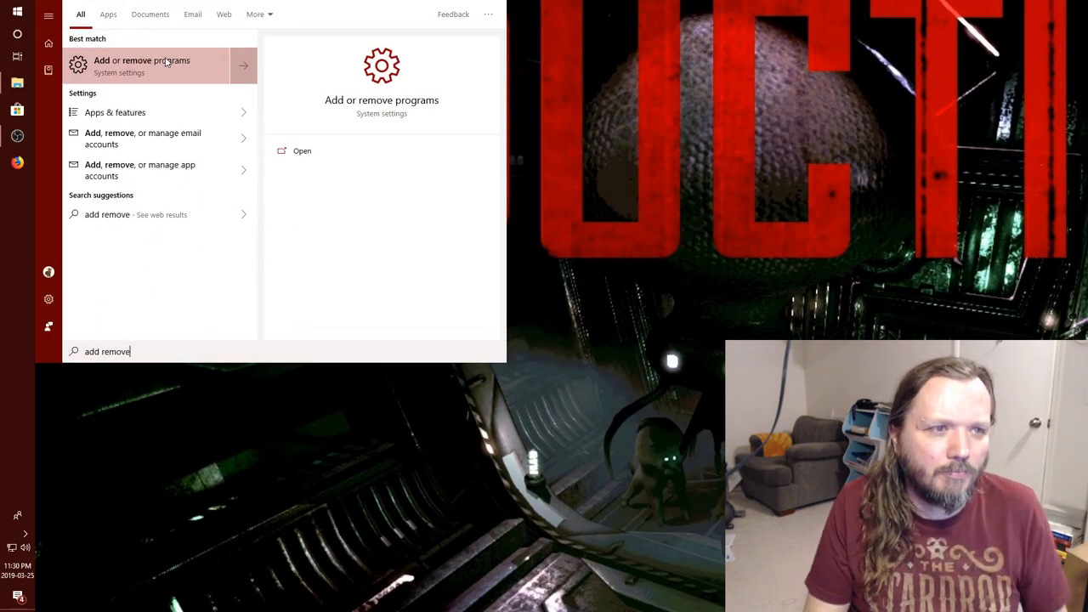
left_click(154, 66)
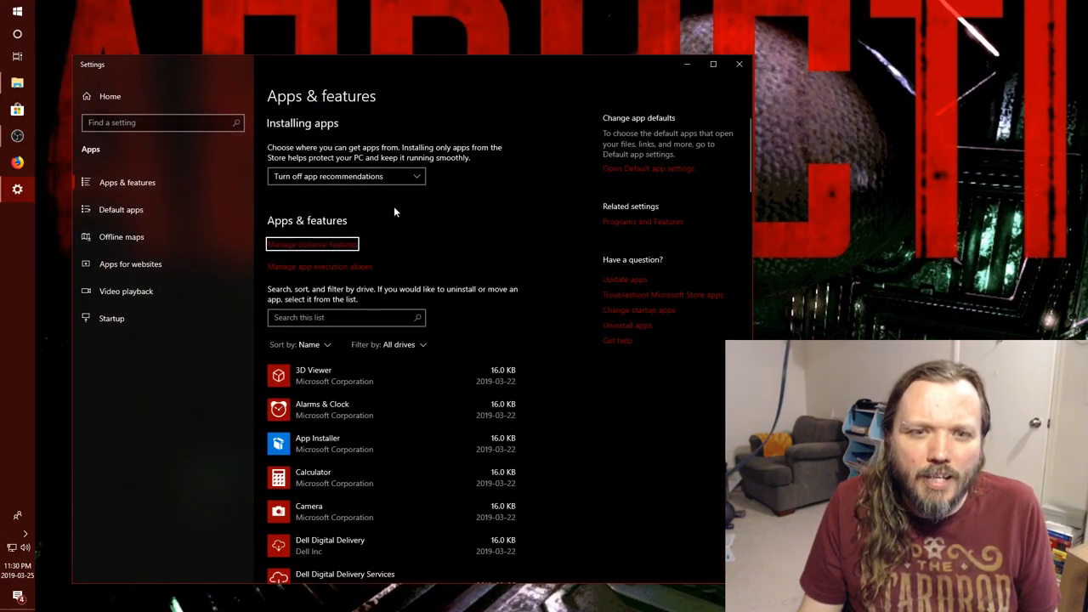
left_click(643, 221)
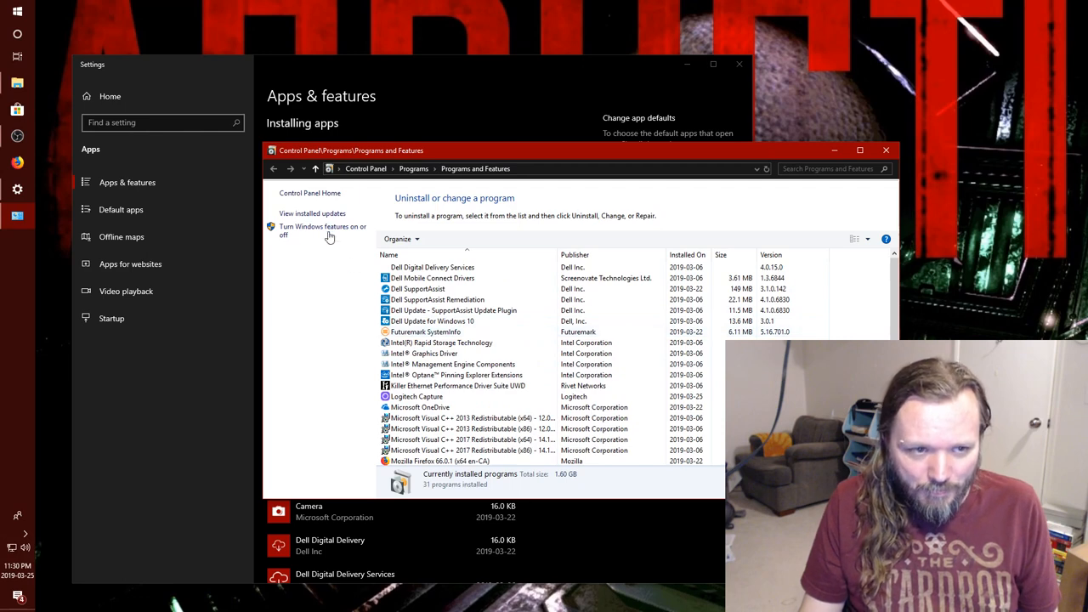
left_click(322, 231)
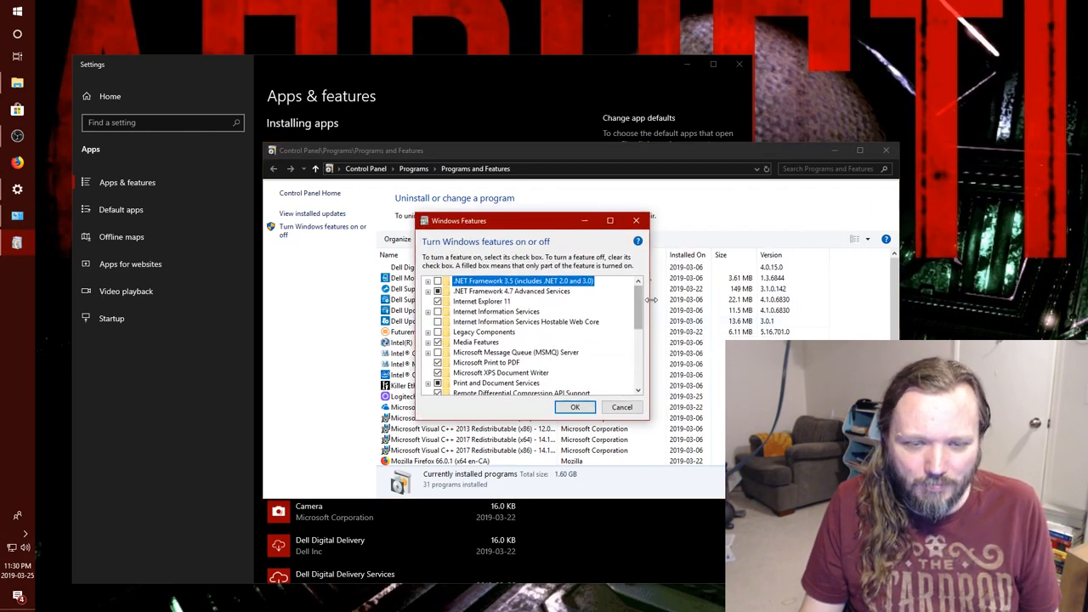
scroll("down", 3)
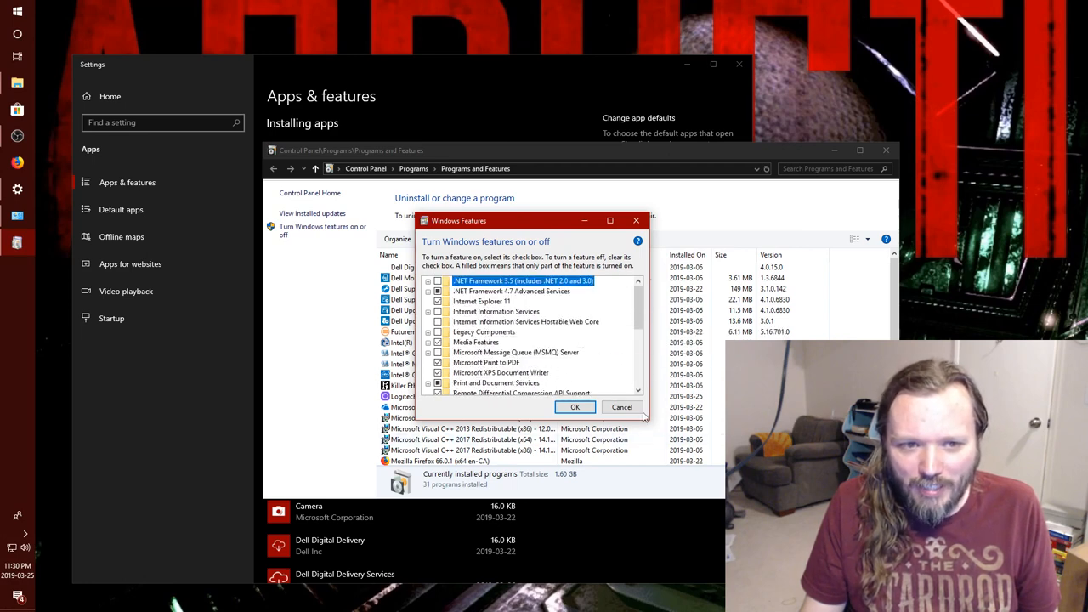
mouse_move(496, 311)
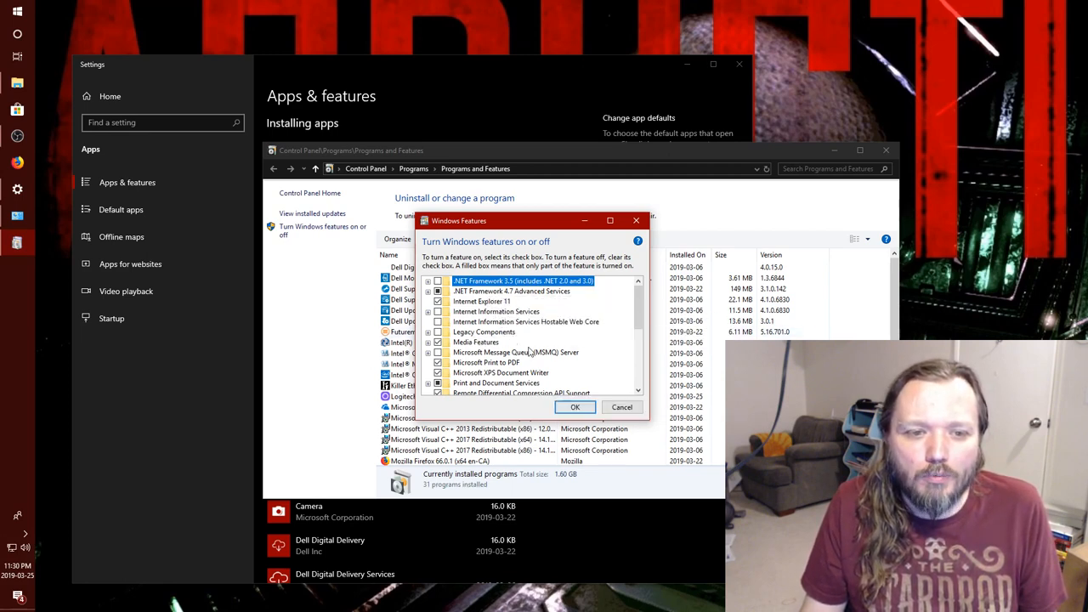
scroll("down", 3)
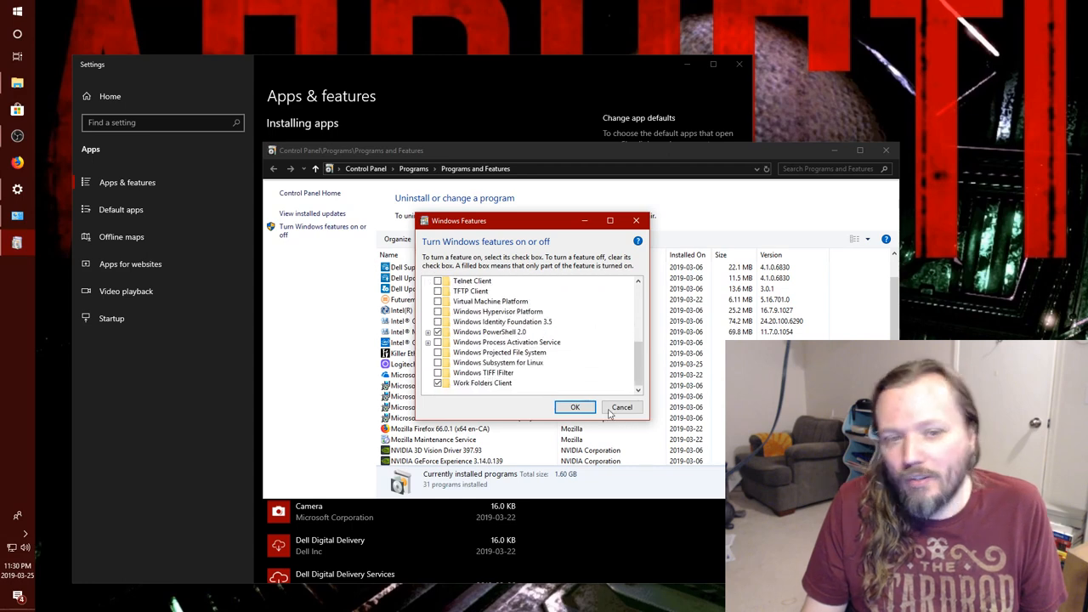
left_click(622, 407)
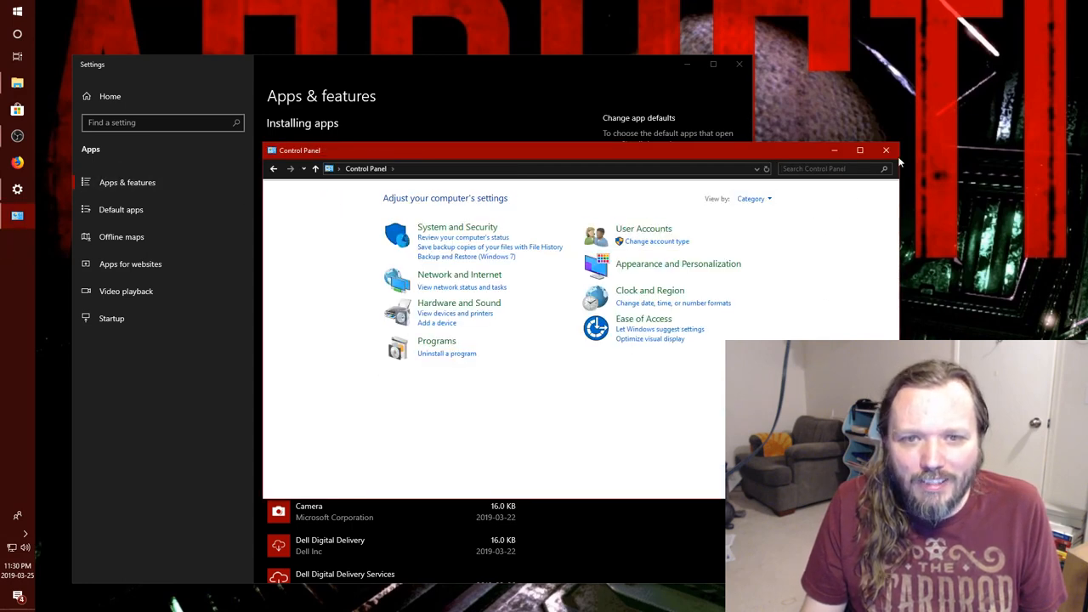
left_click(886, 151)
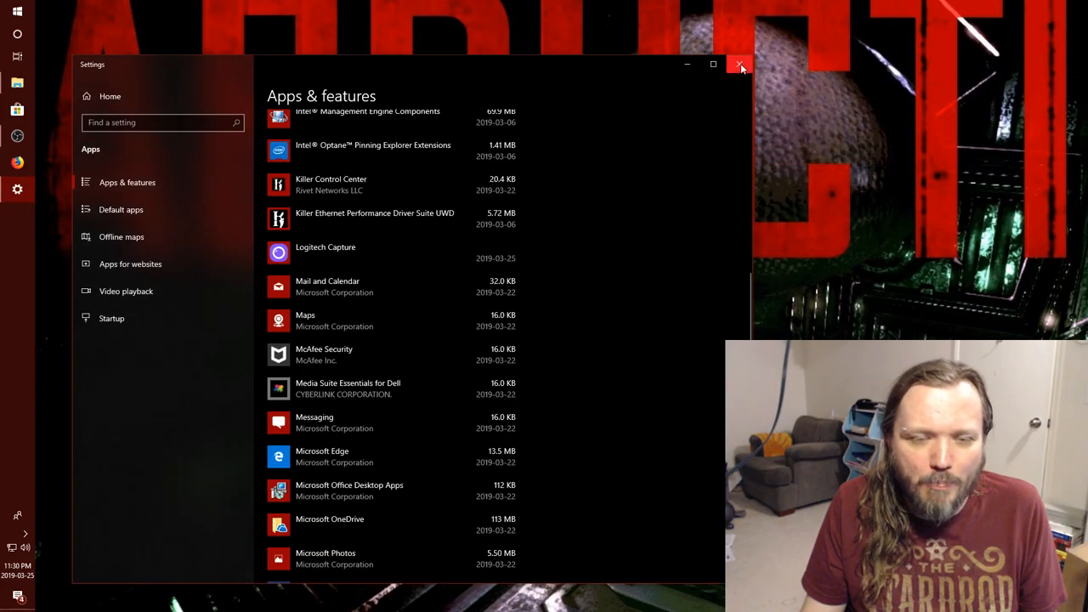
left_click(741, 64)
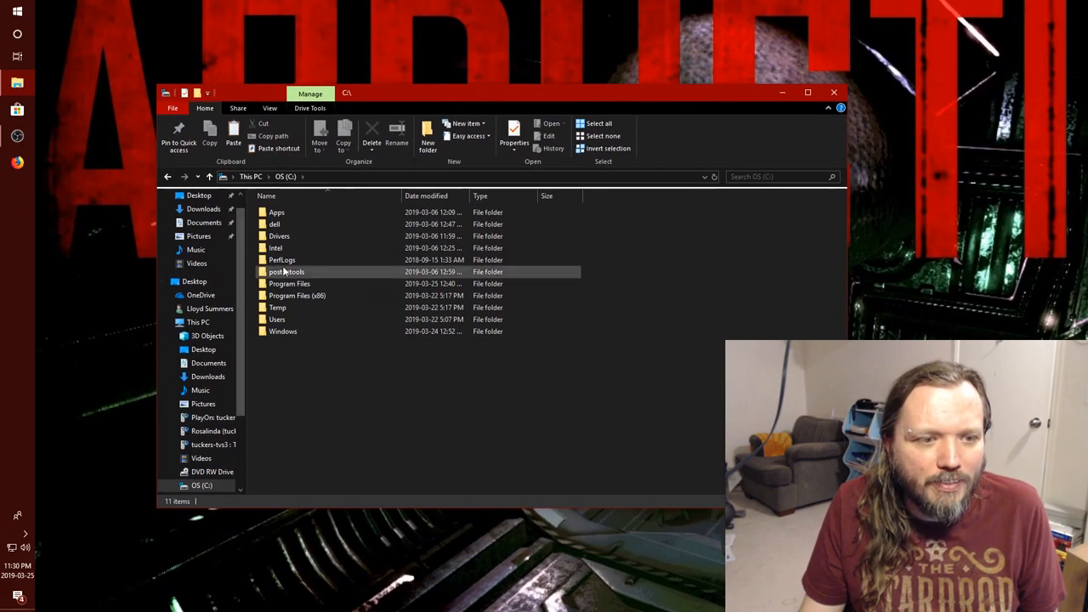
double_click(276, 212)
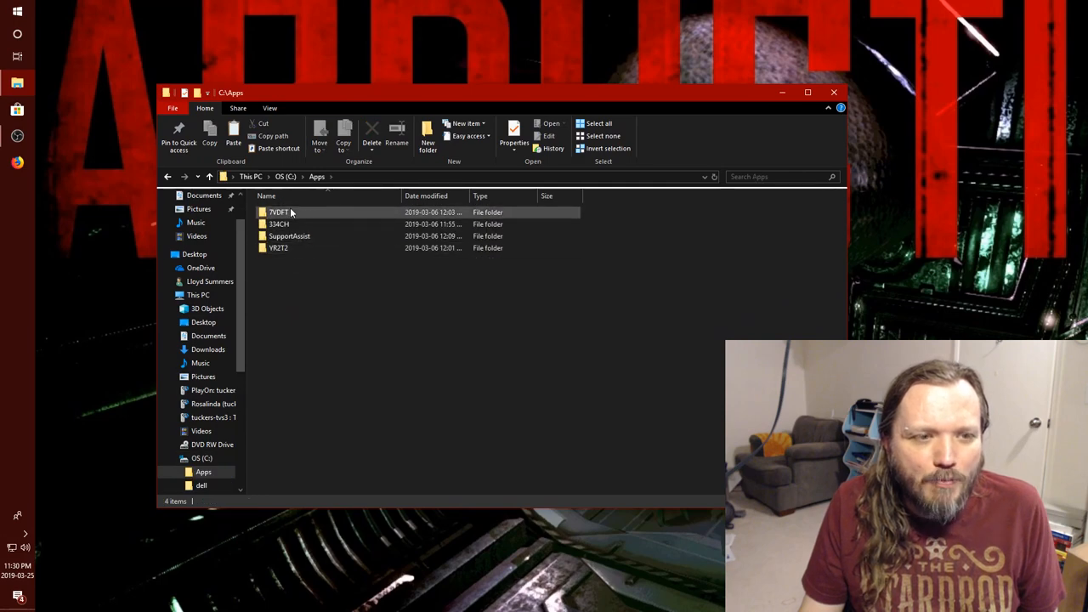
double_click(279, 212)
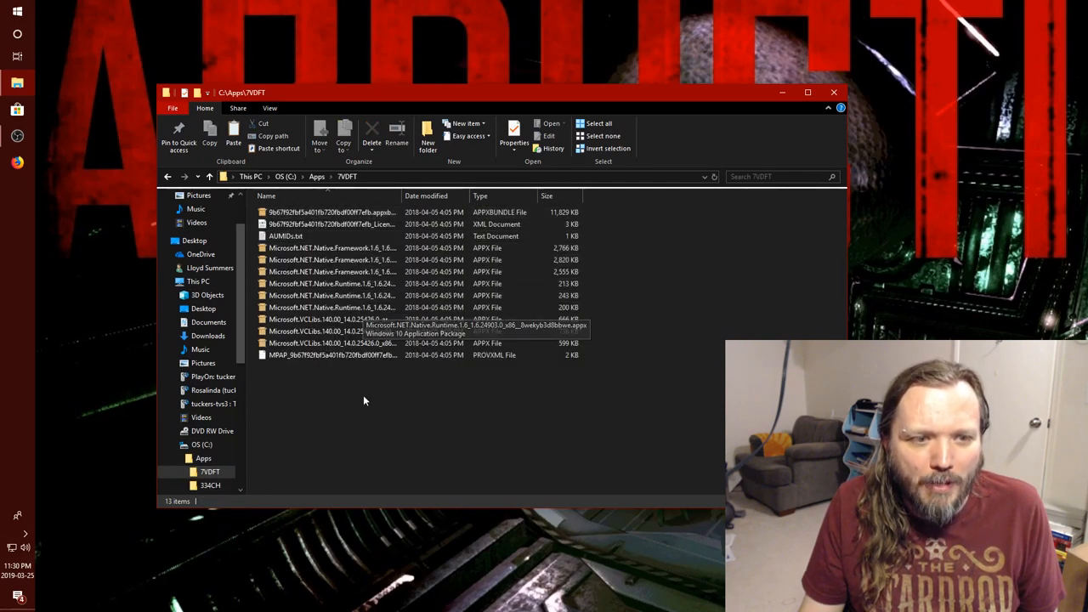
left_click(209, 176)
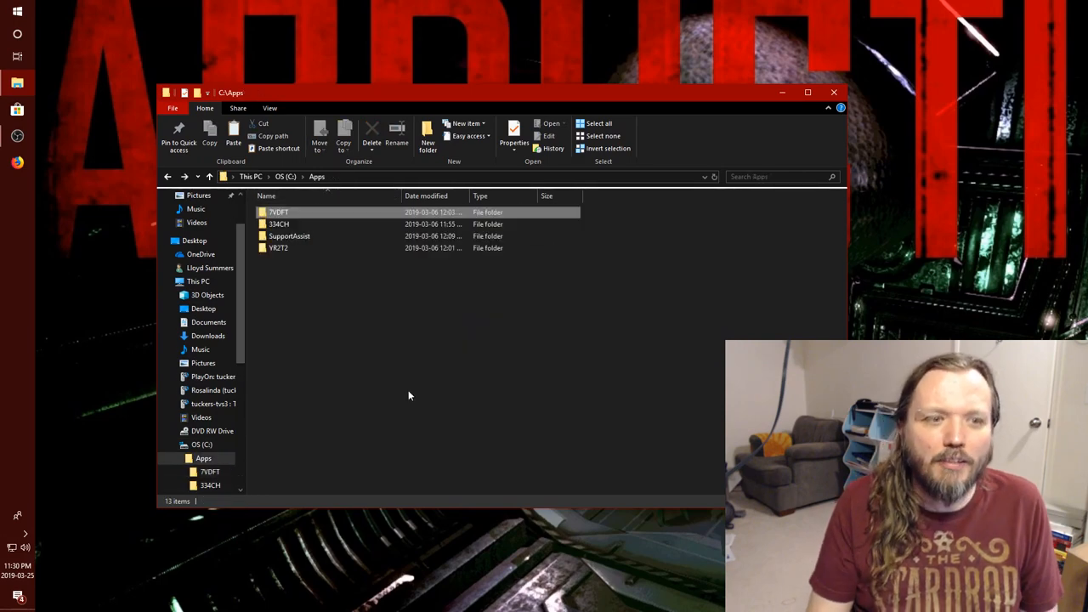
double_click(279, 223)
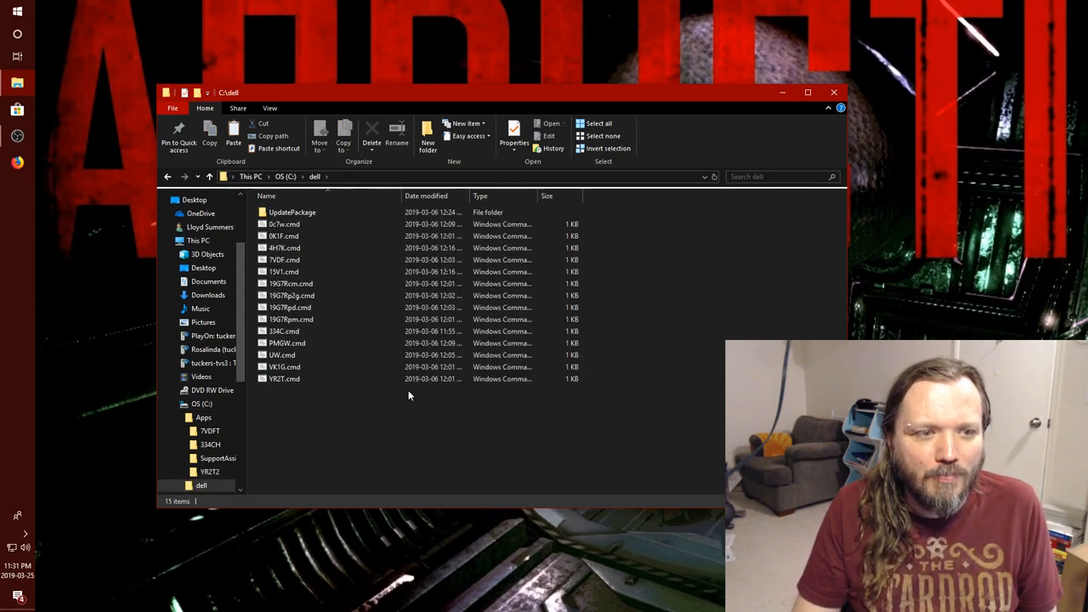
left_click(286, 176)
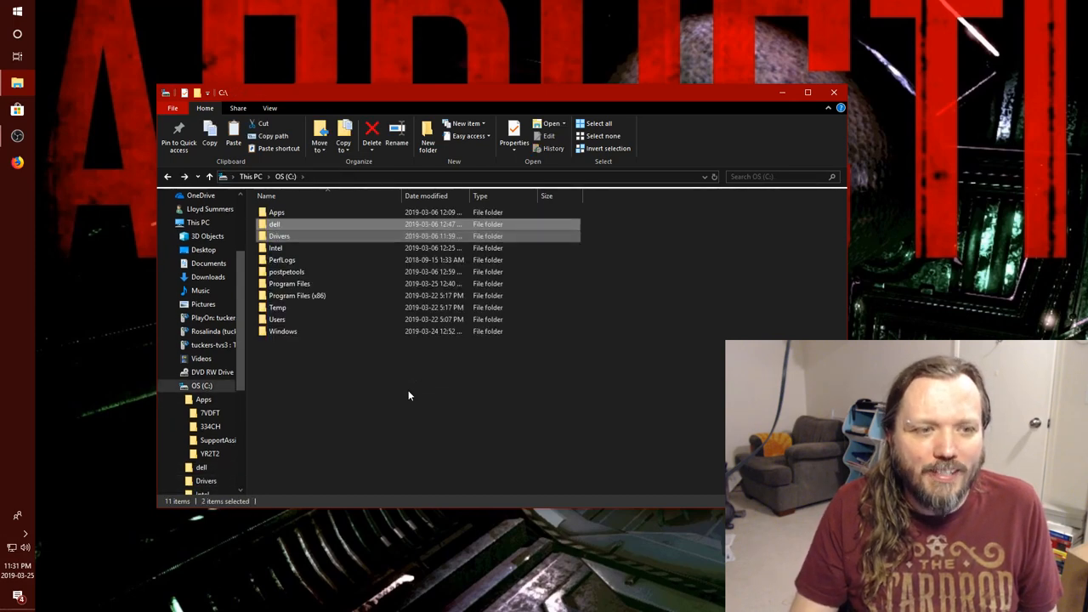
left_click(275, 224)
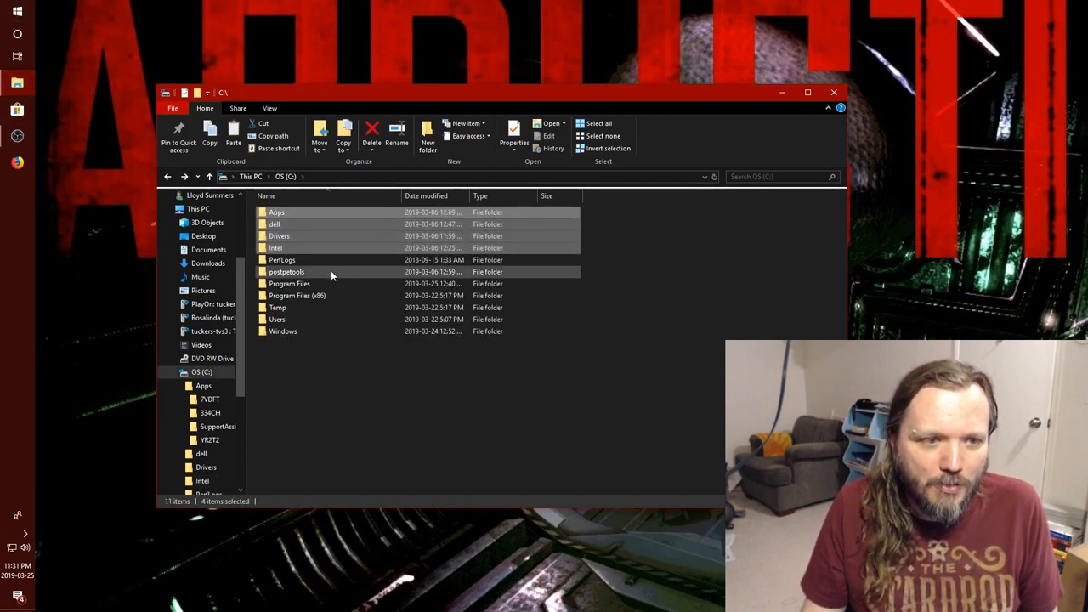
double_click(287, 271)
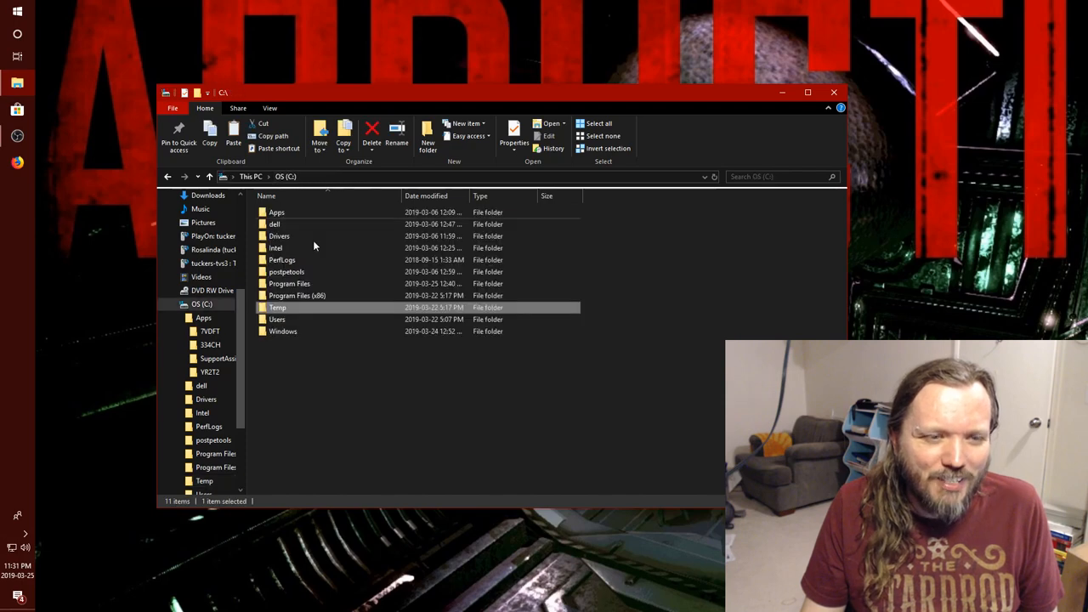
double_click(279, 236)
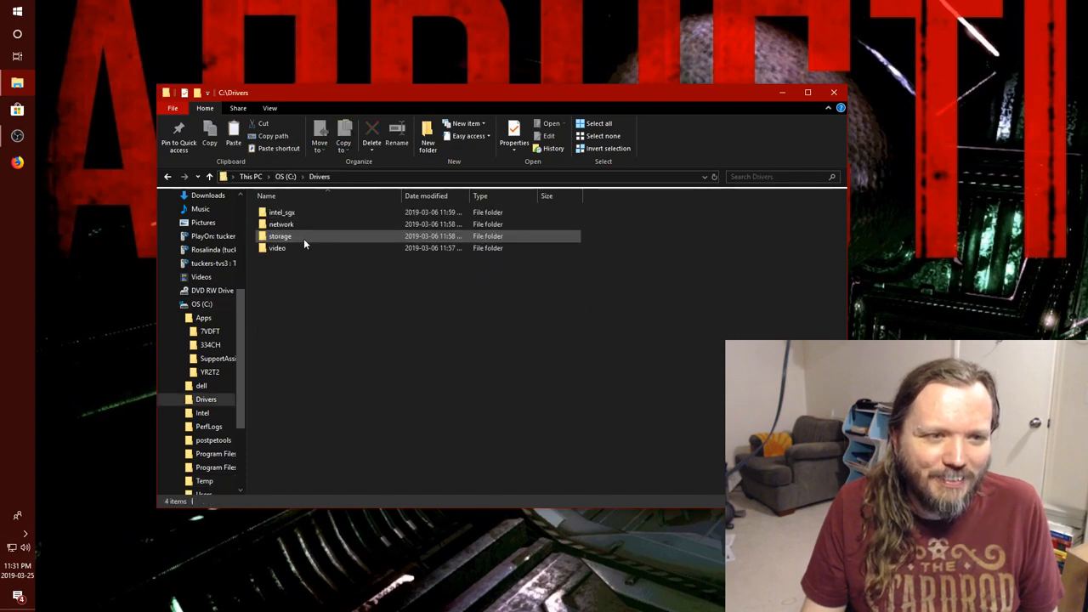
left_click(209, 176)
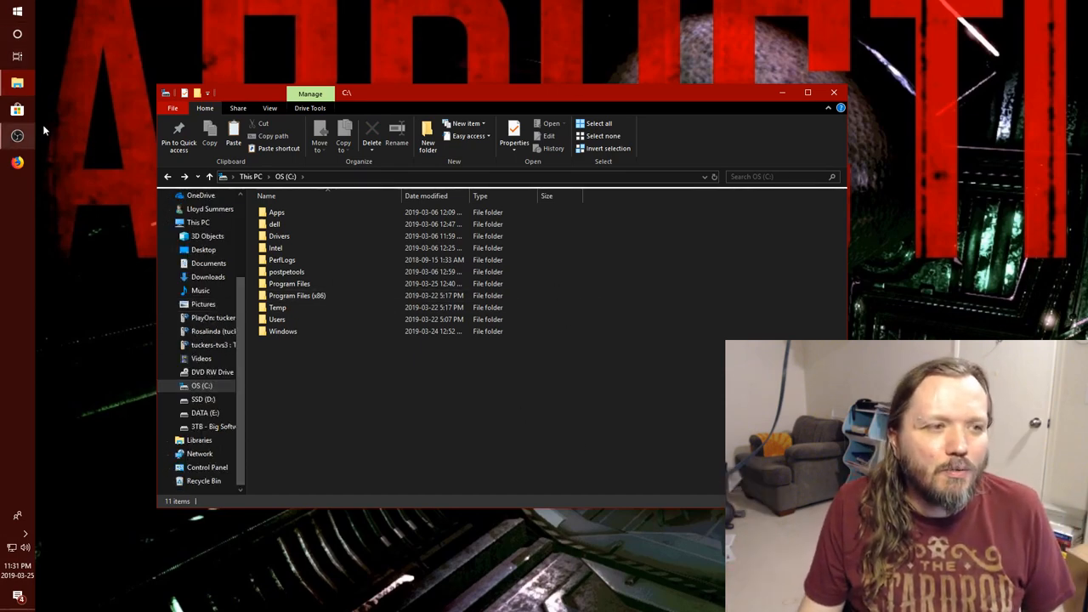
left_click(808, 92)
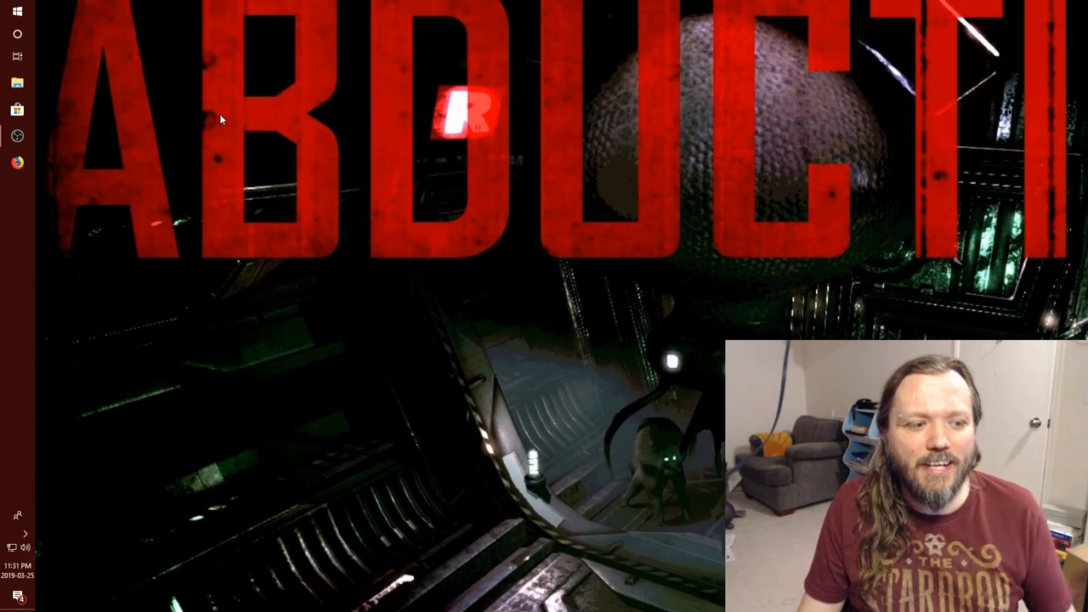
mouse_move(213, 118)
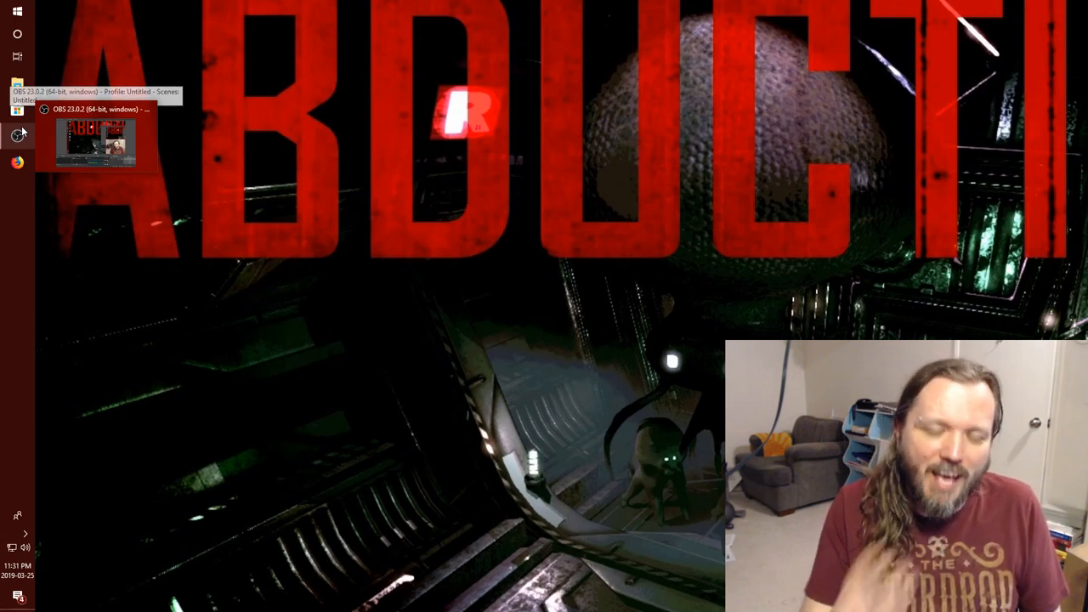
Restore the OBS Studio window from its taskbar preview thumbnail
left_click(96, 142)
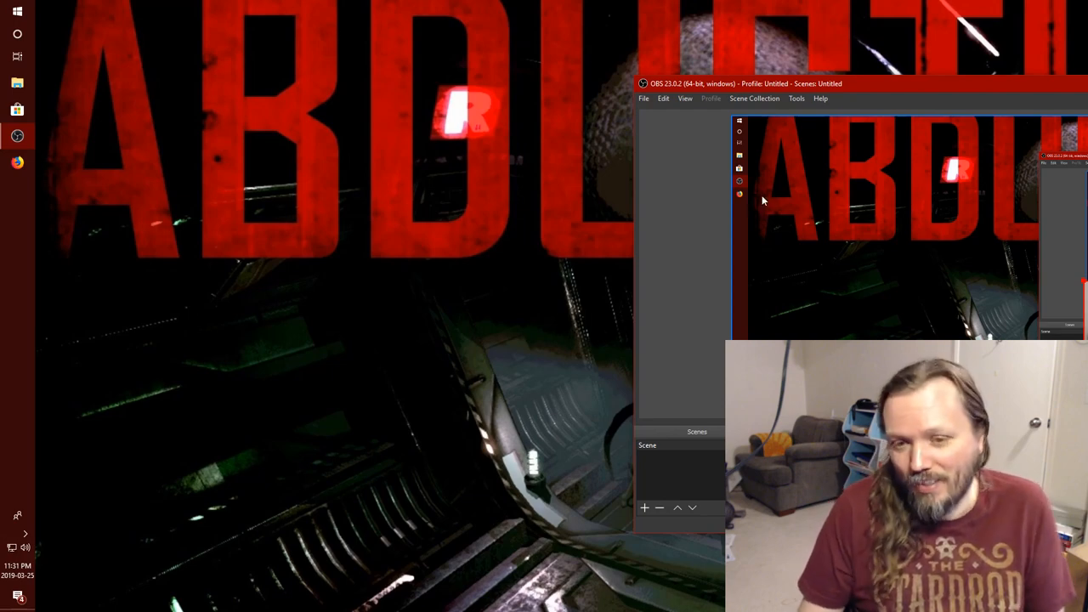
mouse_move(635, 159)
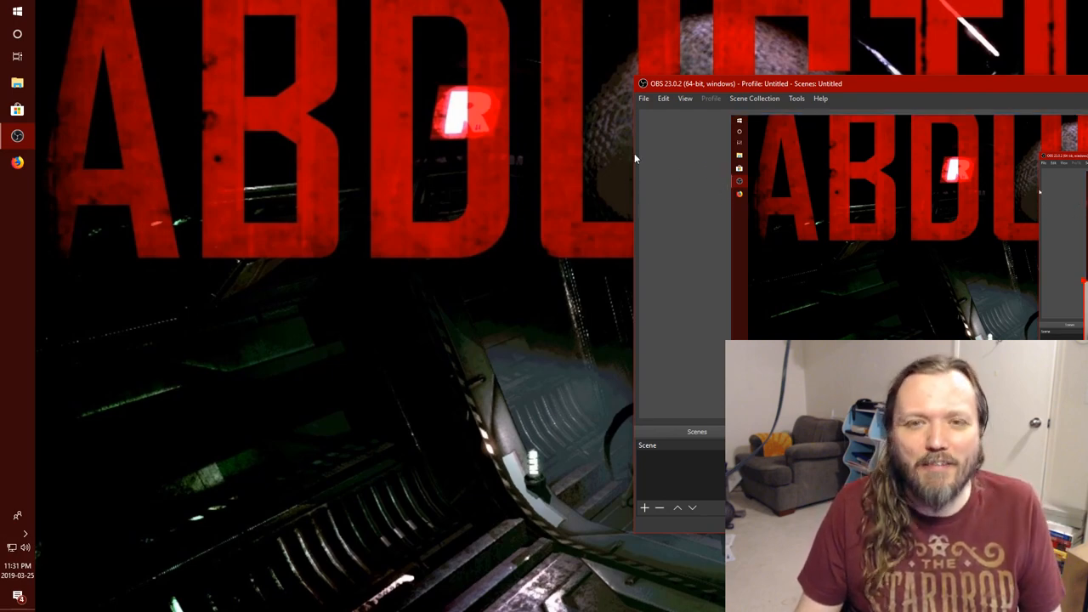
mouse_move(630, 179)
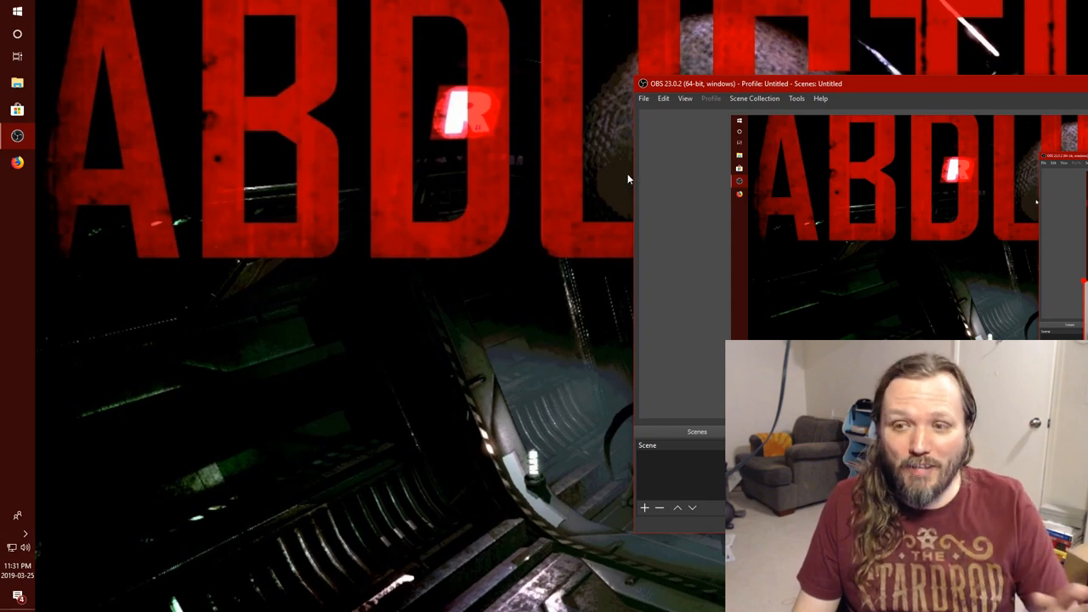